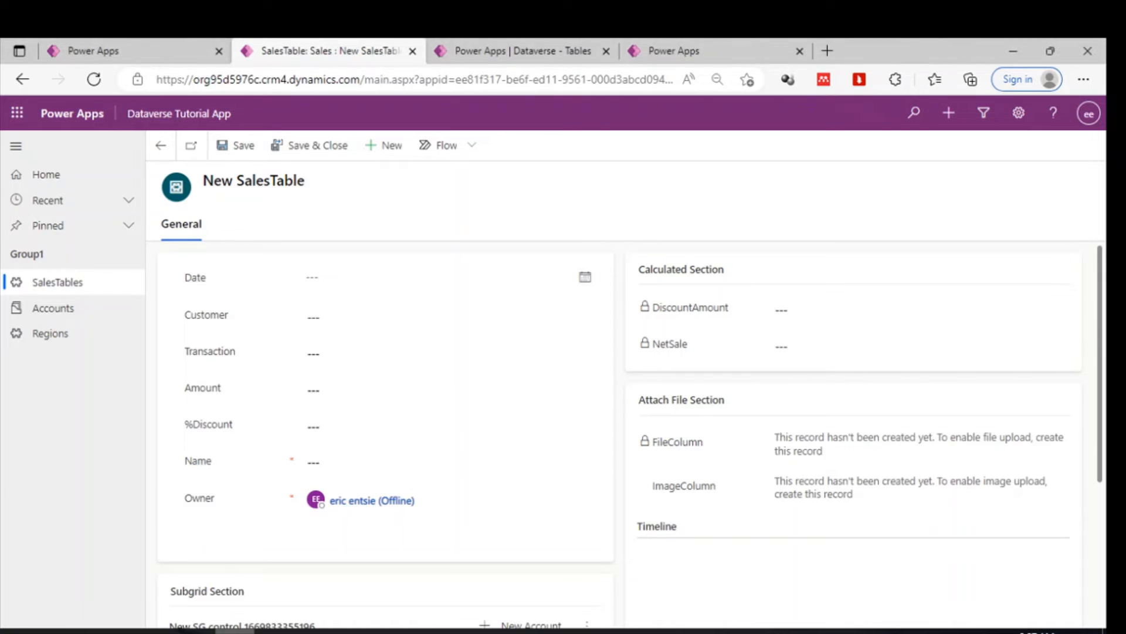
mouse_move(864, 331)
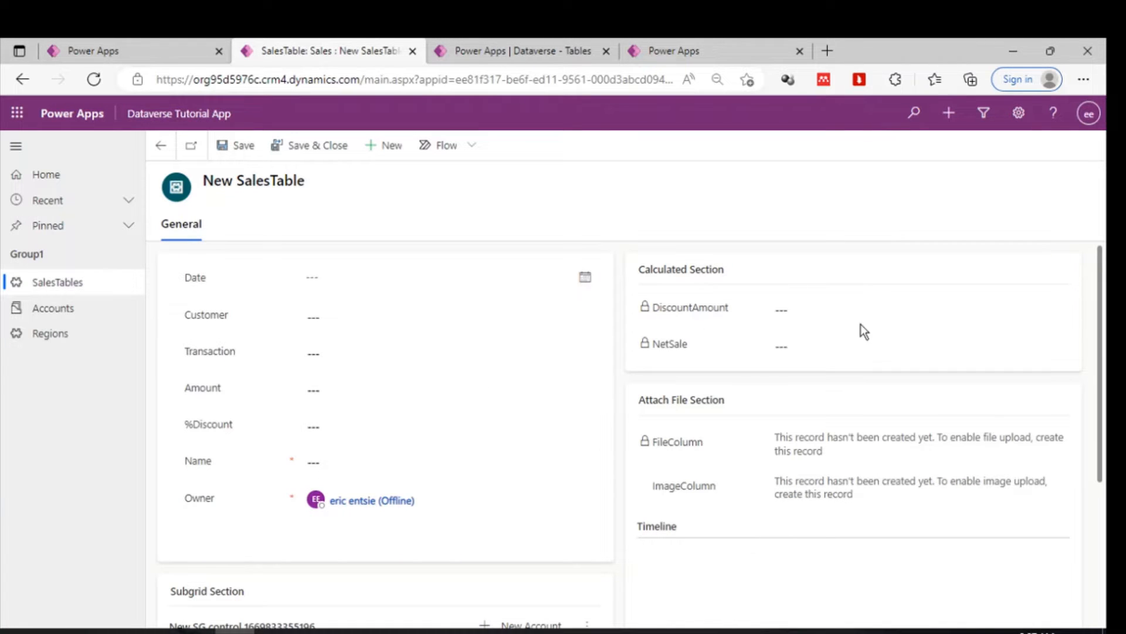
mouse_move(443, 209)
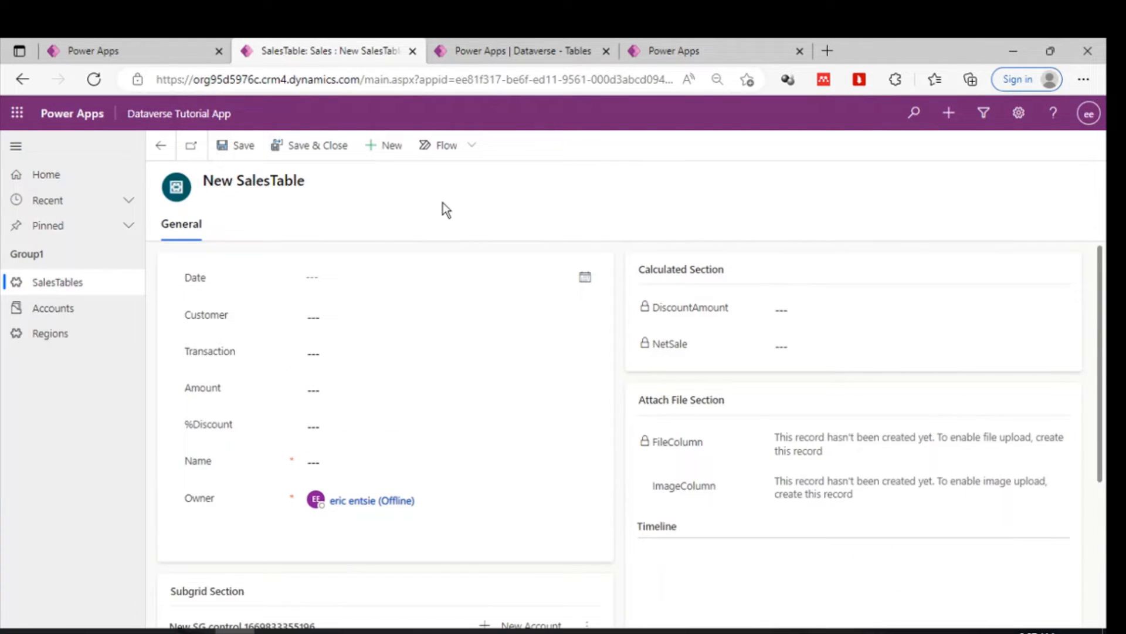
mouse_move(302, 181)
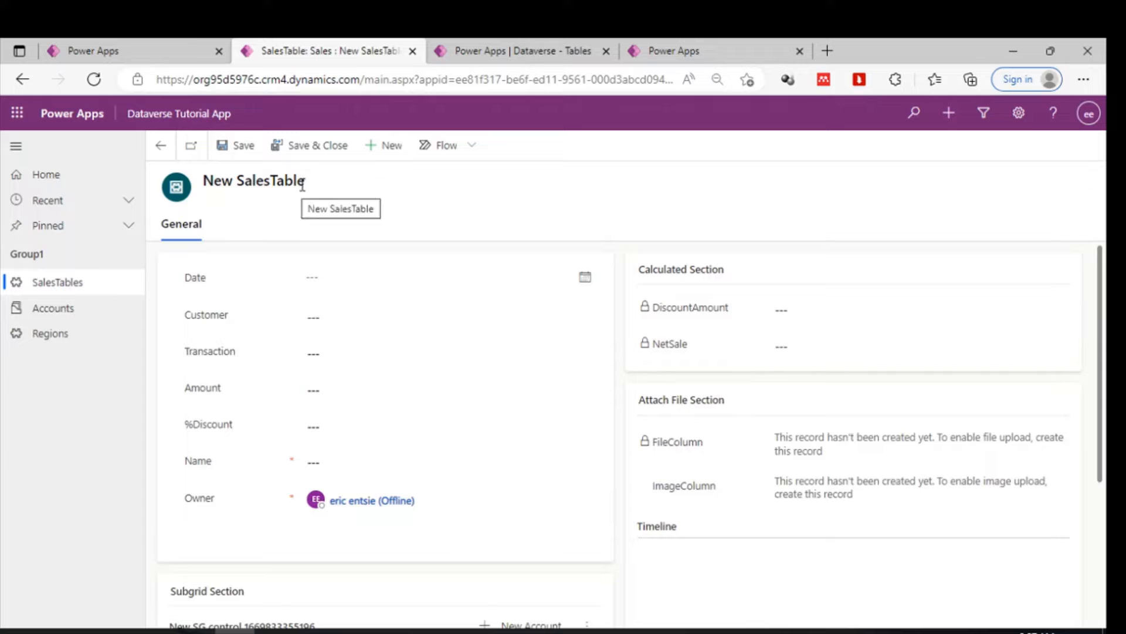
Leave the new SalesTable record and bring up the Dataverse Tables list.
double_click(270, 181)
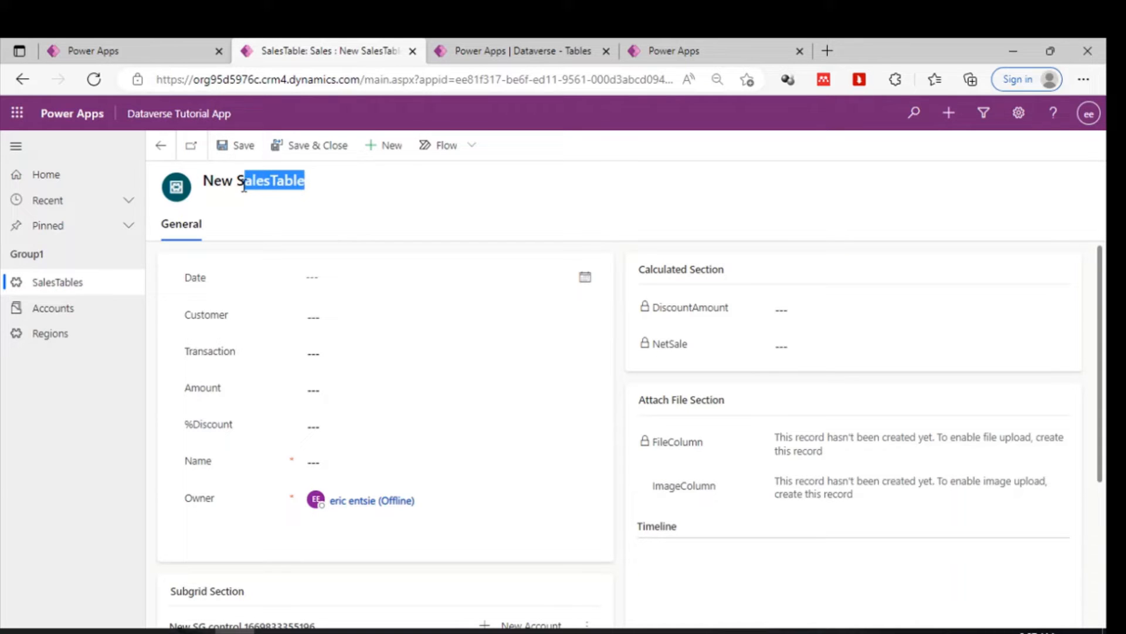
click(522, 51)
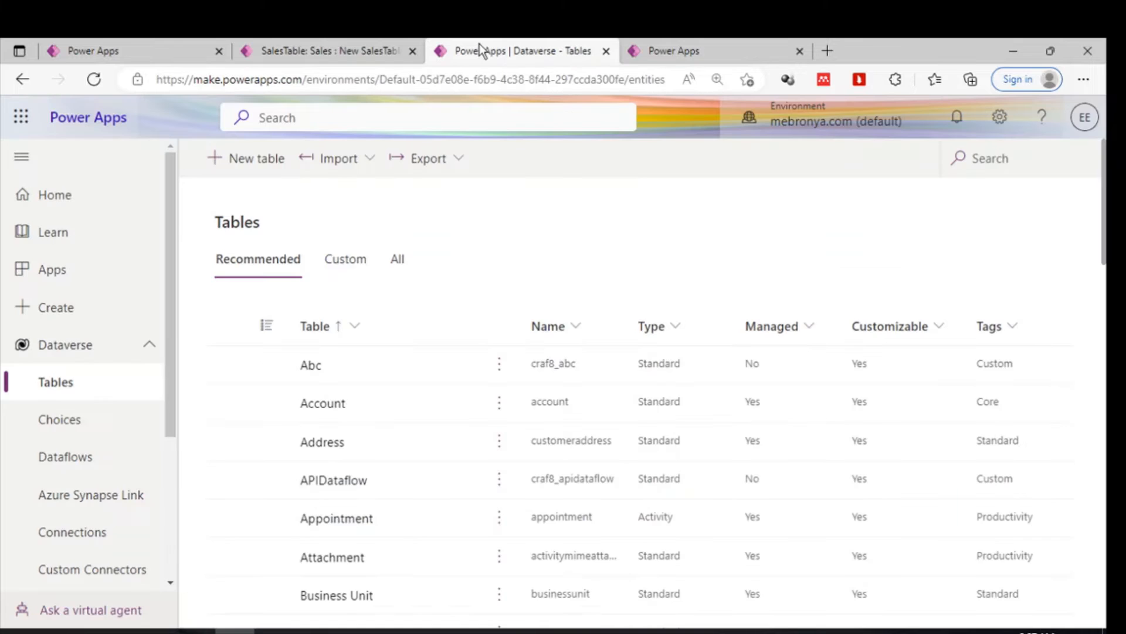
mouse_move(80, 398)
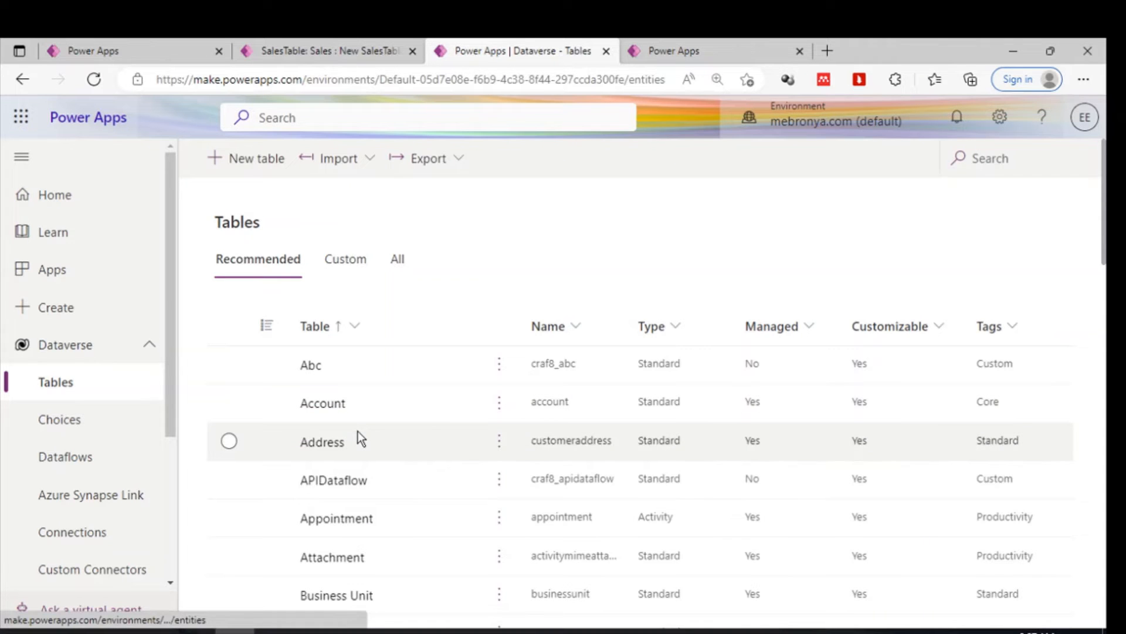
Open SalesTable's forms list, then return to the new SalesTable record form.
scroll(down, 3)
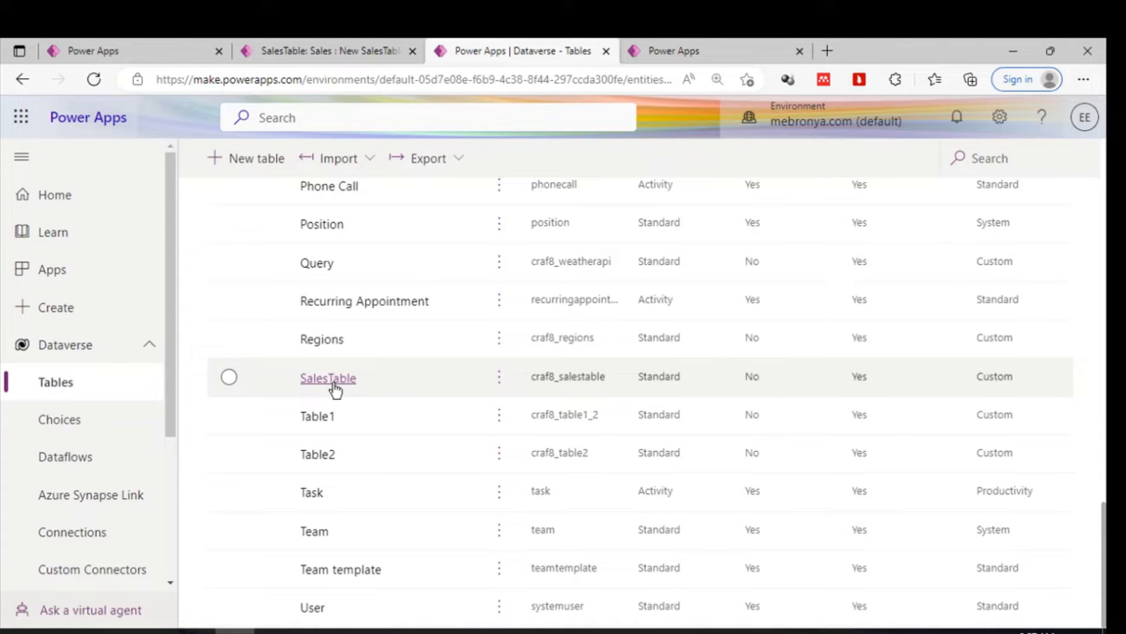
click(328, 378)
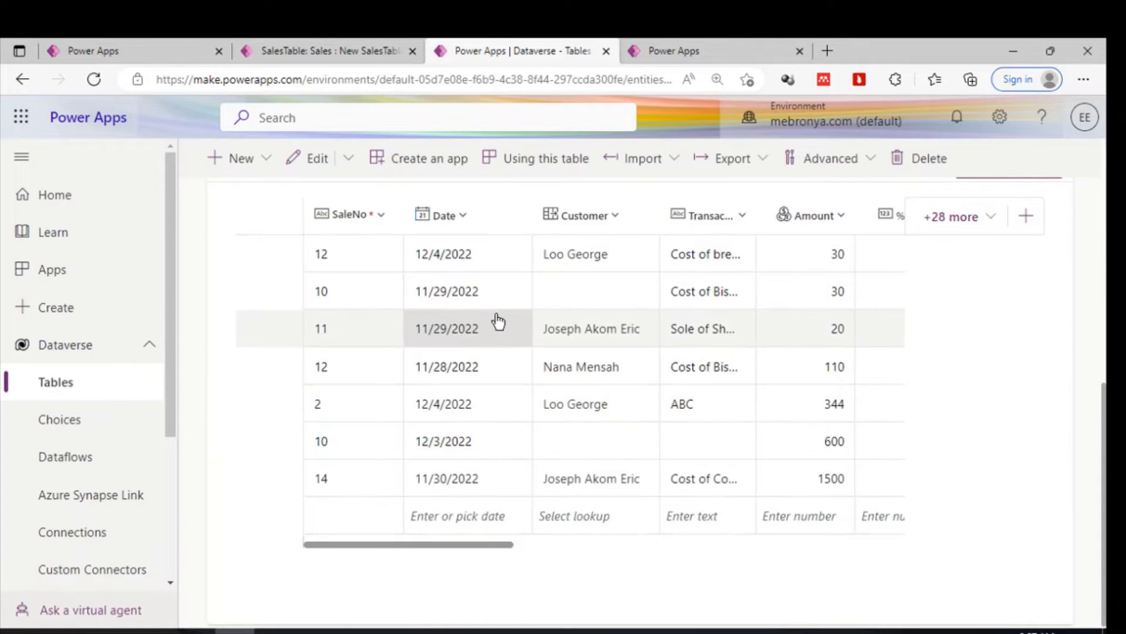
scroll(right, 3)
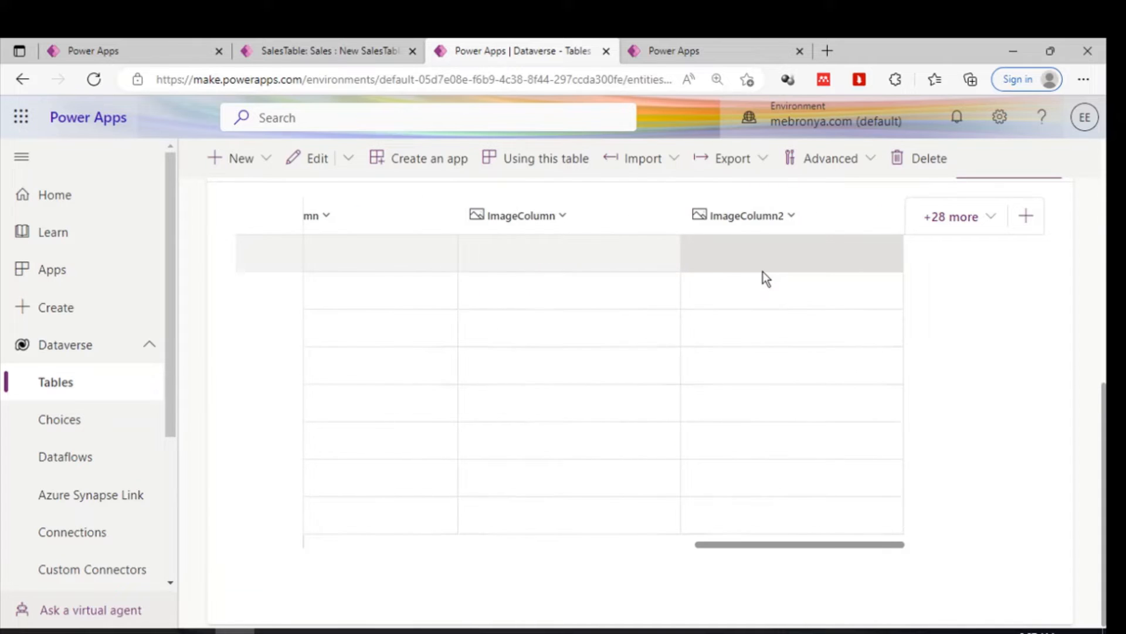
scroll(left, 3)
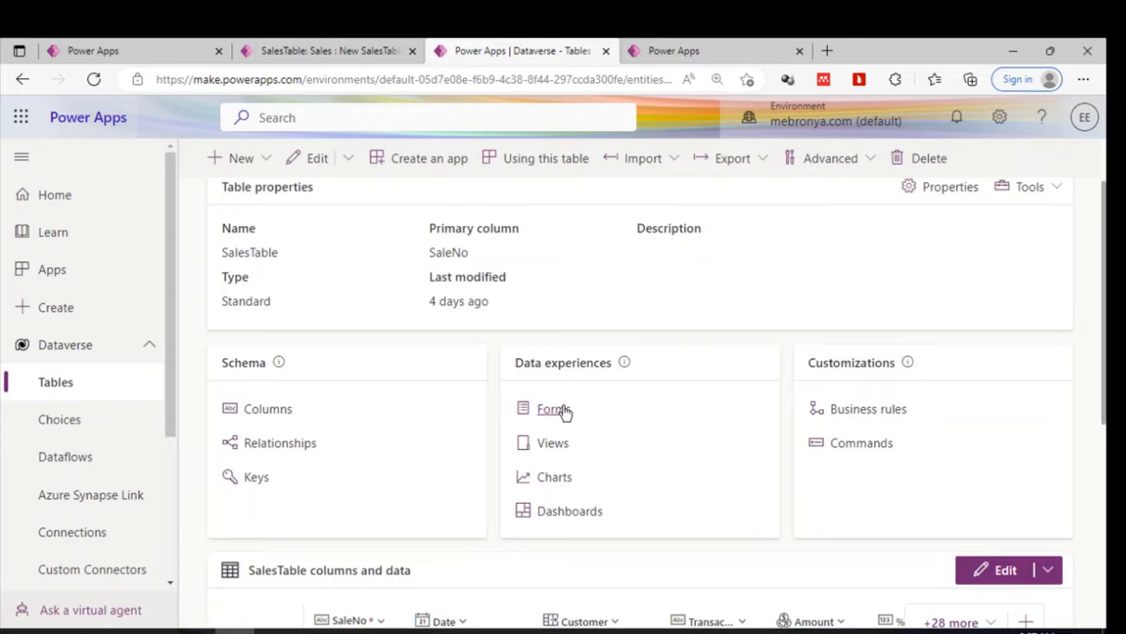
click(549, 408)
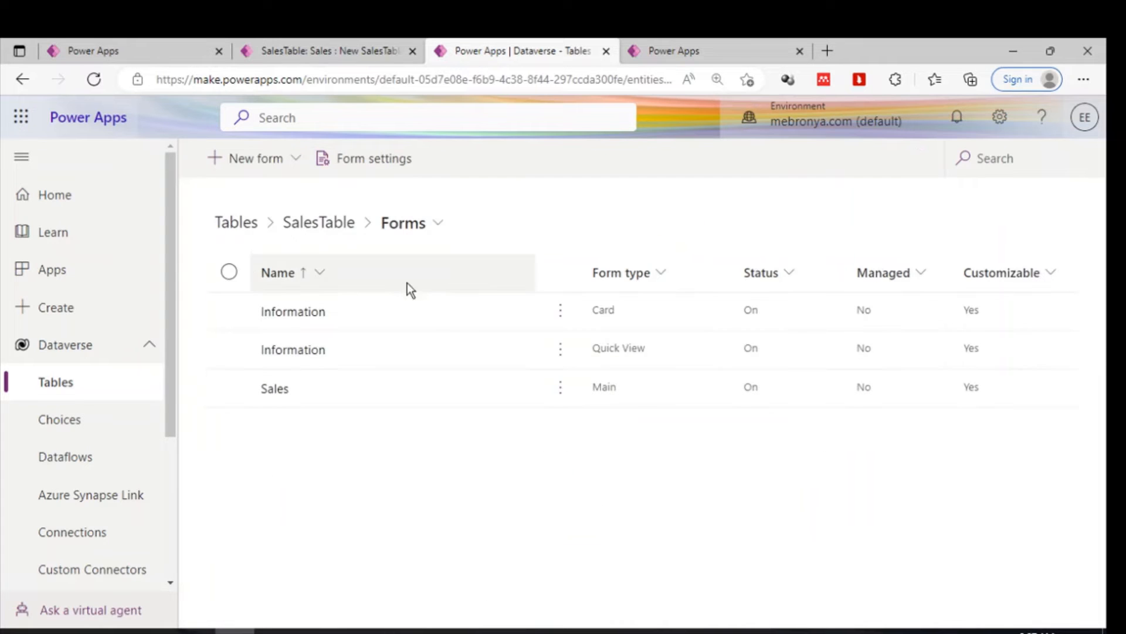
mouse_move(624, 360)
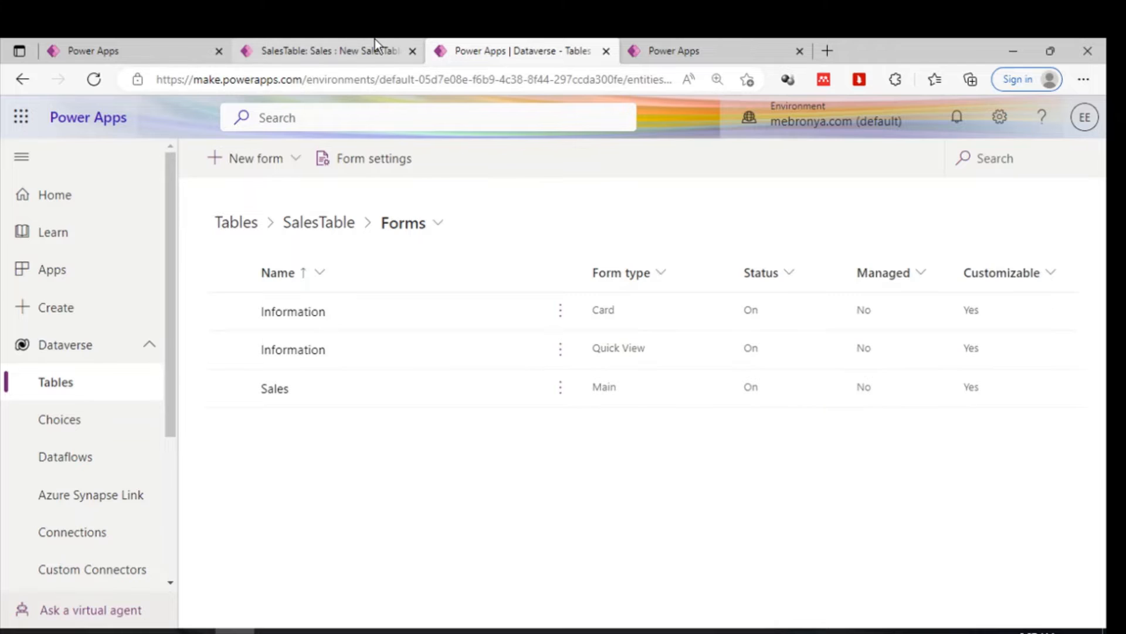
click(326, 51)
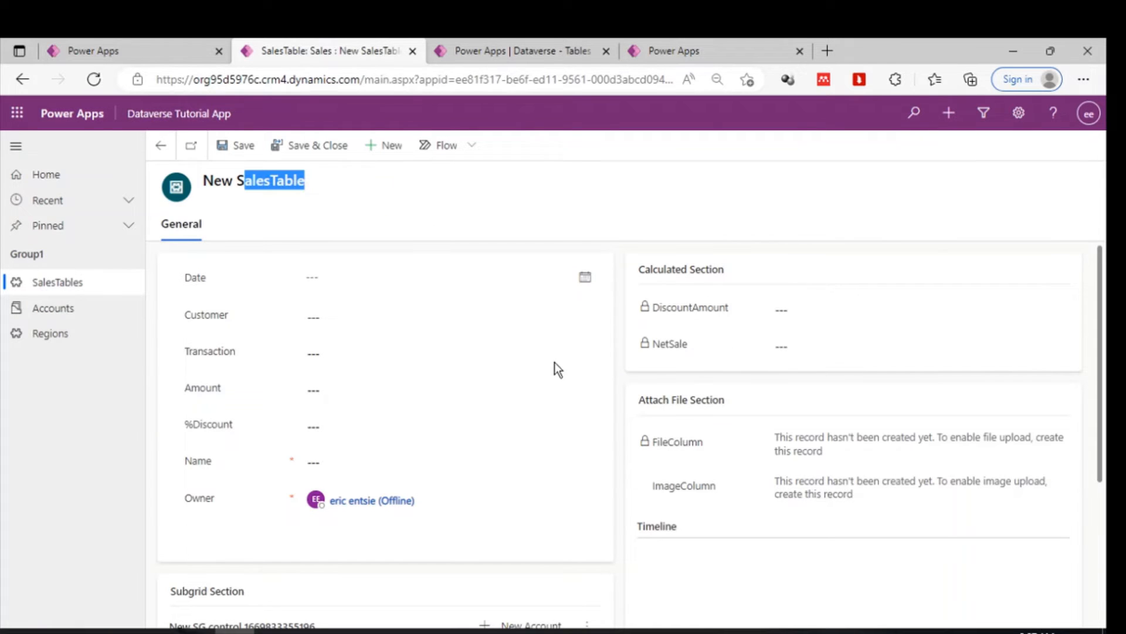
click(105, 50)
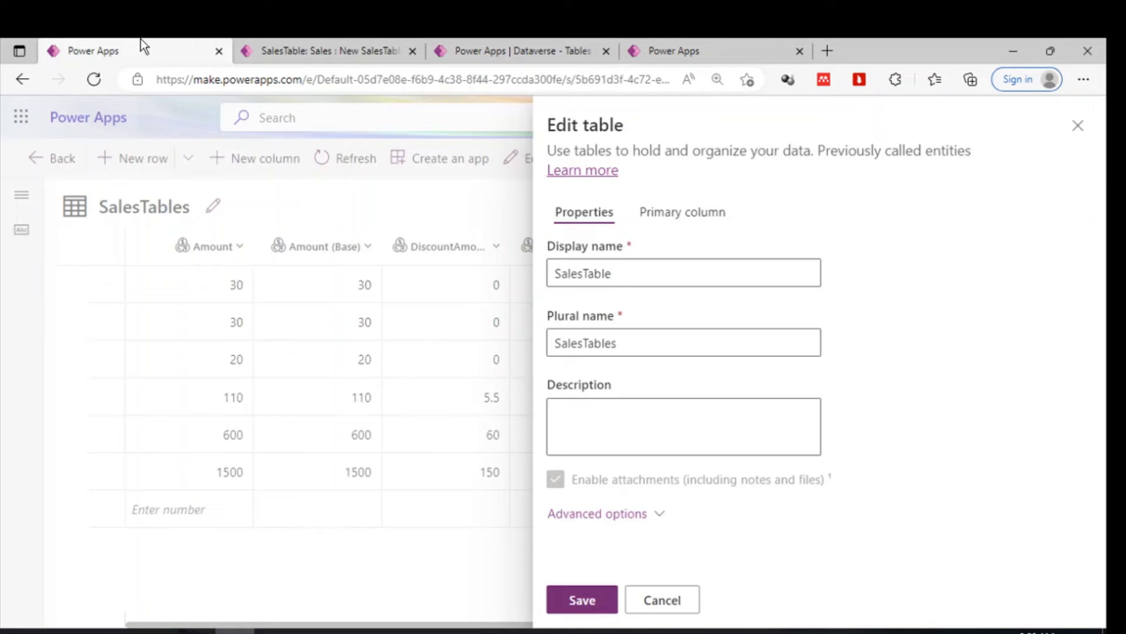
mouse_move(1078, 126)
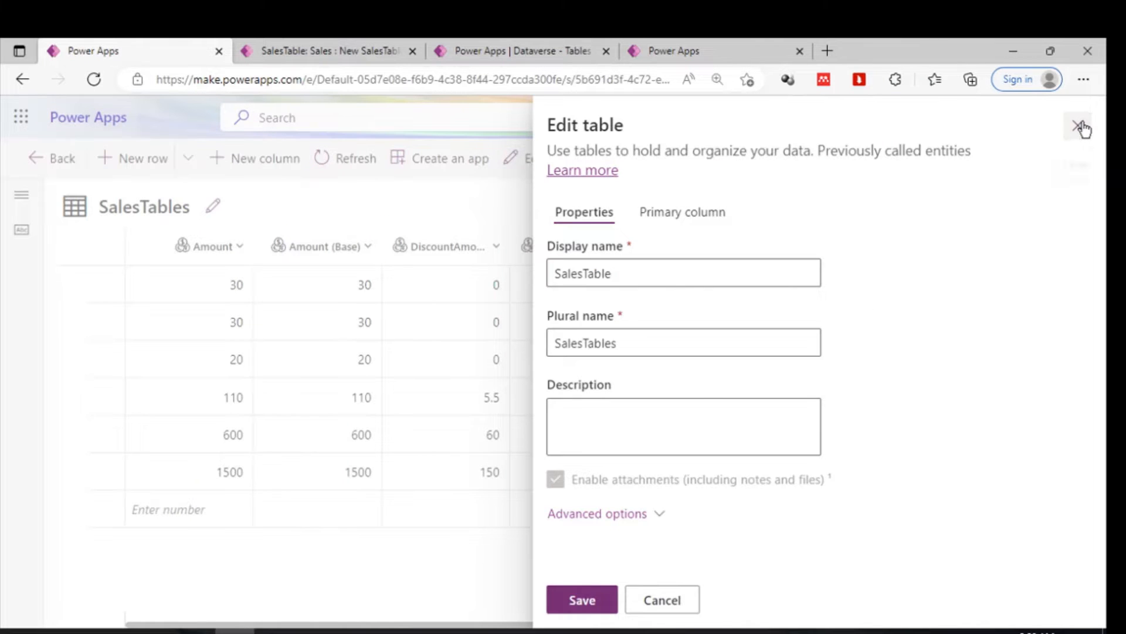
click(328, 50)
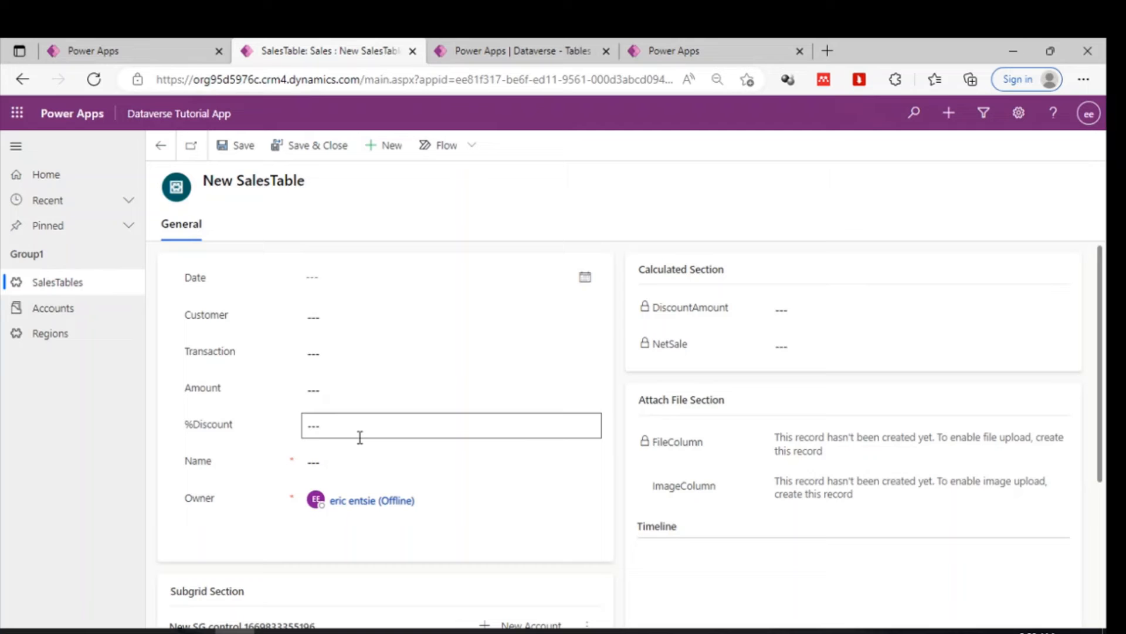
scroll(down, 3)
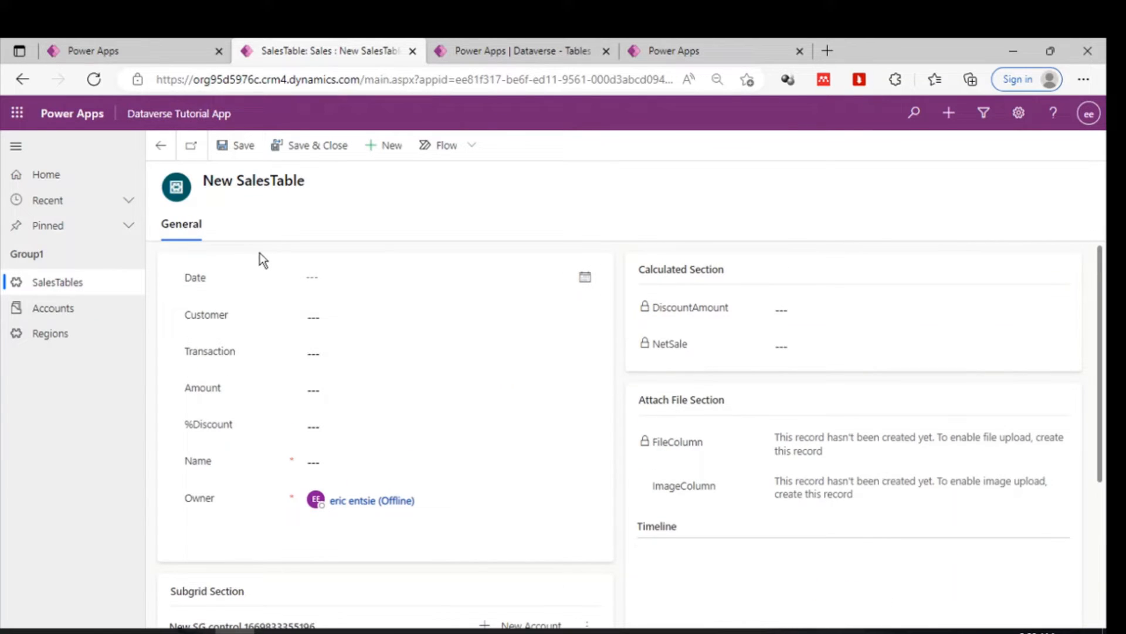
mouse_move(639, 603)
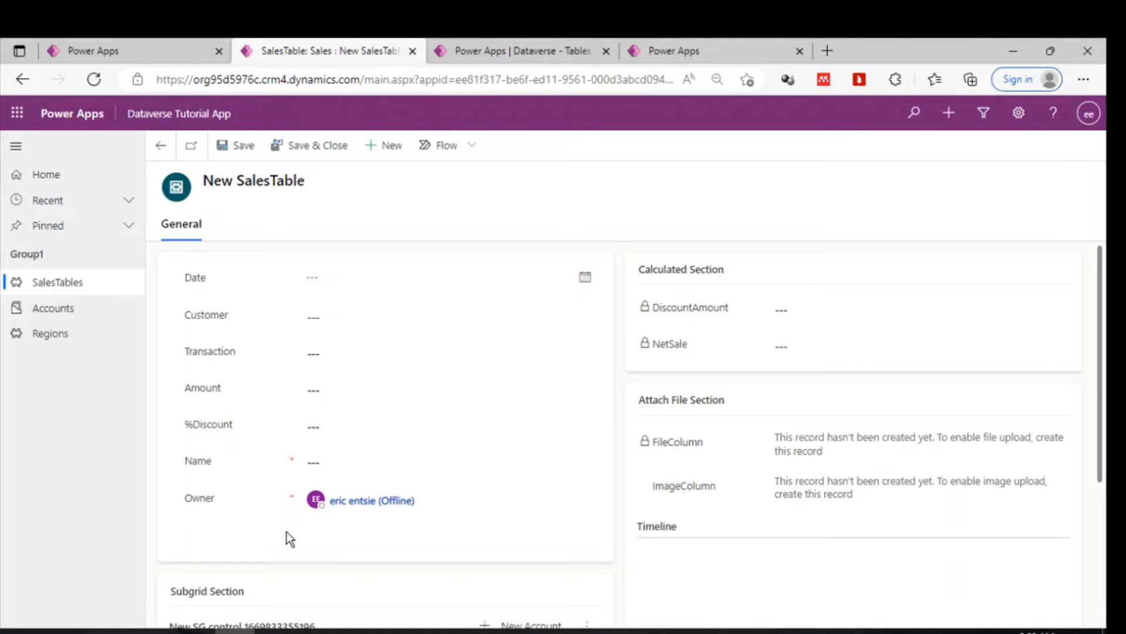
mouse_move(241, 396)
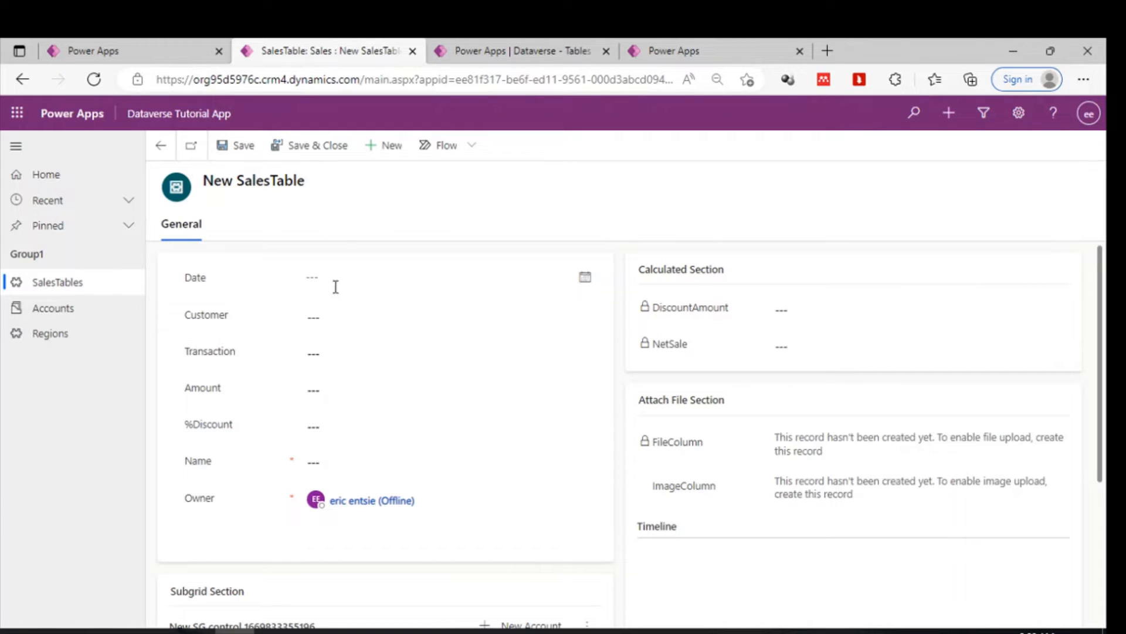
mouse_move(683, 262)
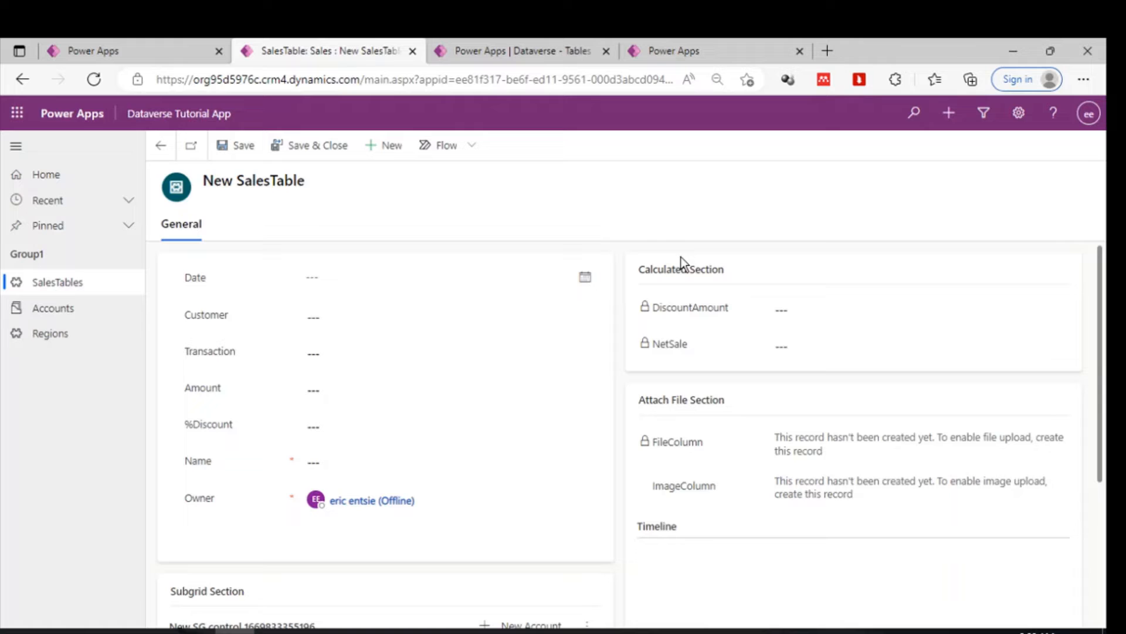
mouse_move(798, 379)
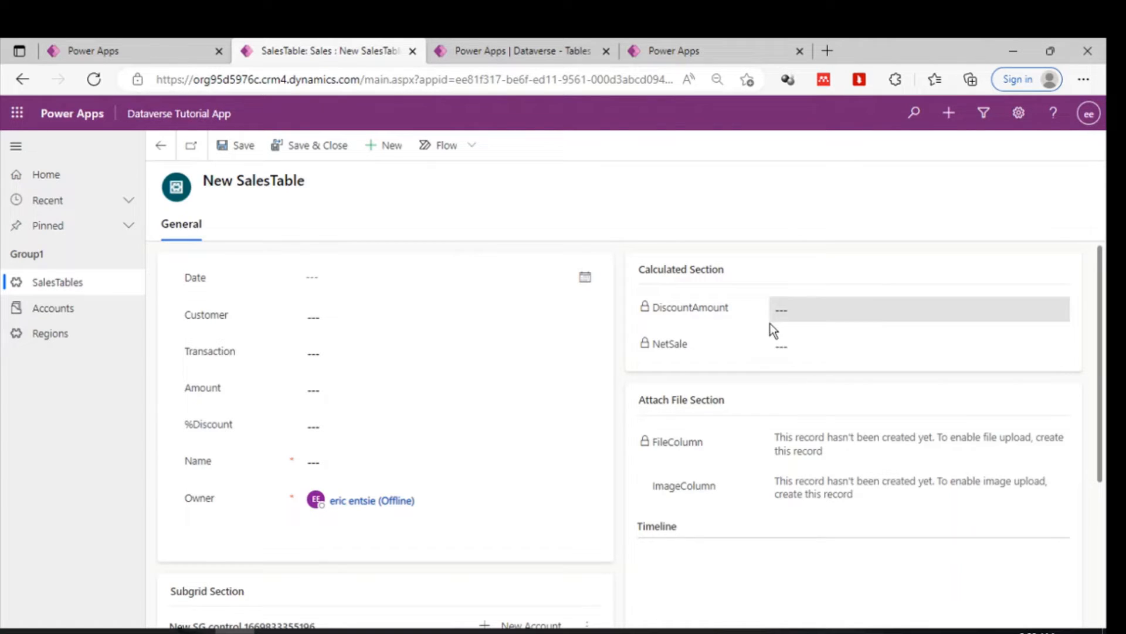
mouse_move(798, 323)
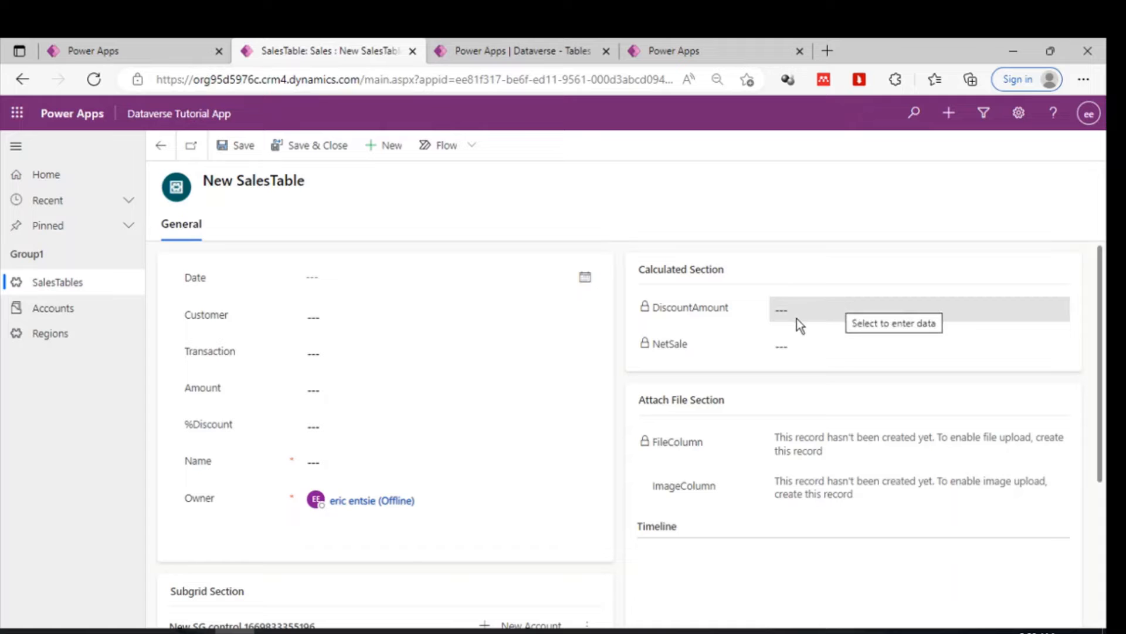
mouse_move(361, 261)
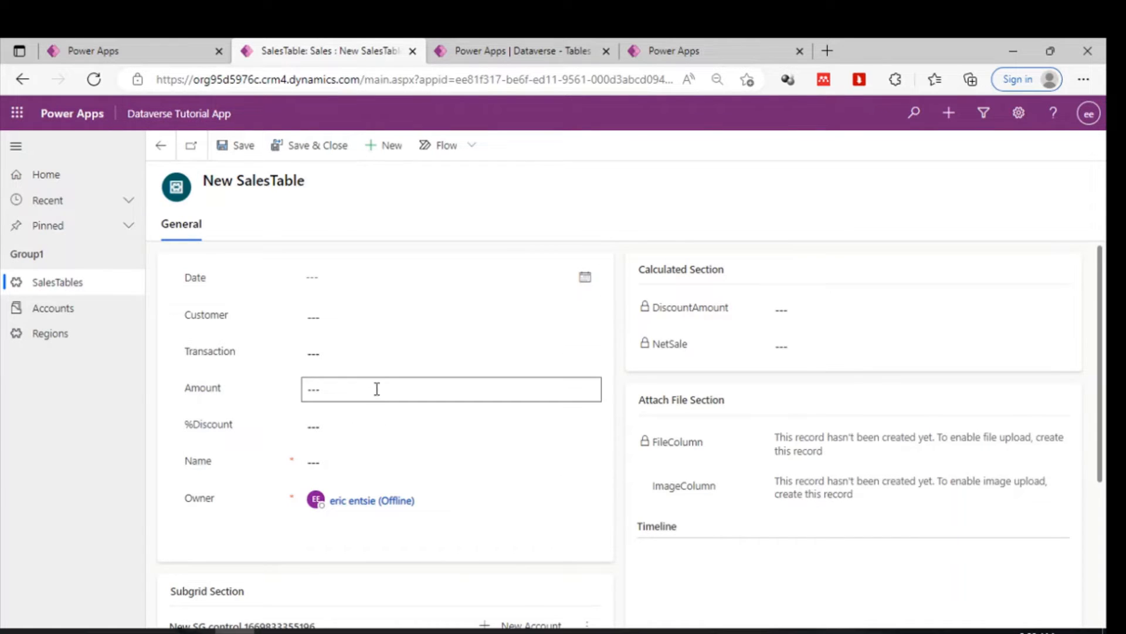
click(523, 51)
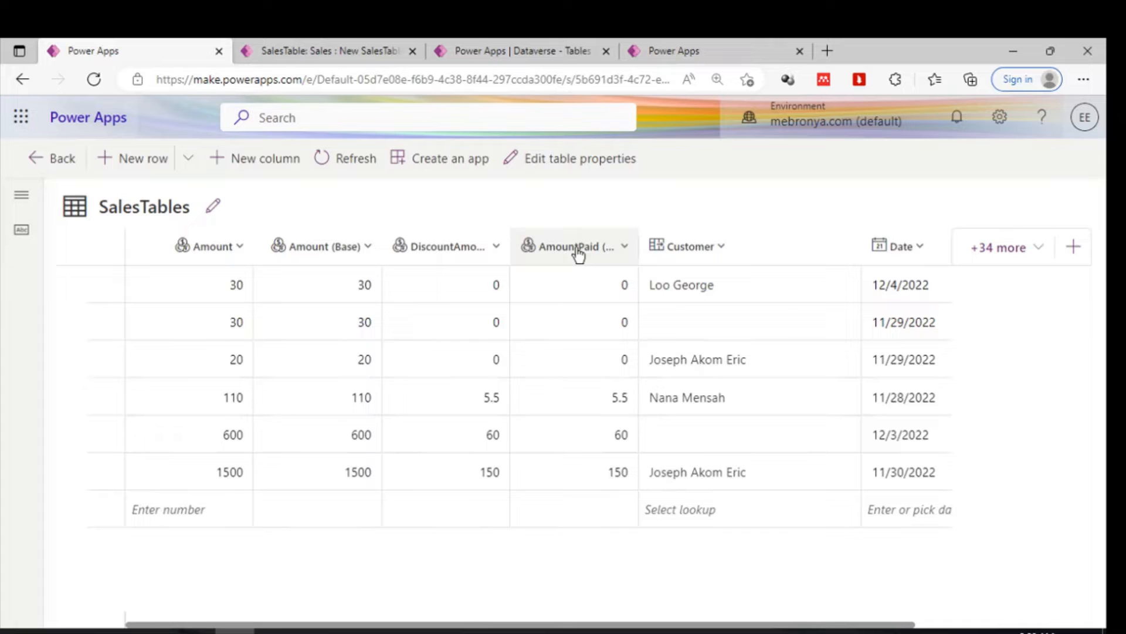
mouse_move(662, 200)
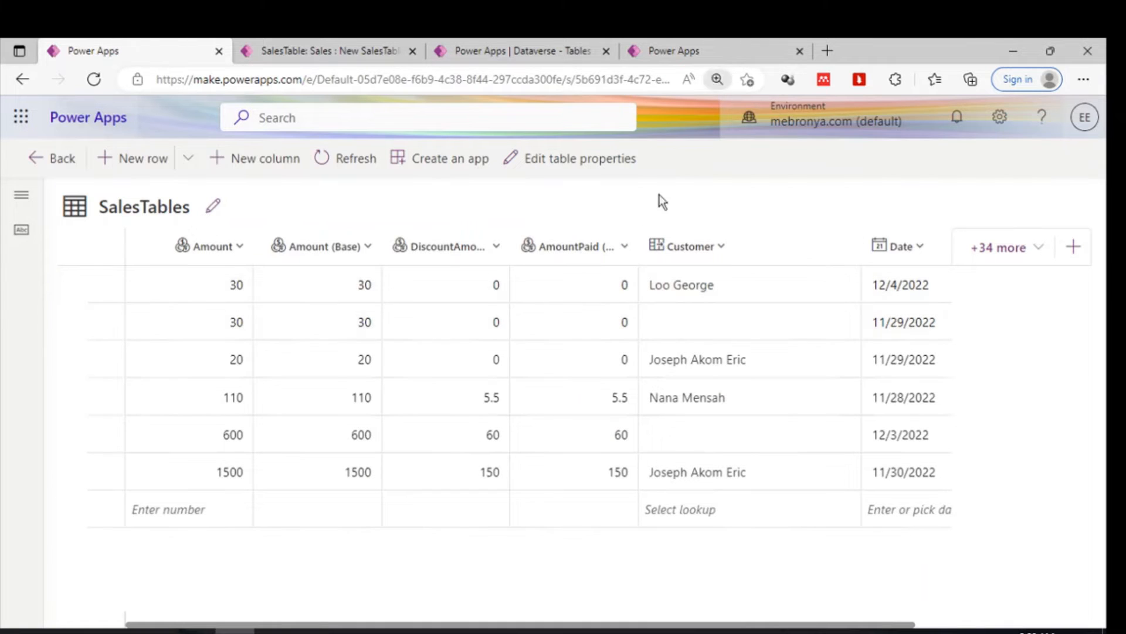
Return from the SalesTables data grid to the empty new SalesTable record form.
click(326, 51)
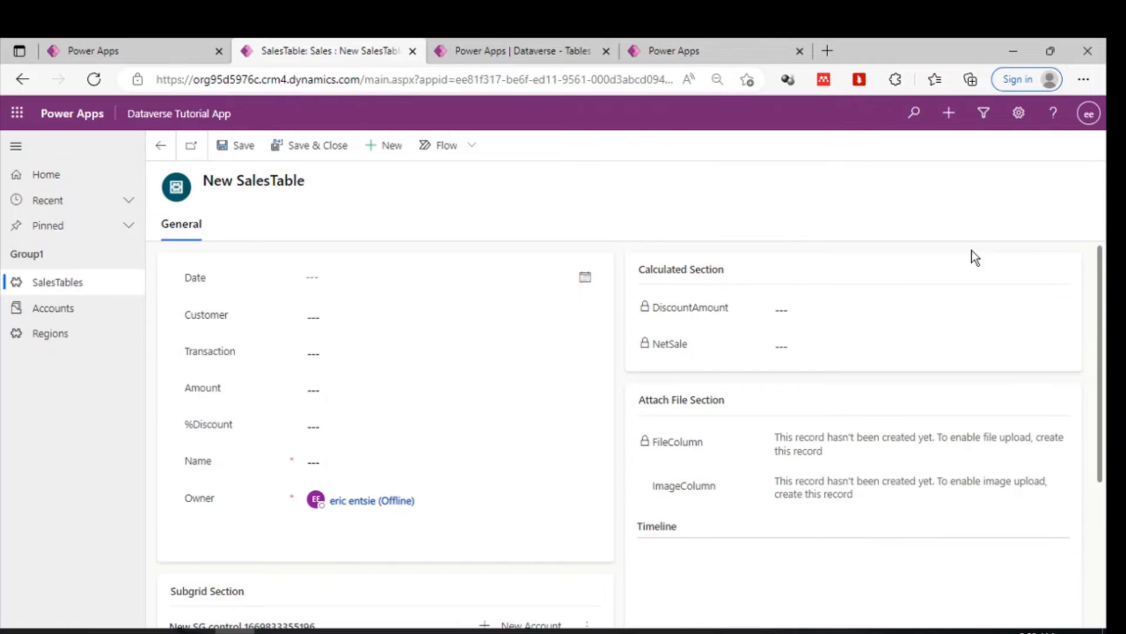
mouse_move(830, 239)
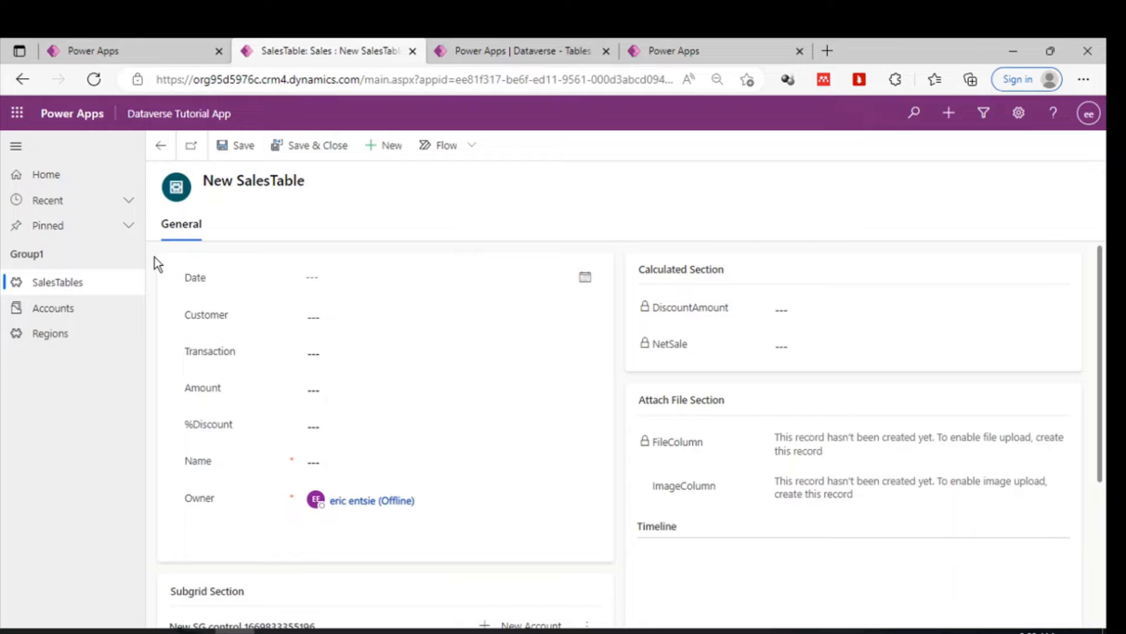
mouse_move(356, 453)
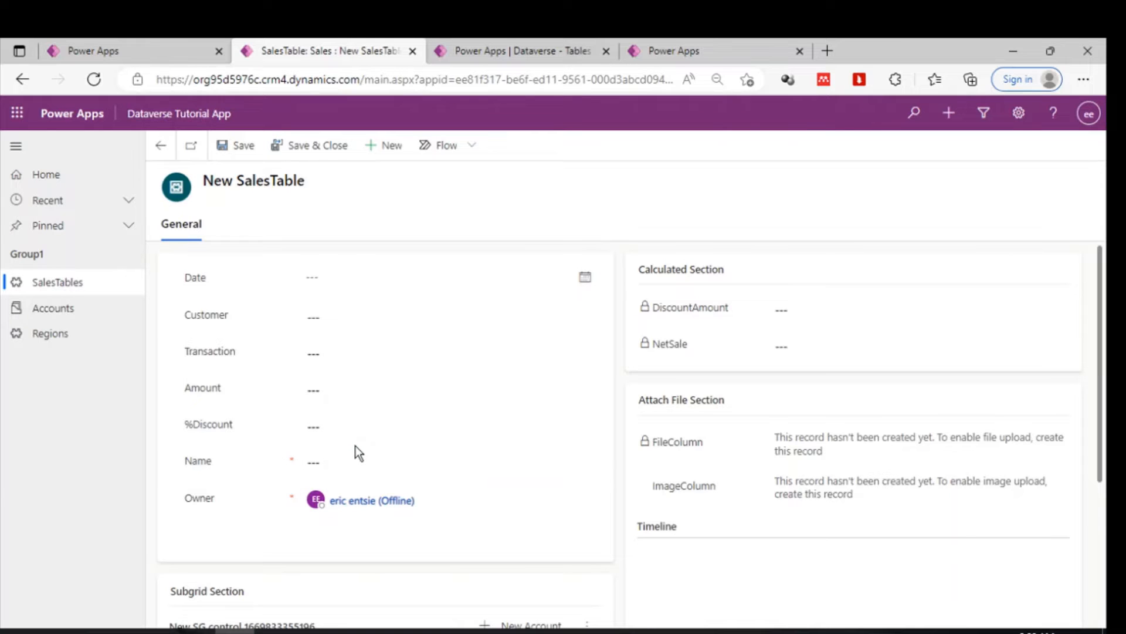
mouse_move(1080, 512)
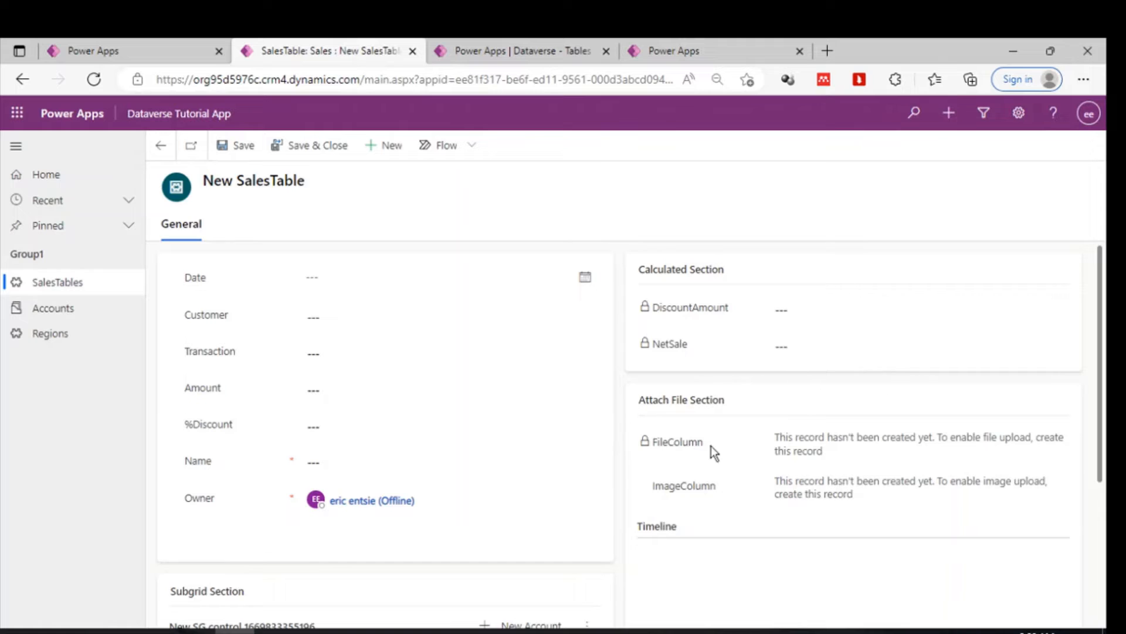
mouse_move(764, 423)
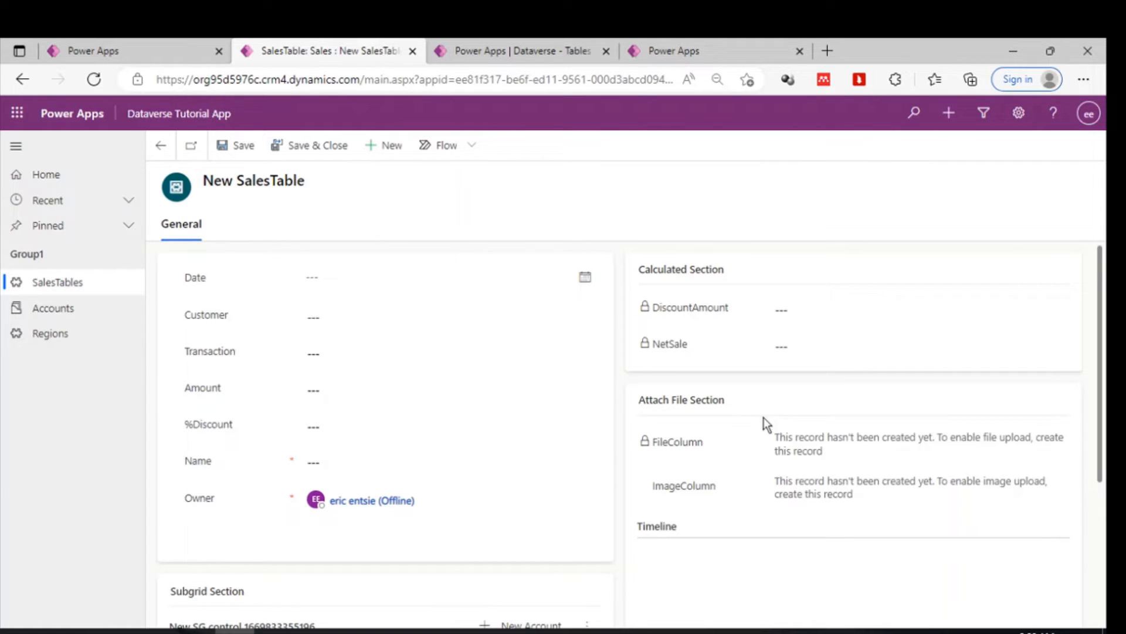
click(318, 315)
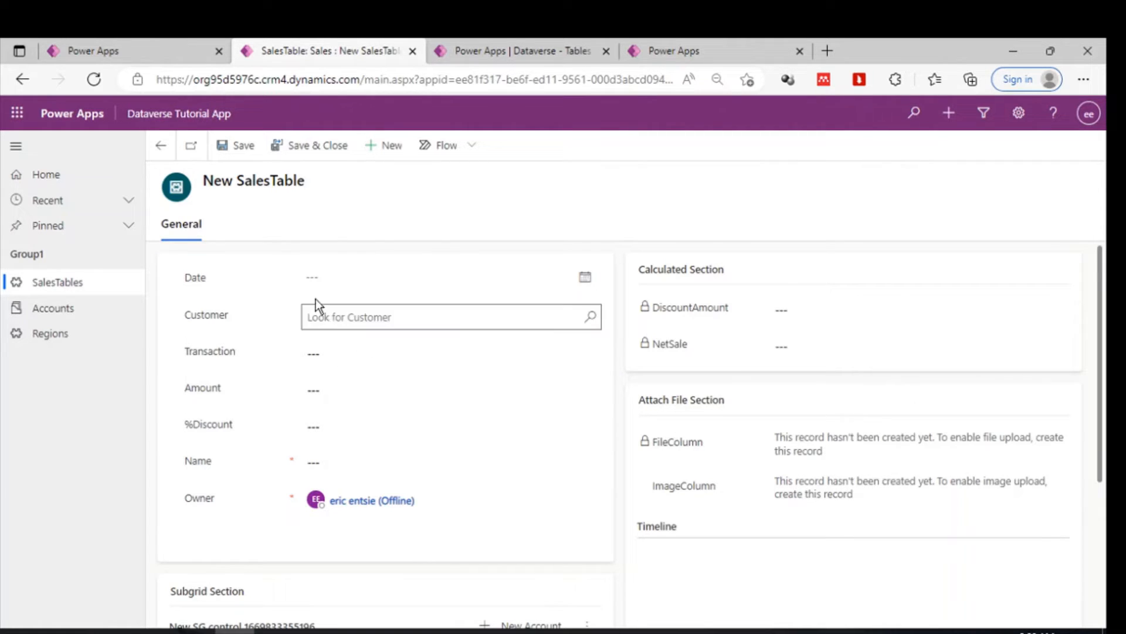
click(429, 426)
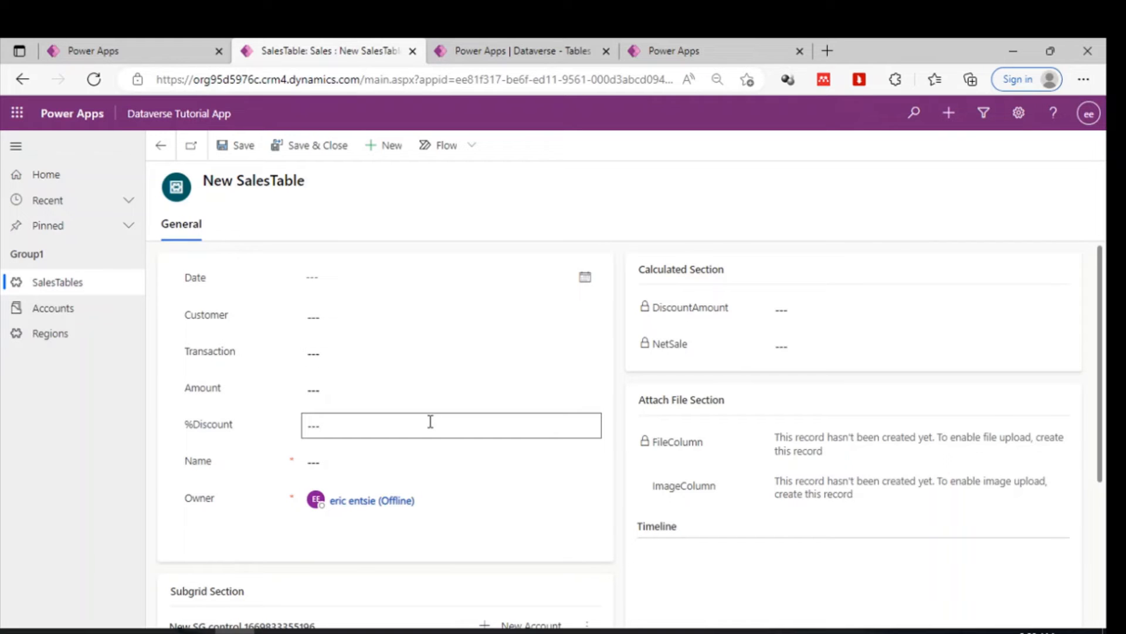
mouse_move(405, 432)
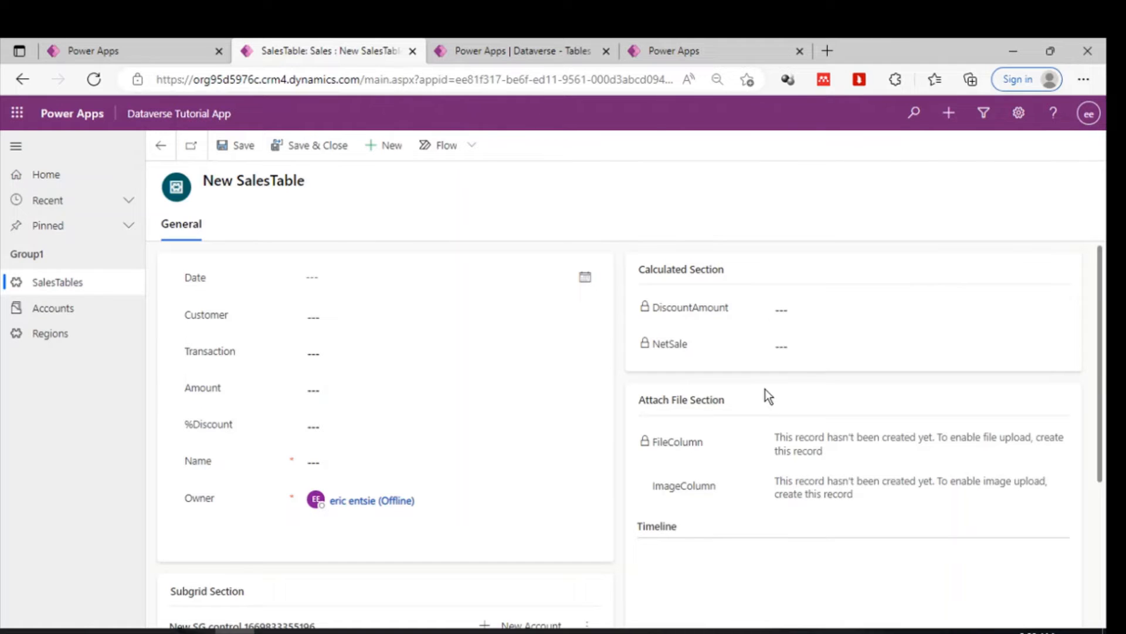
mouse_move(801, 457)
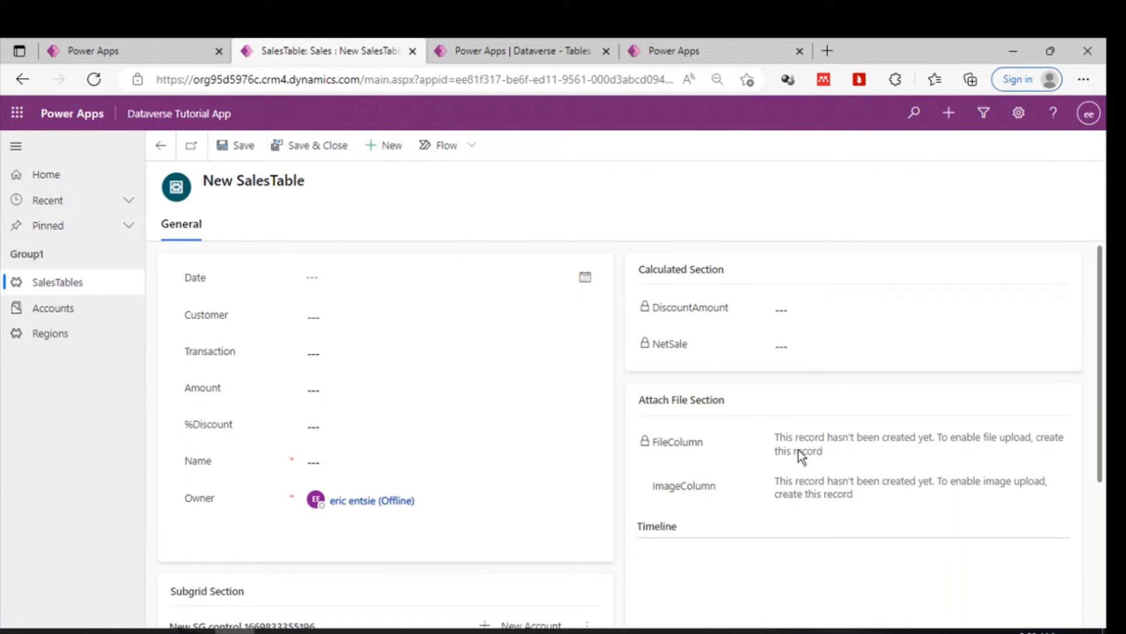
scroll(down, 3)
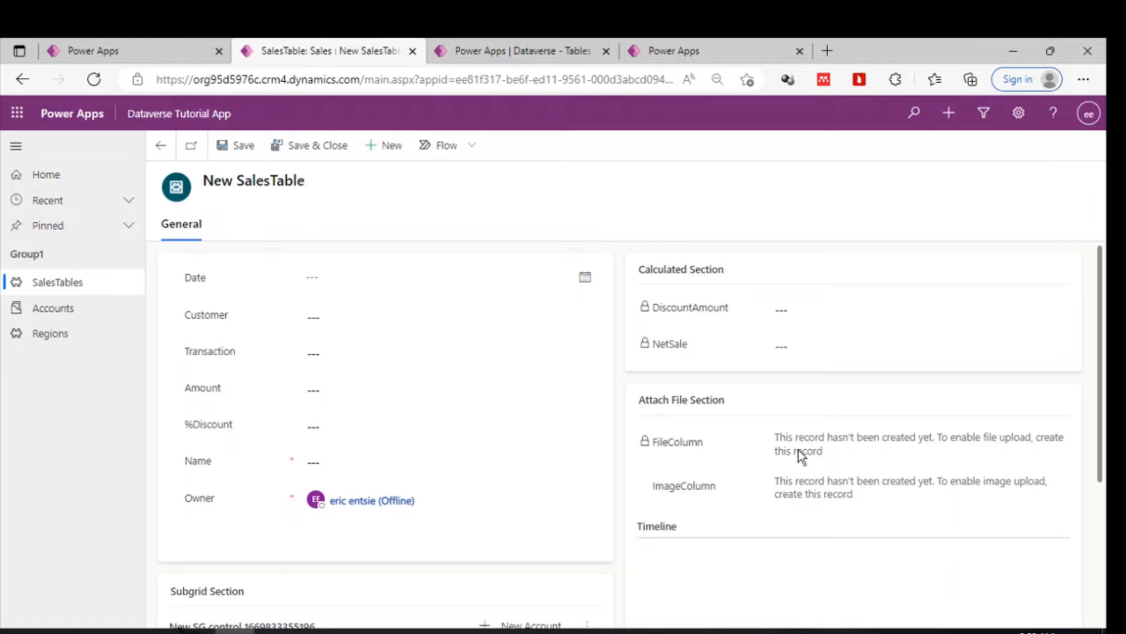
mouse_move(202, 319)
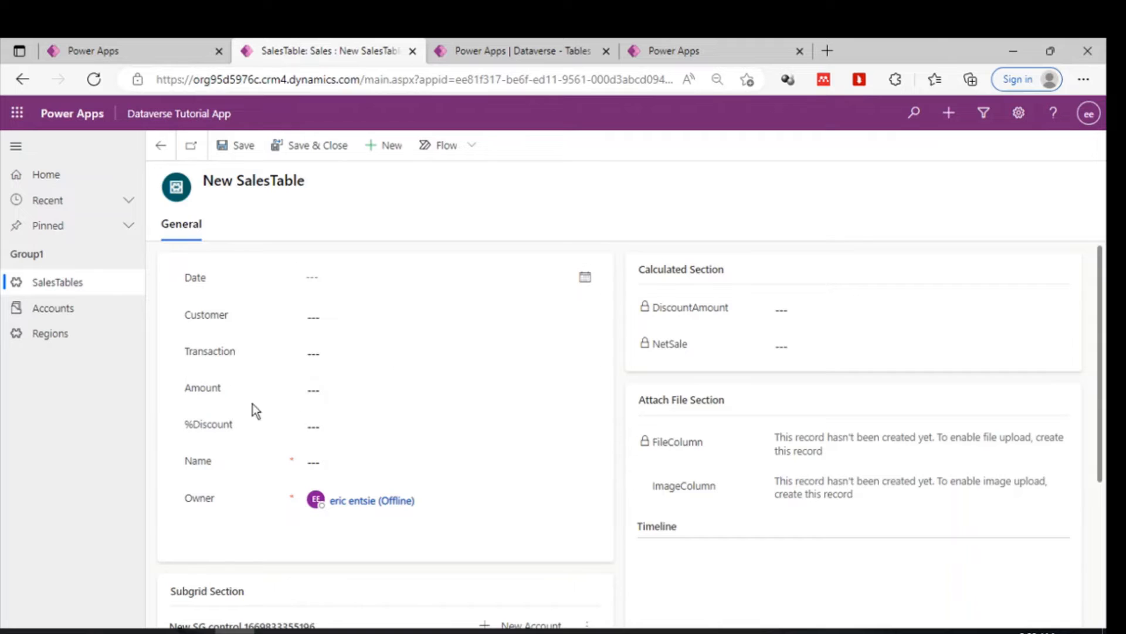
mouse_move(688, 274)
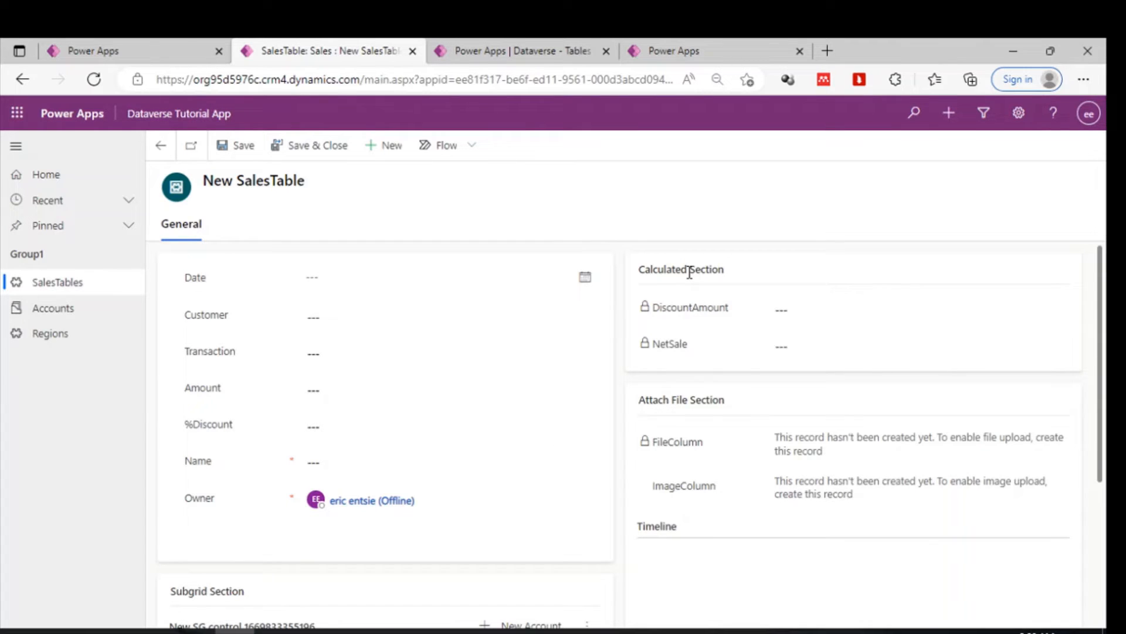
mouse_move(253, 451)
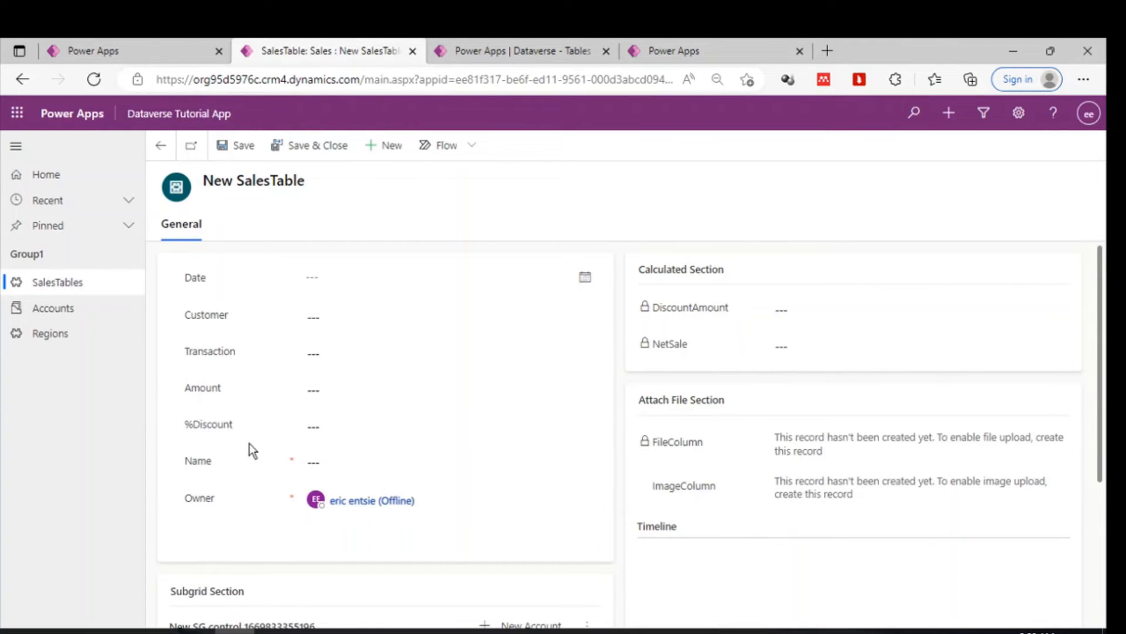
scroll(down, 3)
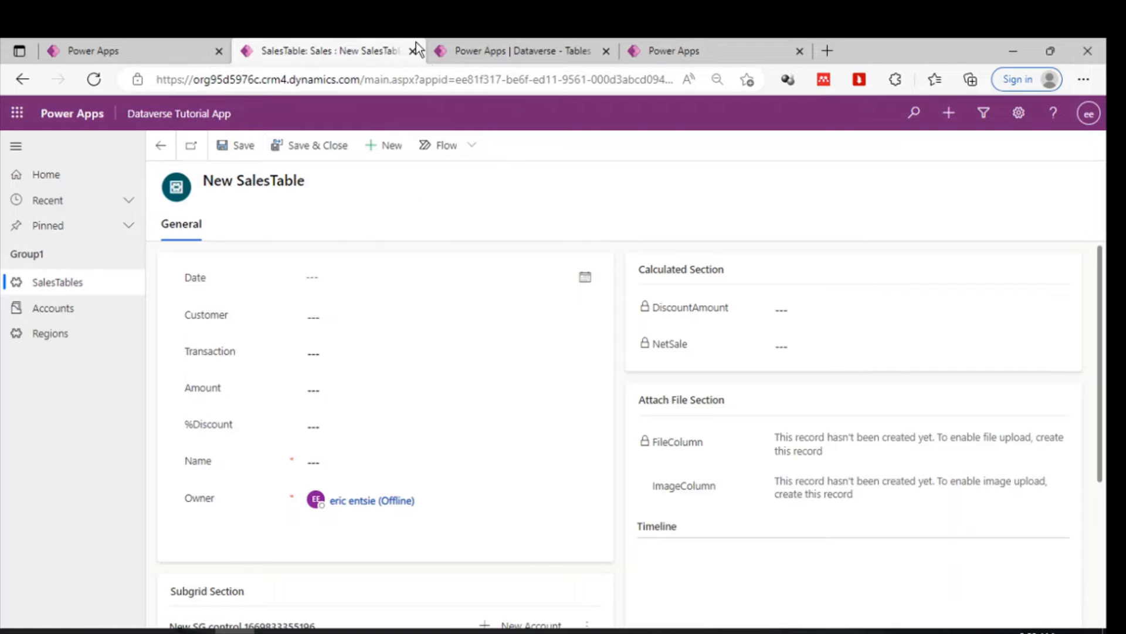
click(450, 352)
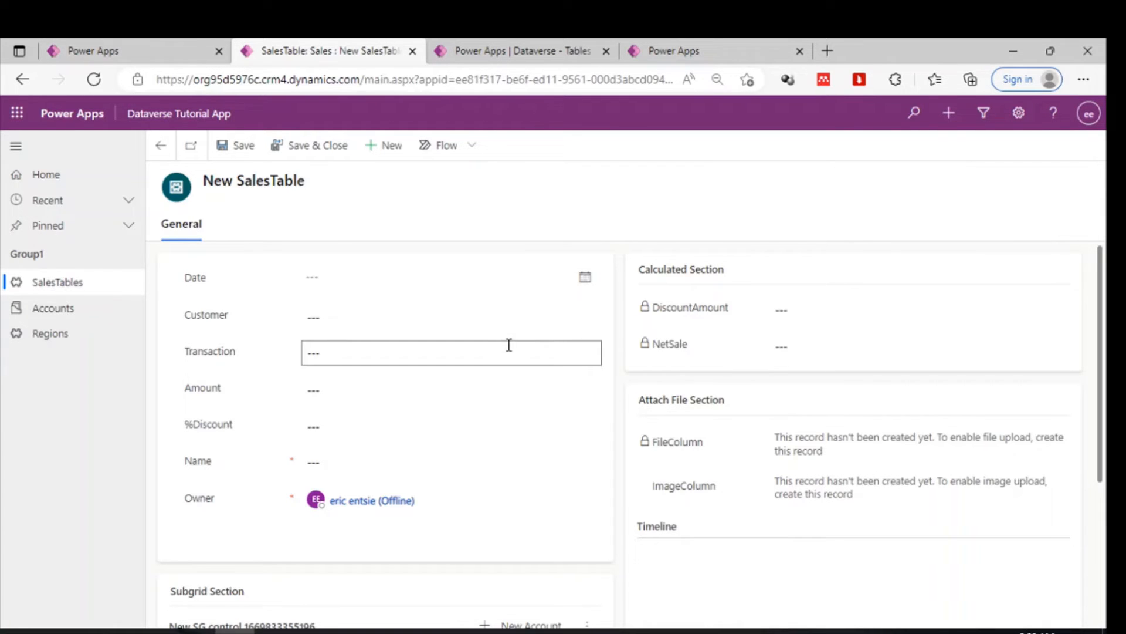
click(105, 50)
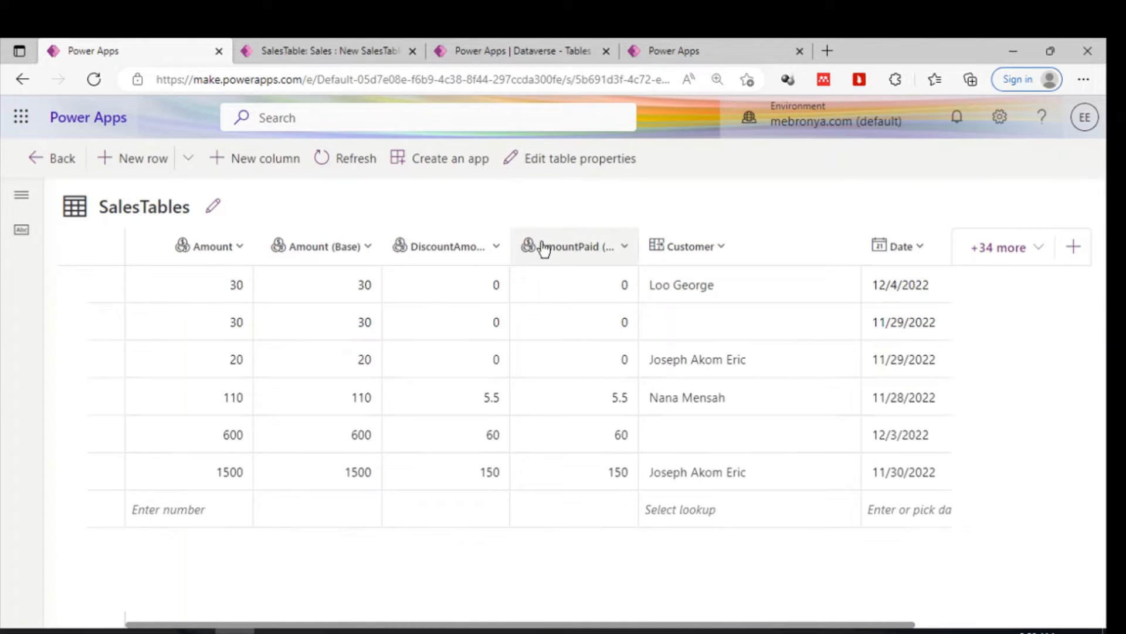
mouse_move(52, 164)
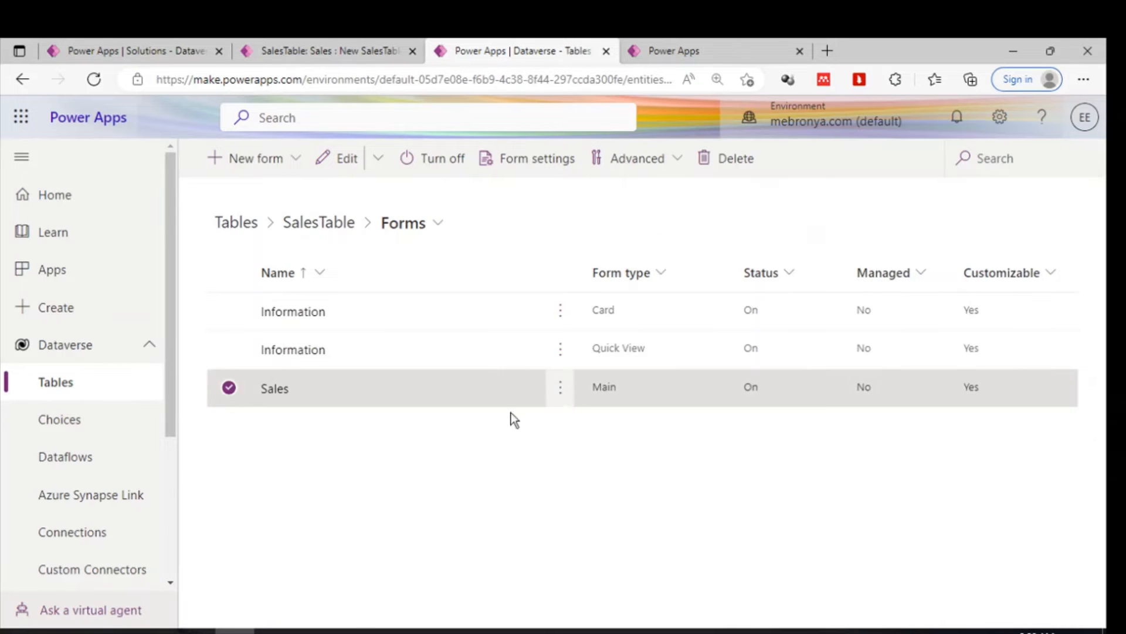
Edit the Sales main form in the designer and show its addable layout components.
click(559, 387)
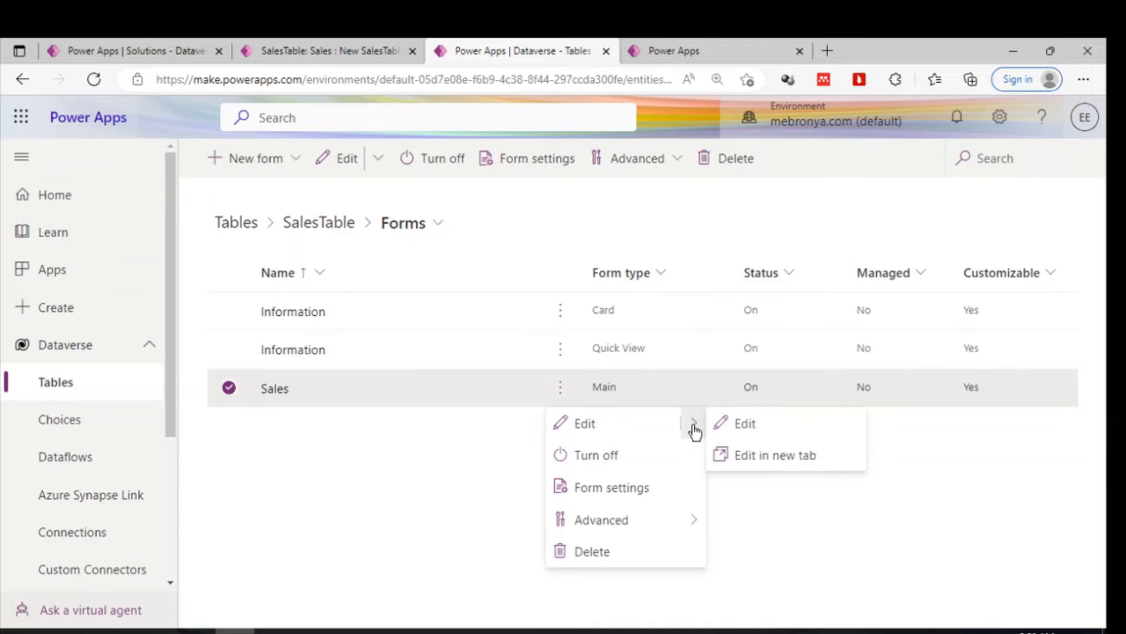
click(744, 424)
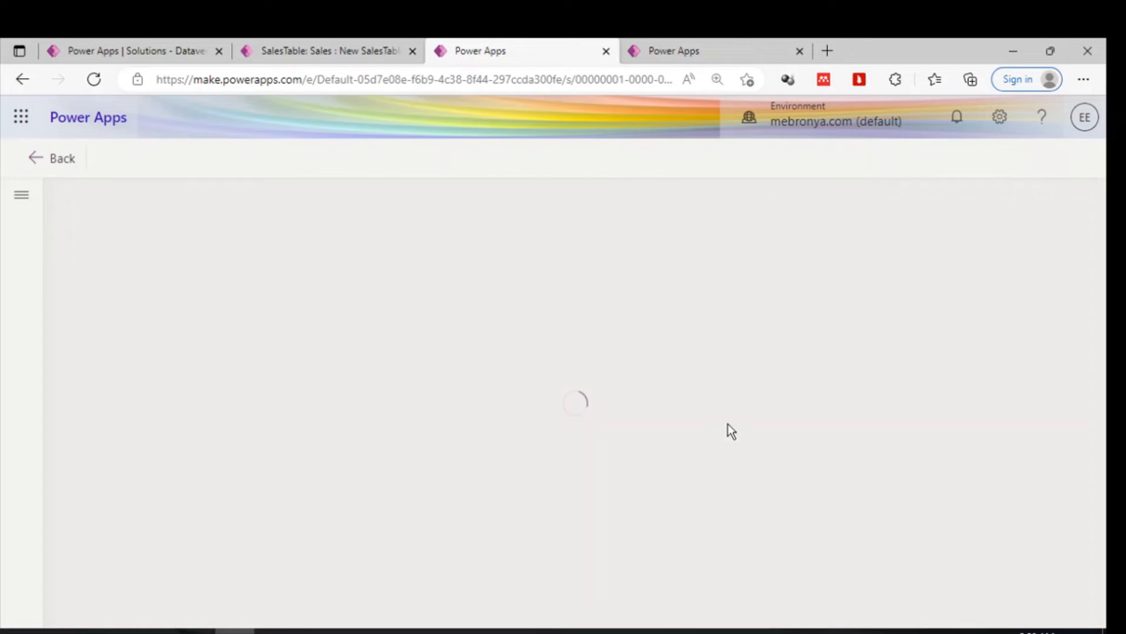
mouse_move(543, 325)
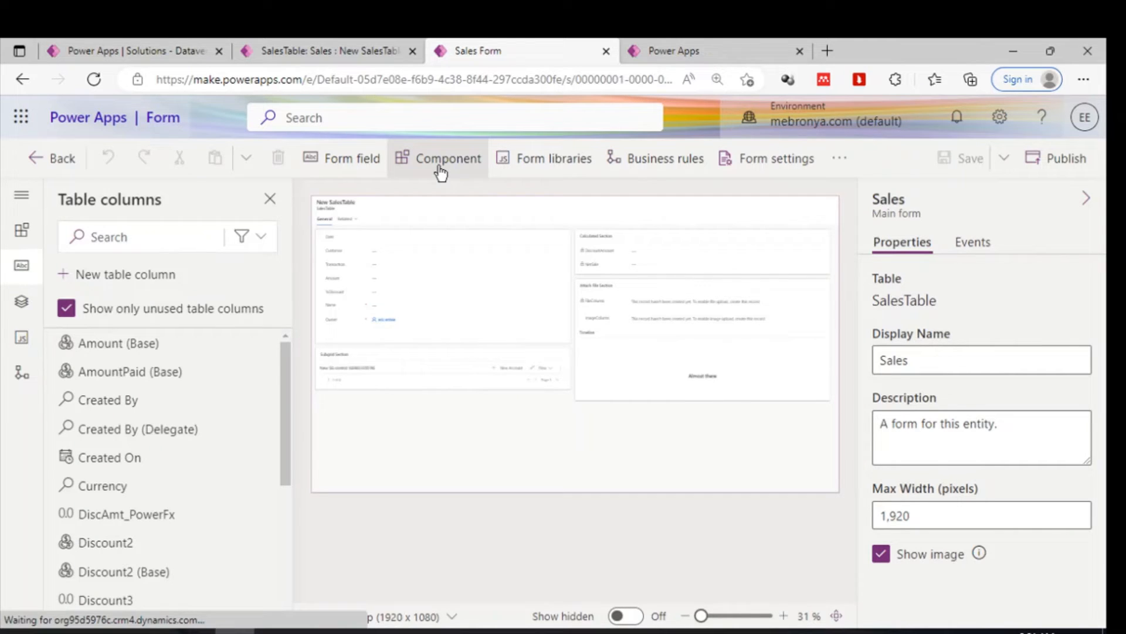
click(441, 158)
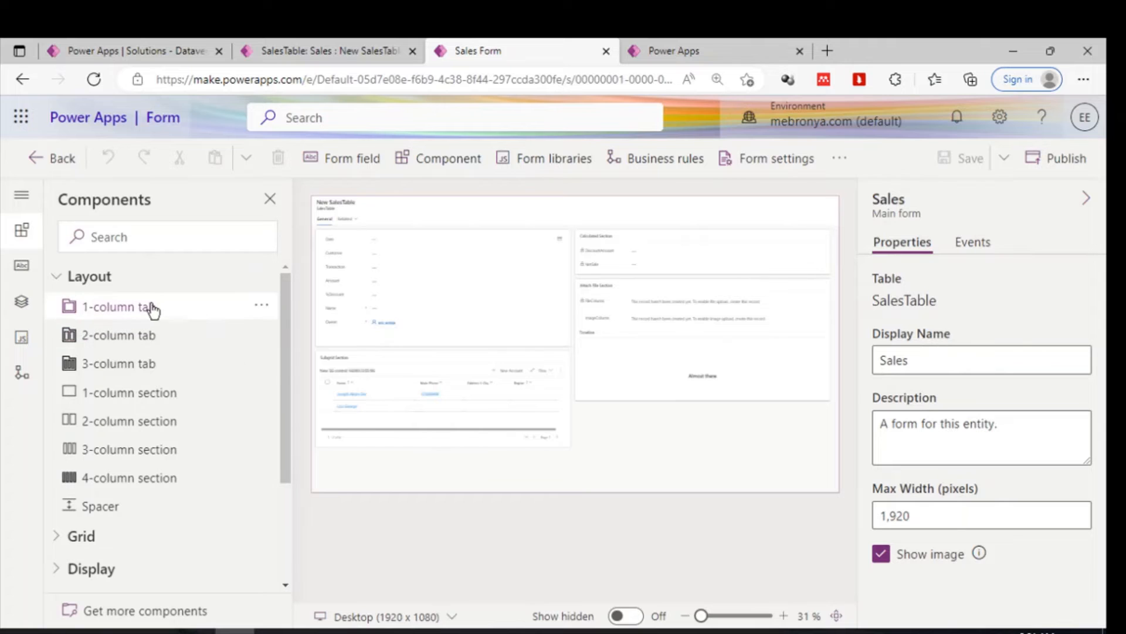
mouse_move(178, 377)
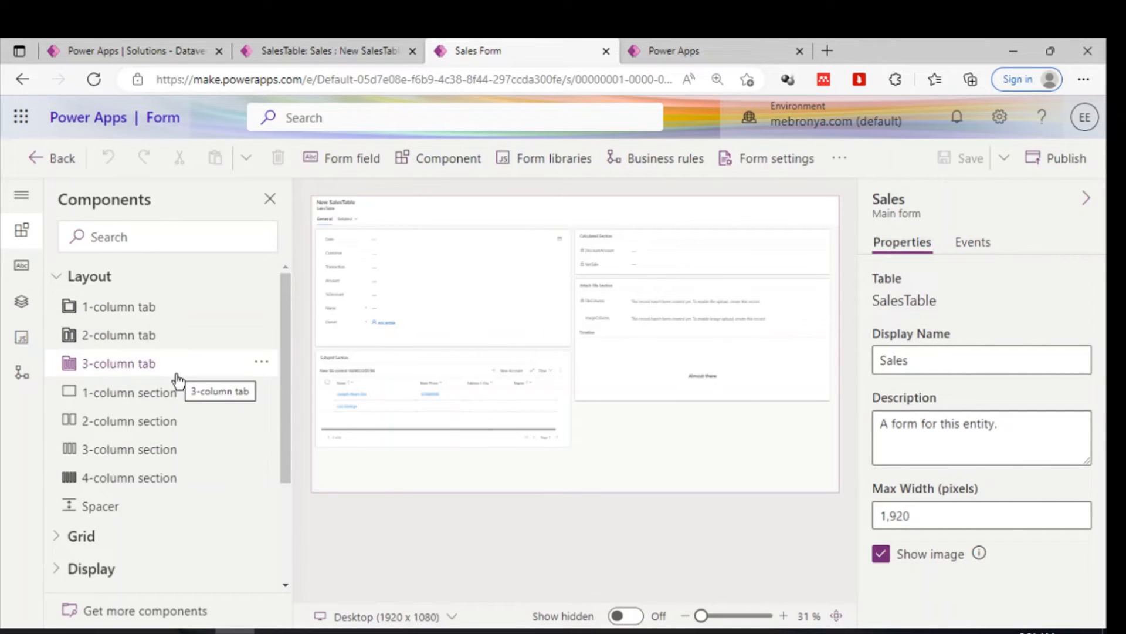
mouse_move(131, 331)
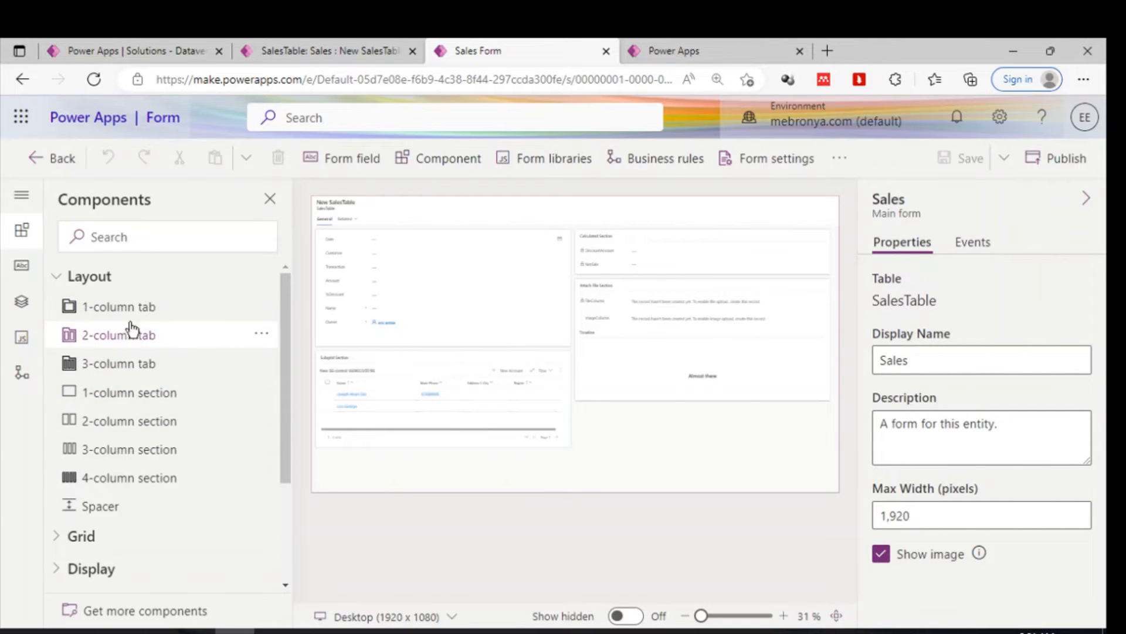
mouse_move(132, 392)
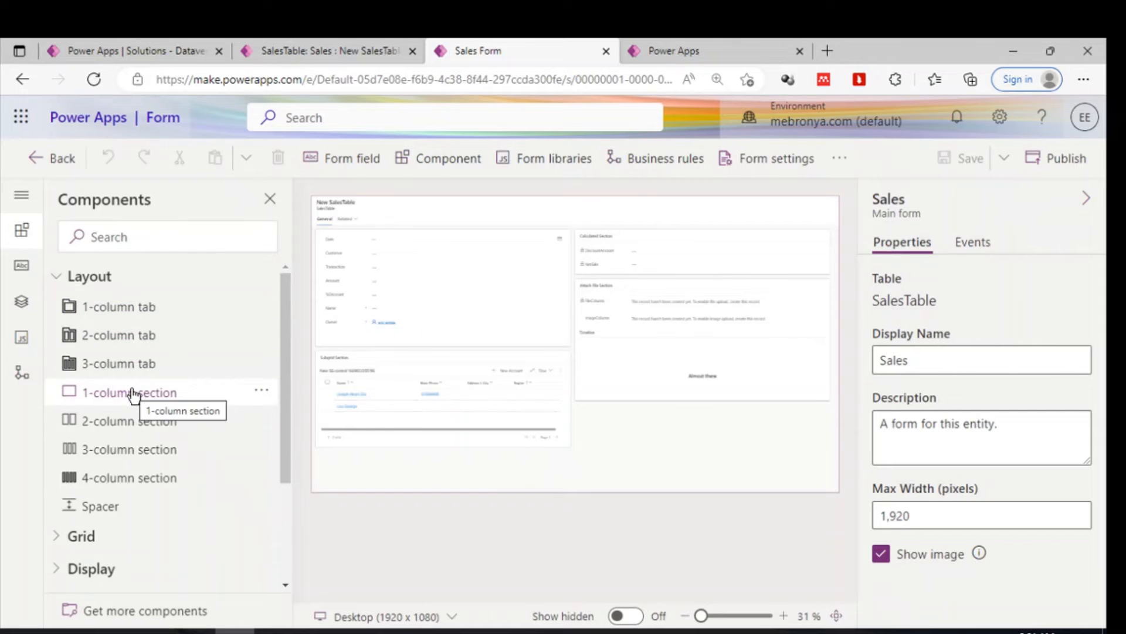
mouse_move(517, 274)
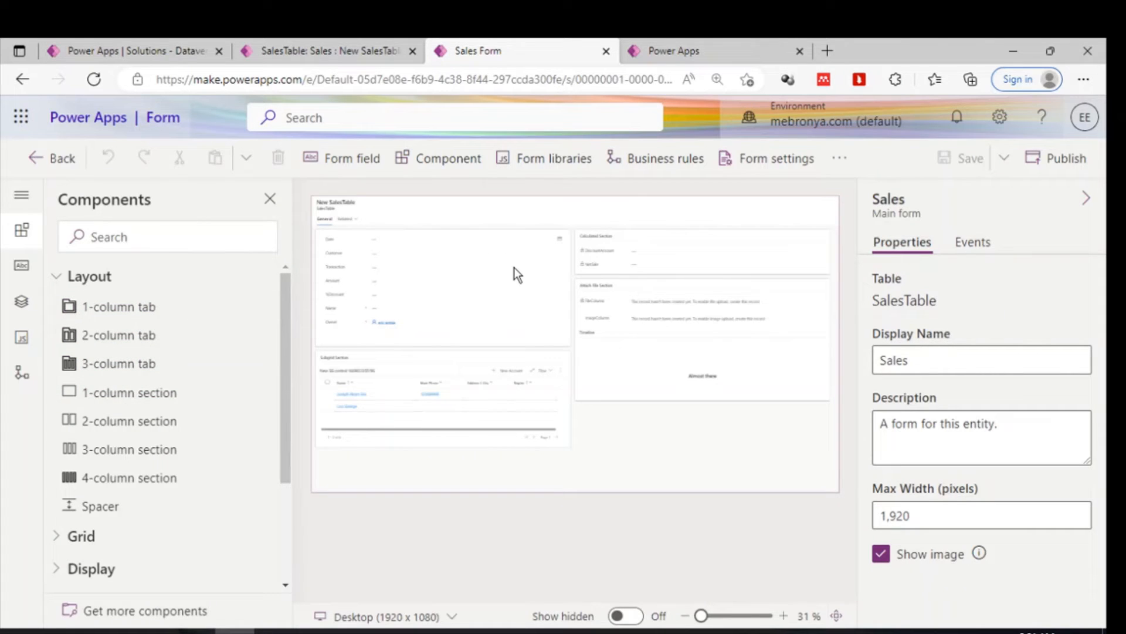
Collapse the Properties pane so the Sales form's General tab preview fills the designer.
click(717, 80)
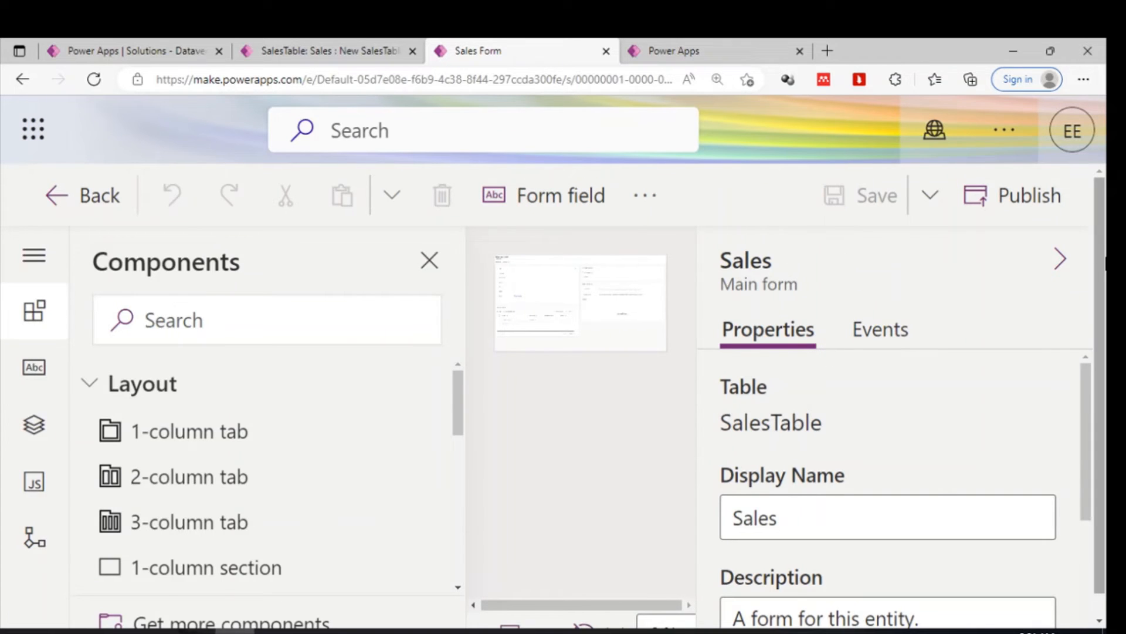
click(1061, 258)
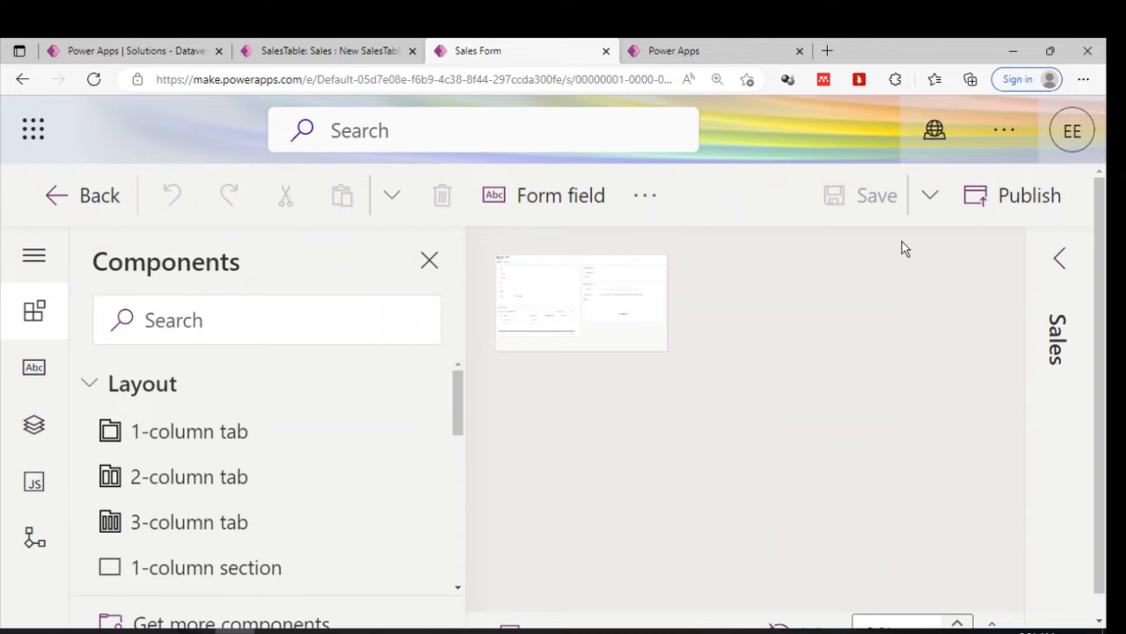
click(717, 80)
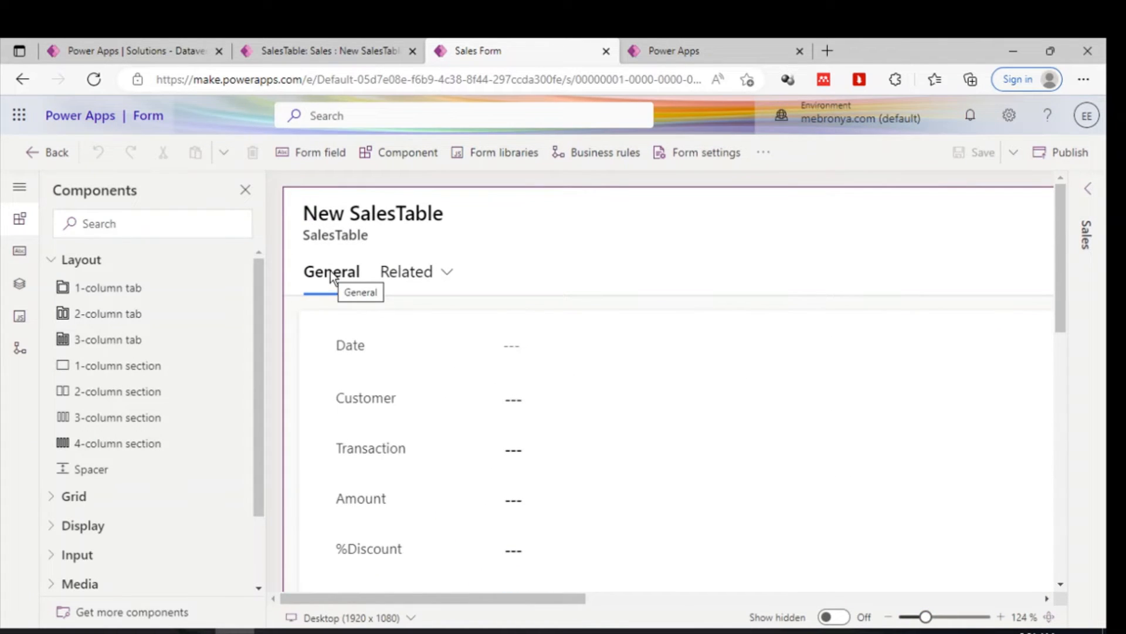
mouse_move(372, 282)
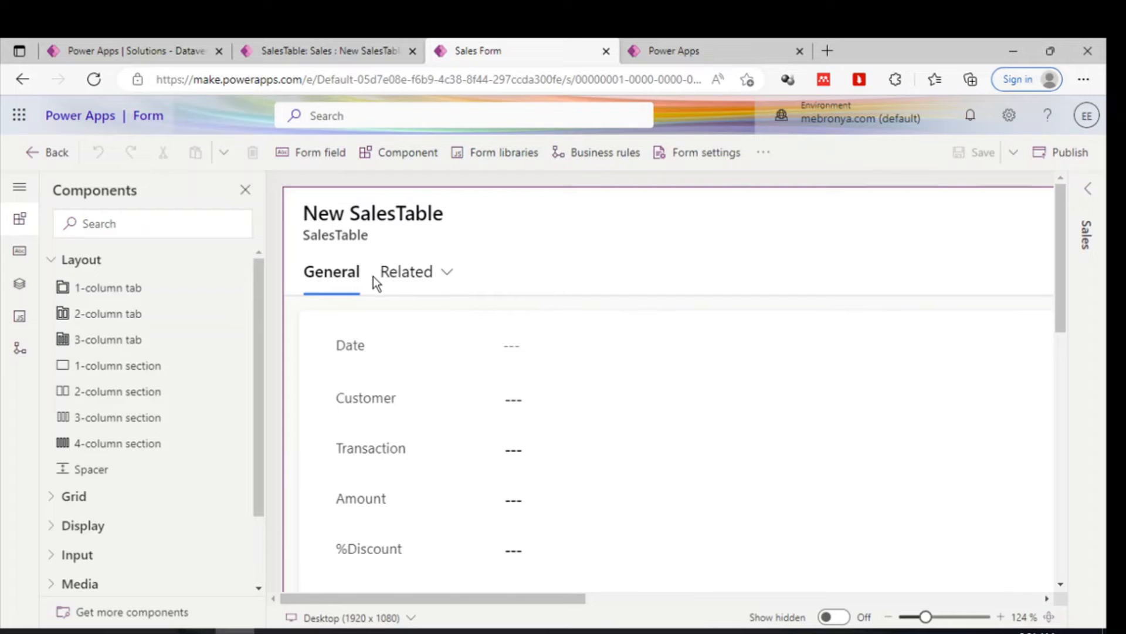
mouse_move(155, 371)
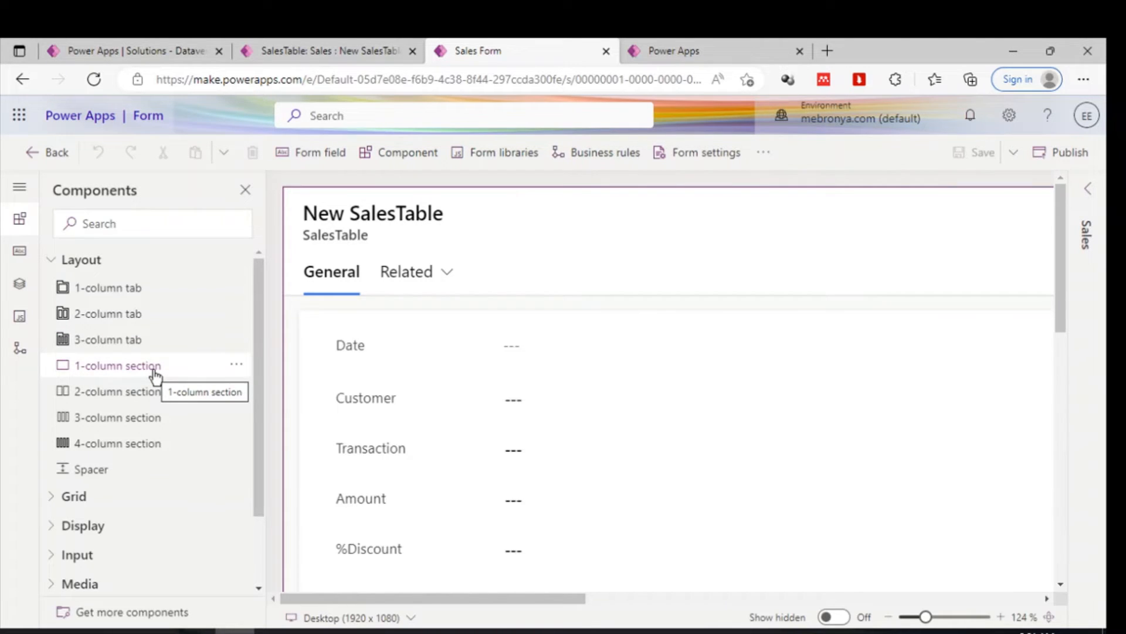
mouse_move(150, 413)
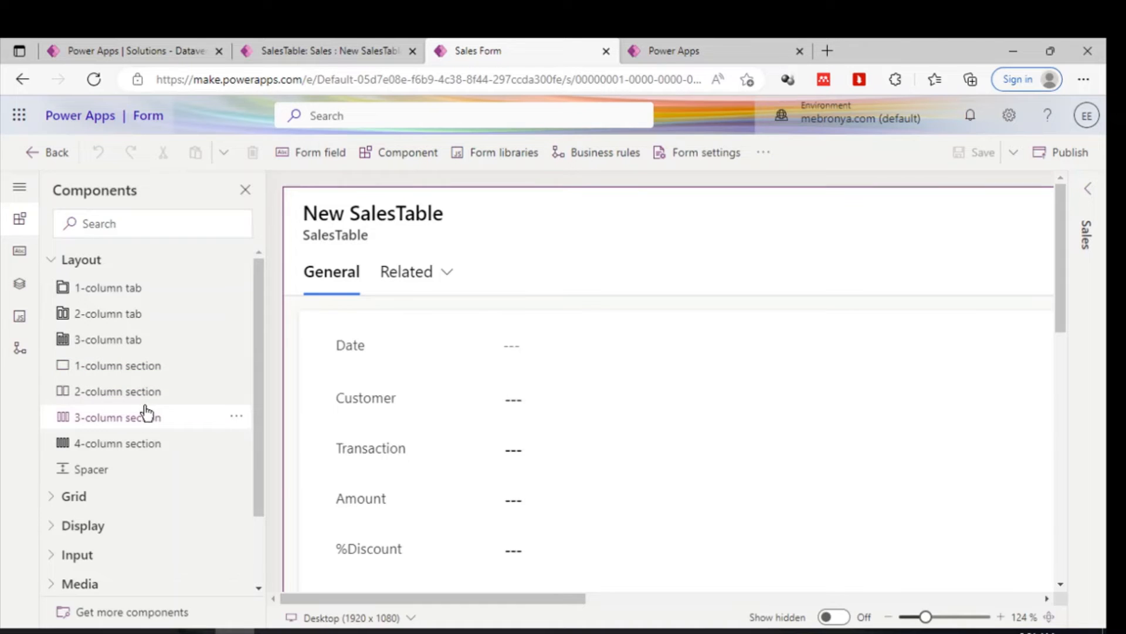
mouse_move(642, 373)
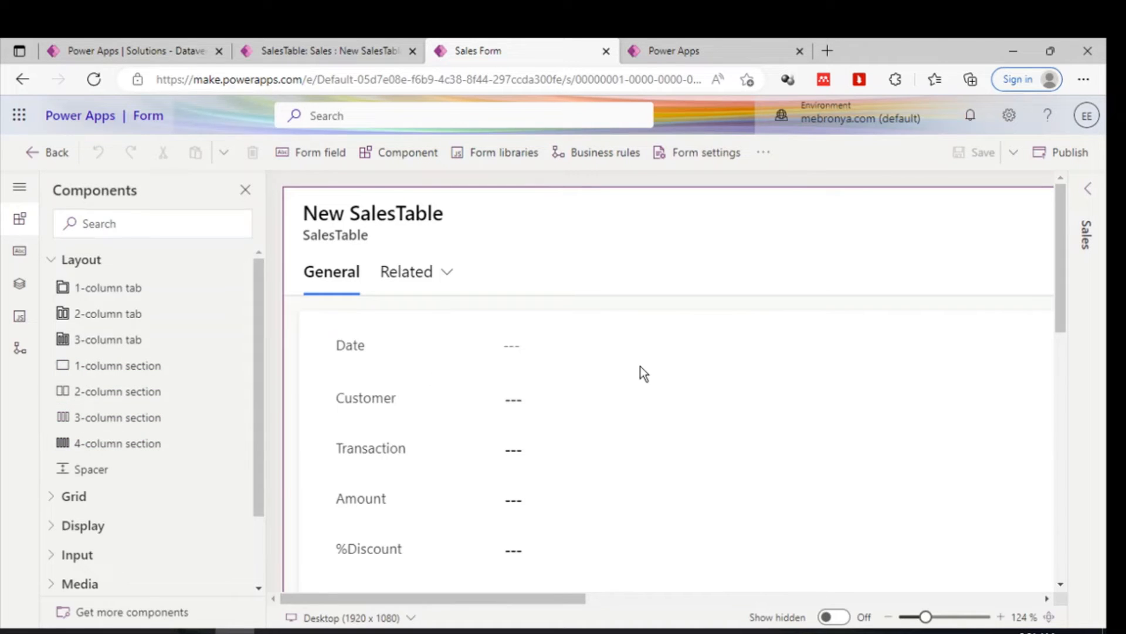
scroll(down, 3)
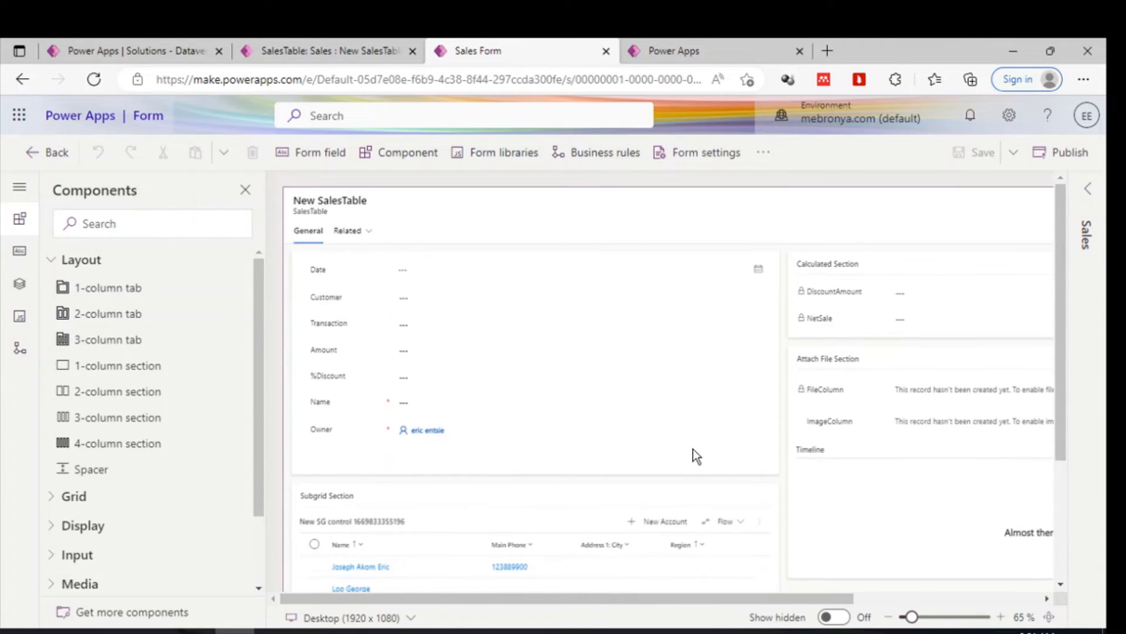
mouse_move(117, 391)
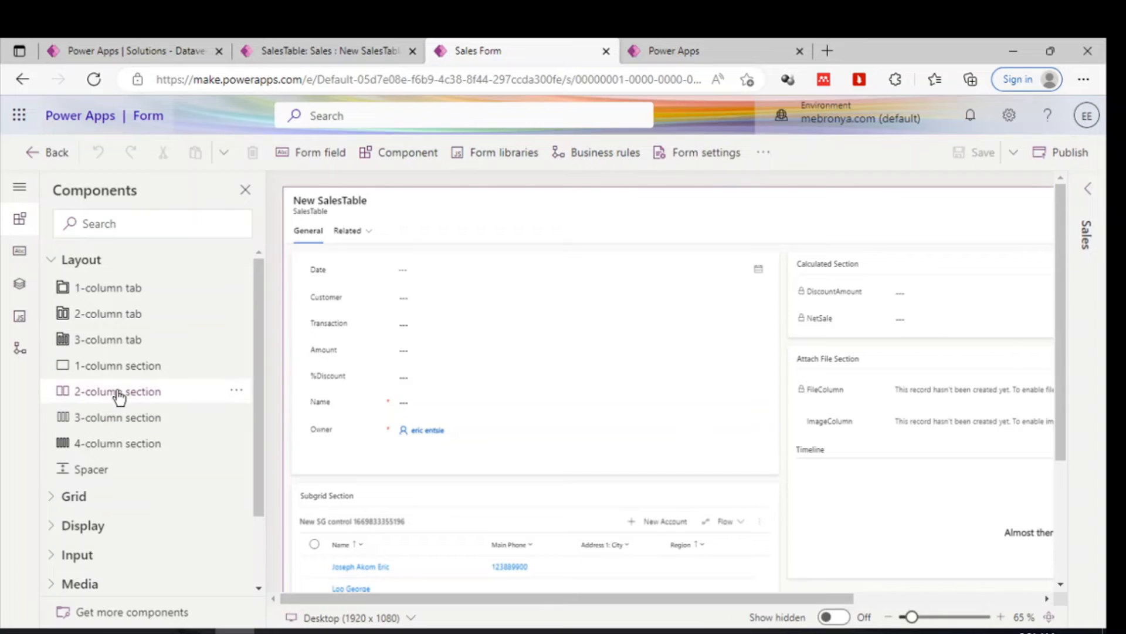
mouse_move(590, 523)
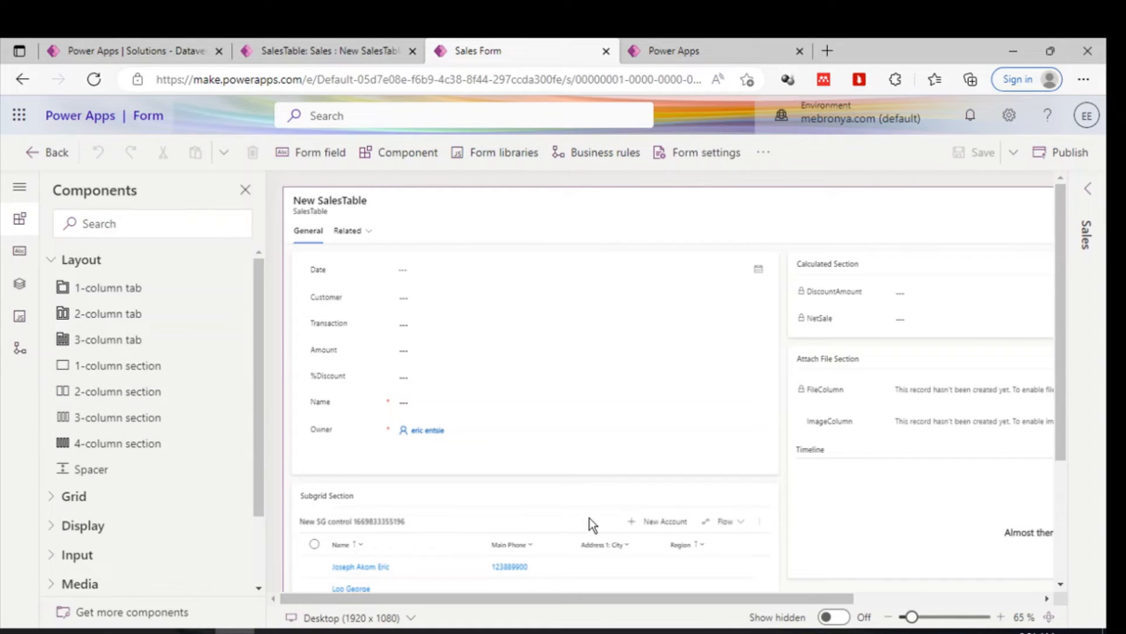
mouse_move(539, 410)
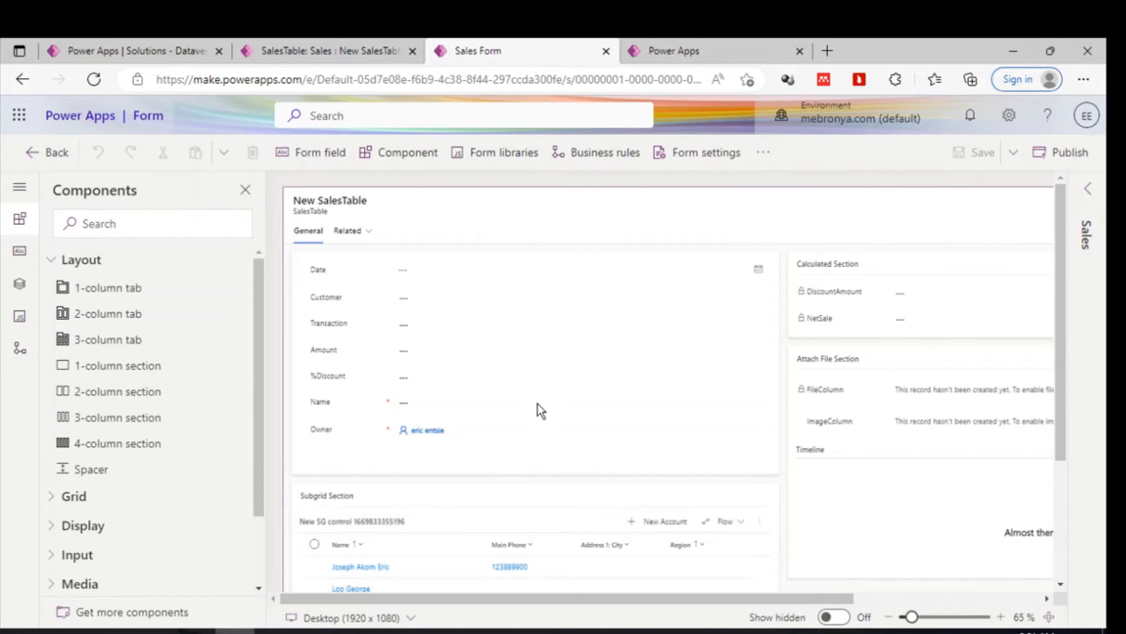
scroll(right, 3)
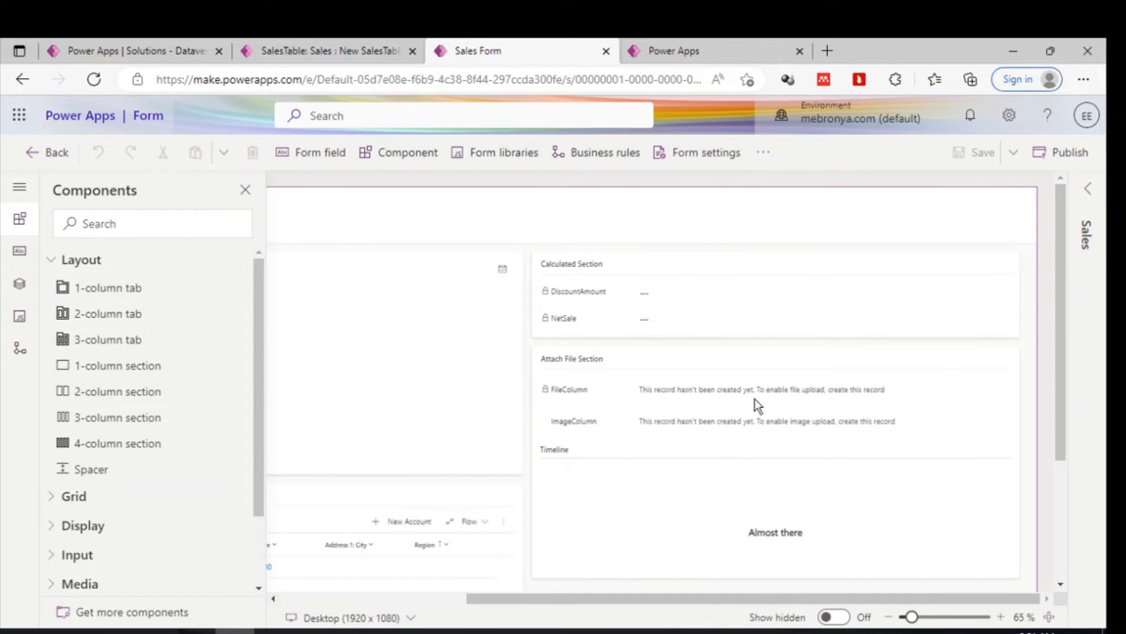
mouse_move(413, 475)
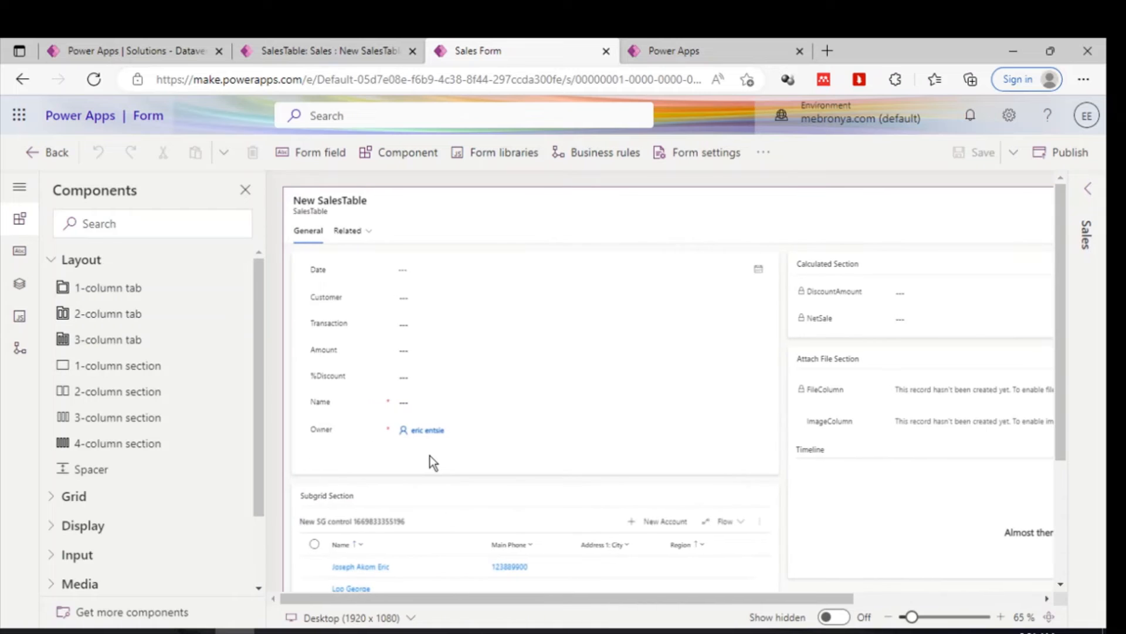
mouse_move(518, 528)
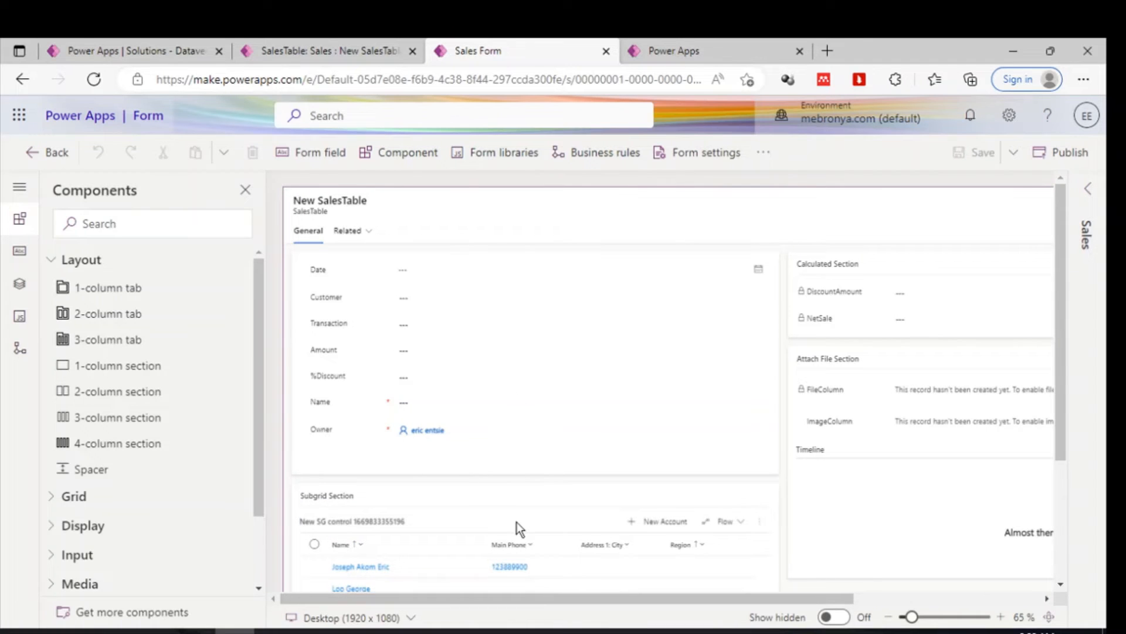
scroll(down, 3)
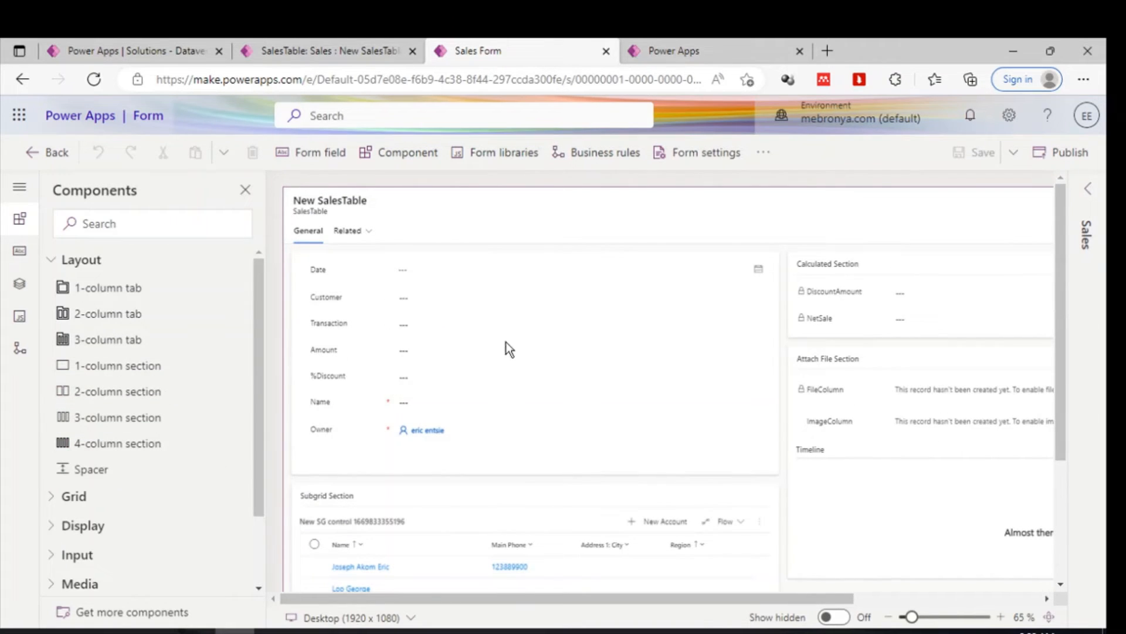
mouse_move(437, 289)
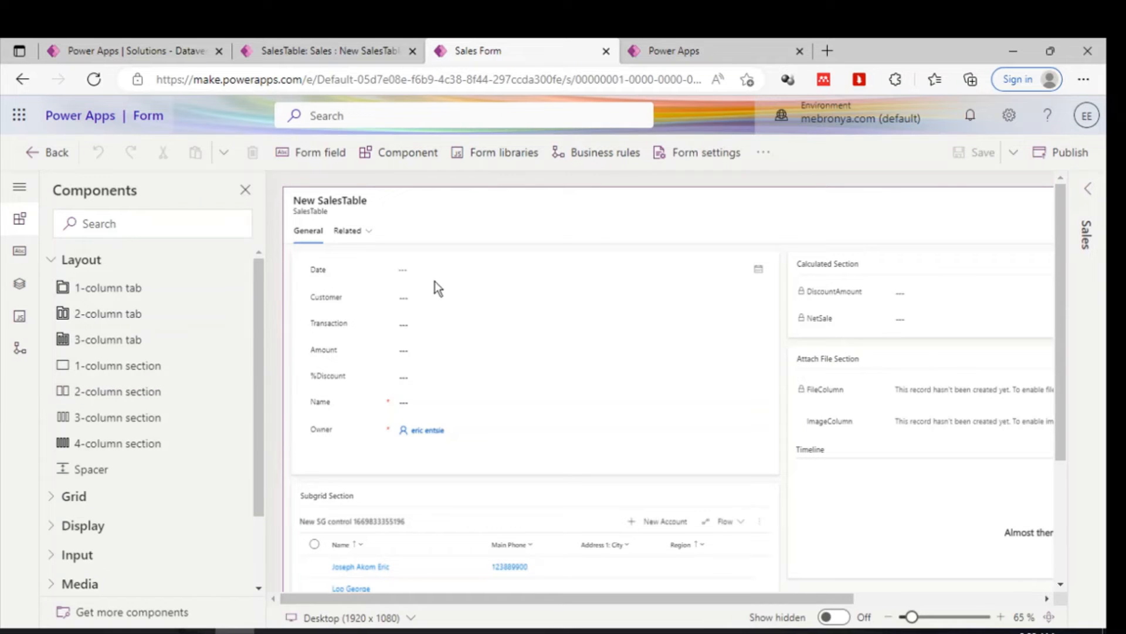
mouse_move(563, 440)
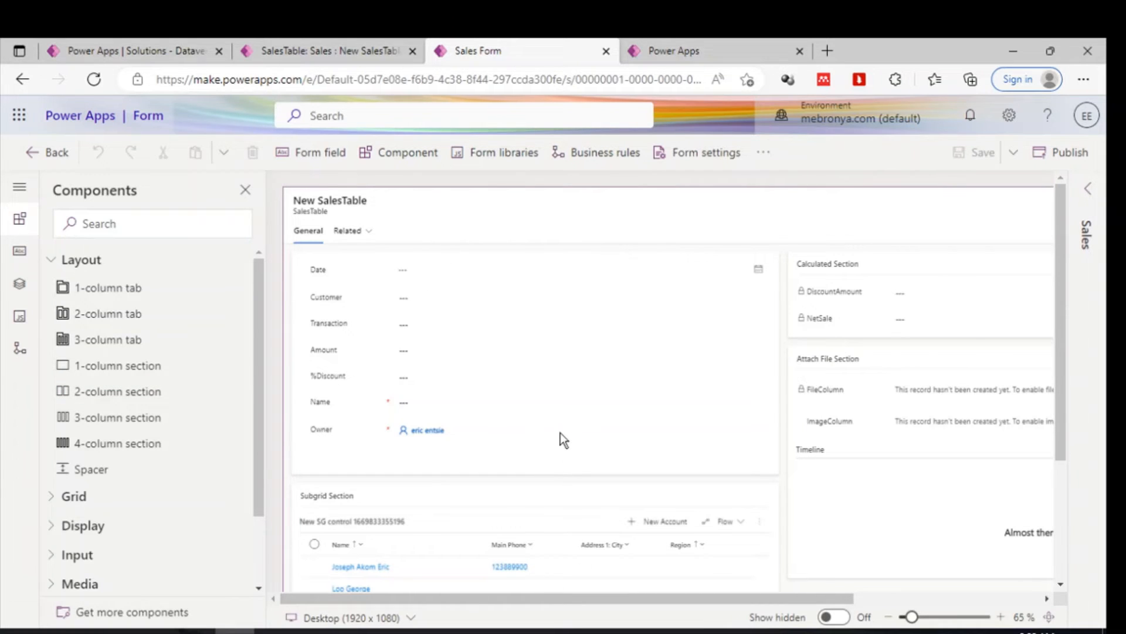
scroll(down, 3)
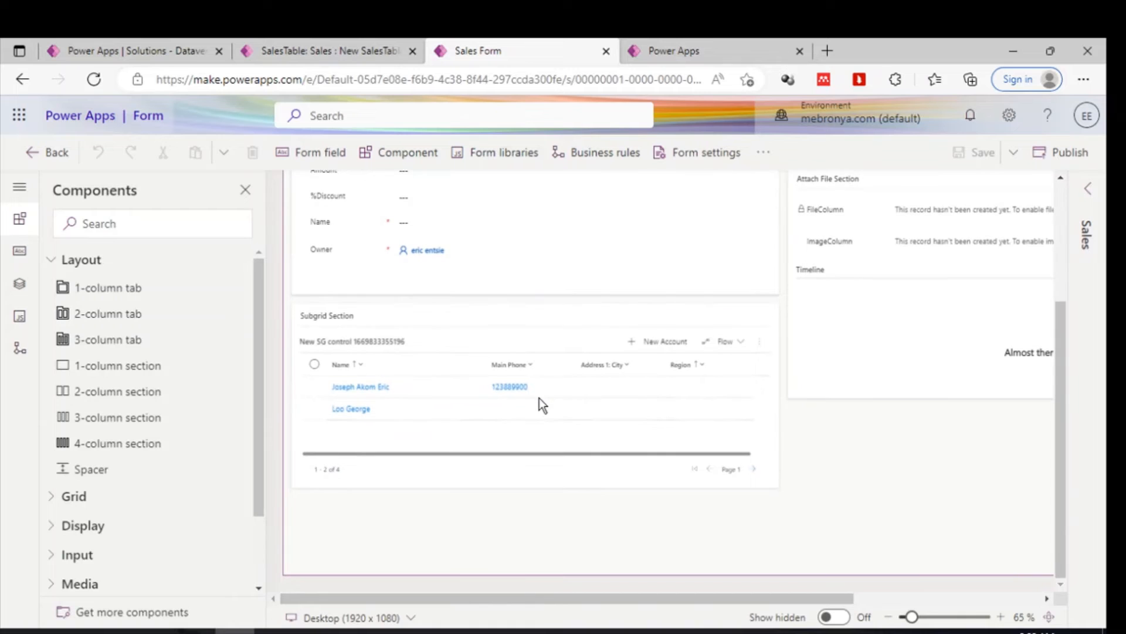
mouse_move(986, 338)
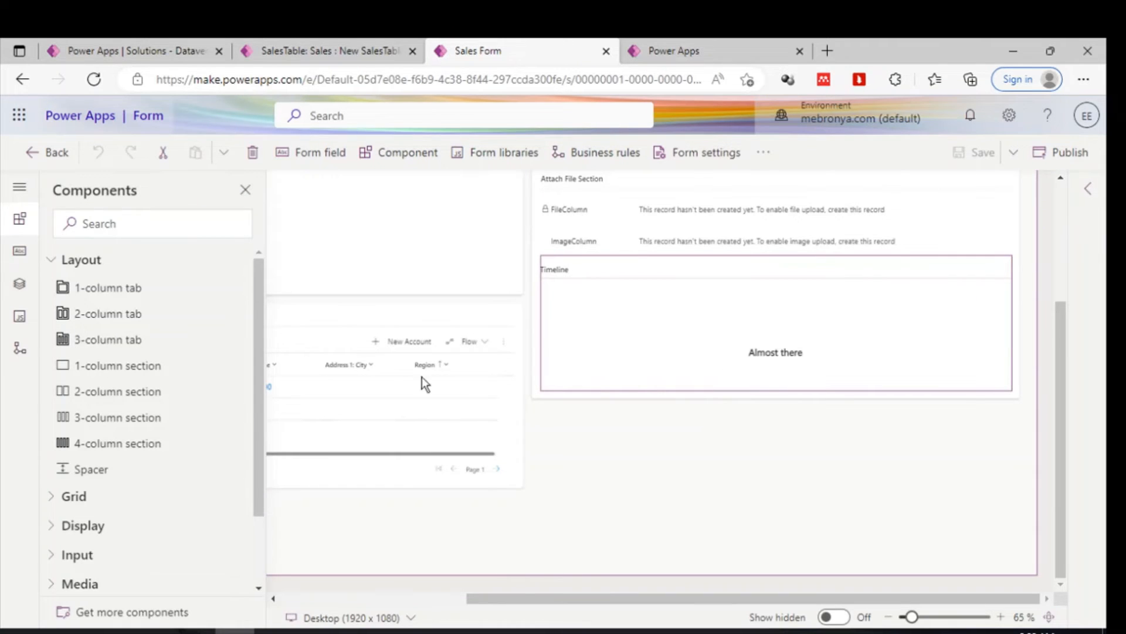
mouse_move(115, 367)
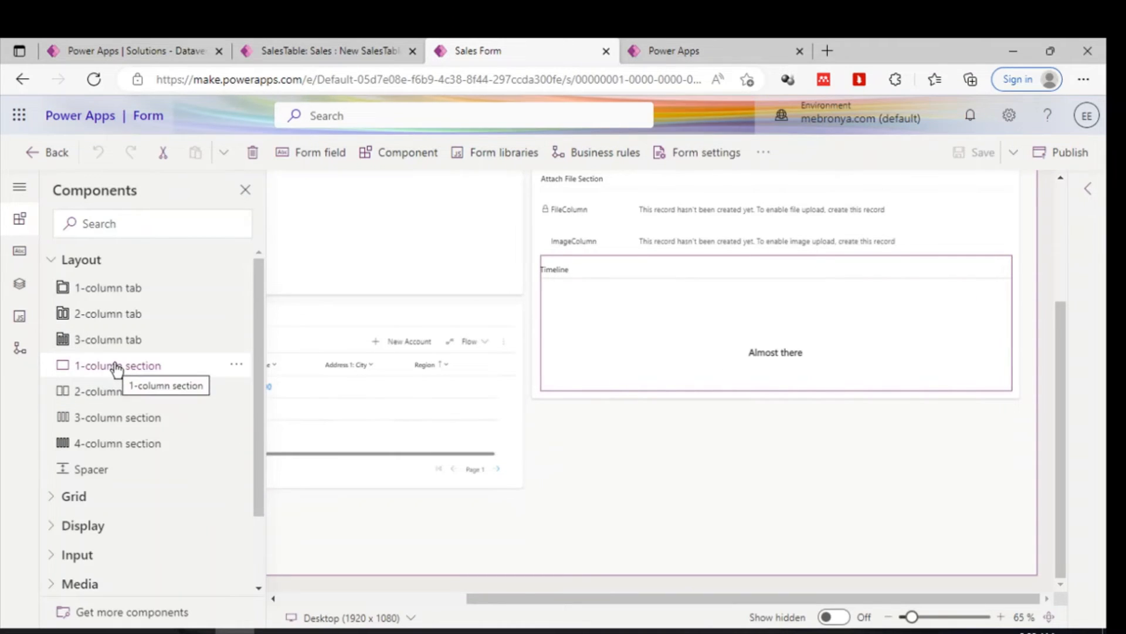
Insert a 1-column 'New Section' below the Timeline on the Sales form.
click(117, 366)
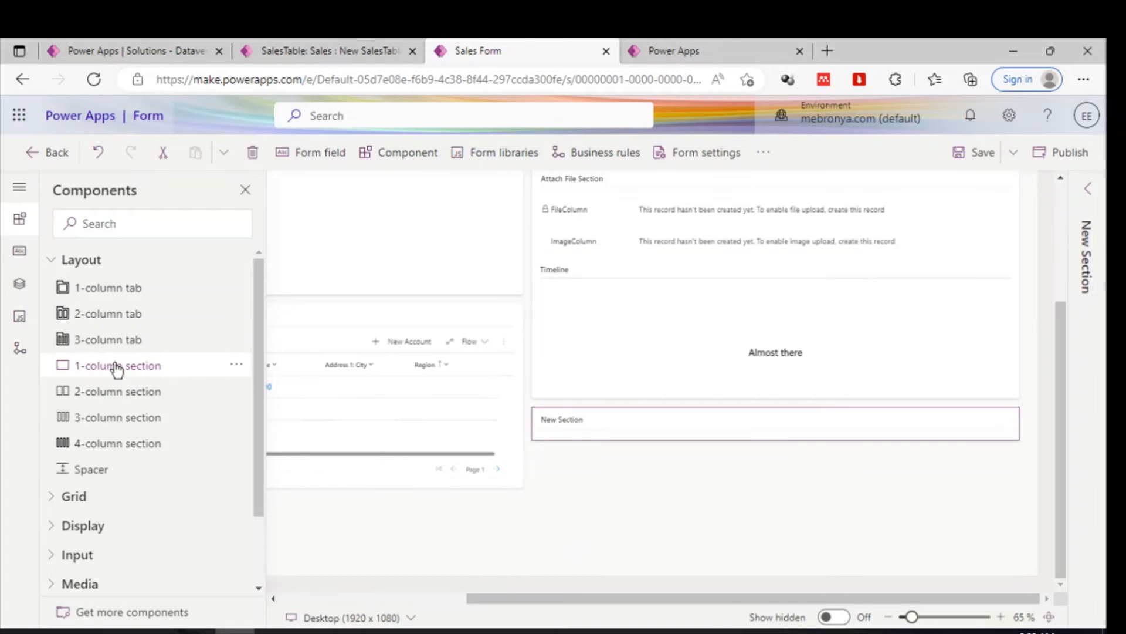
mouse_move(580, 433)
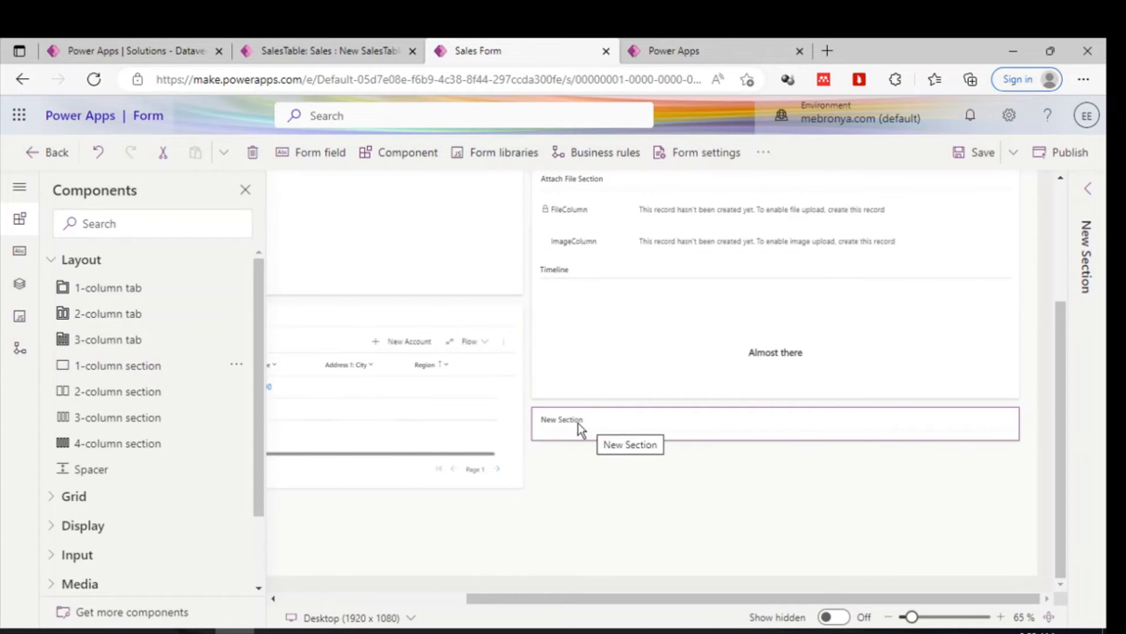
mouse_move(659, 427)
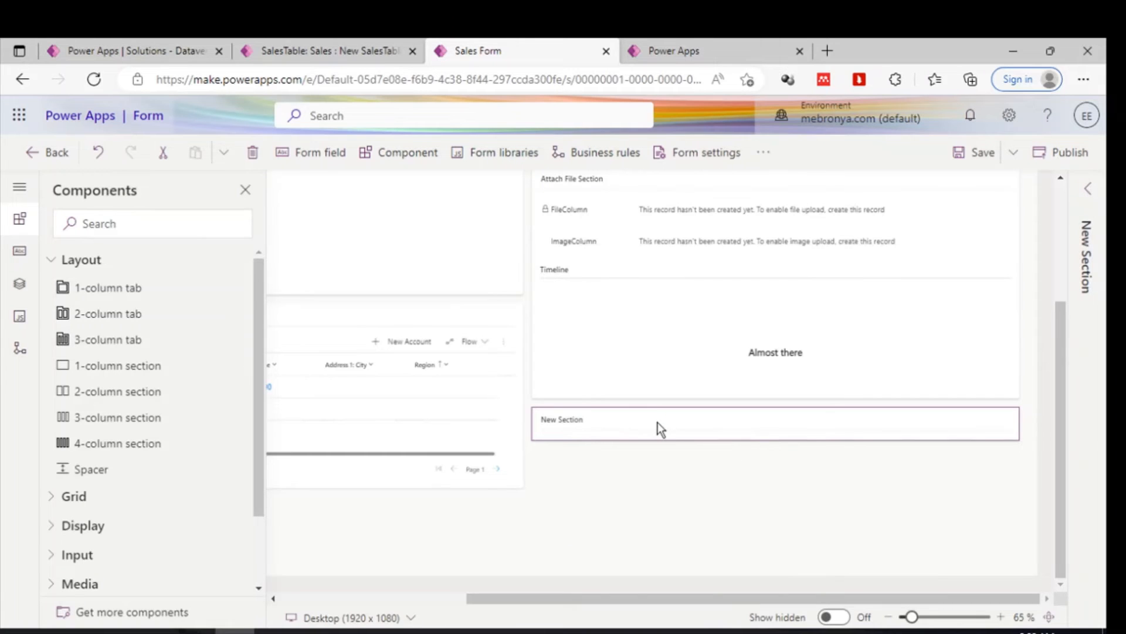
mouse_move(478, 275)
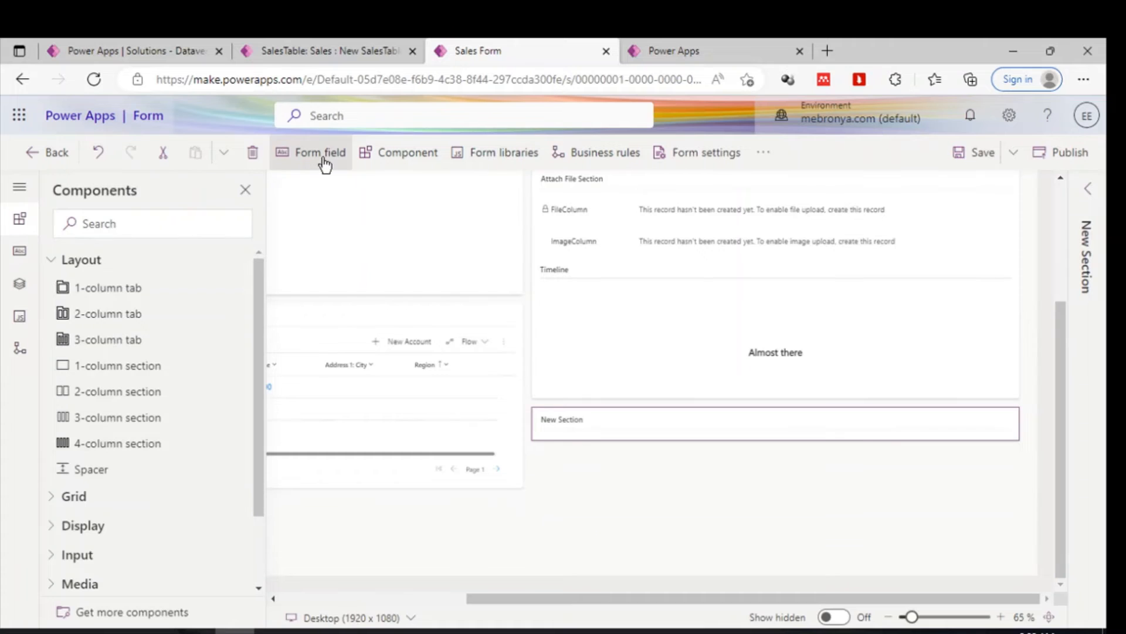
Show the Table columns pane listing unused columns like ImageColumn2 and NetSales for the New Section.
click(320, 153)
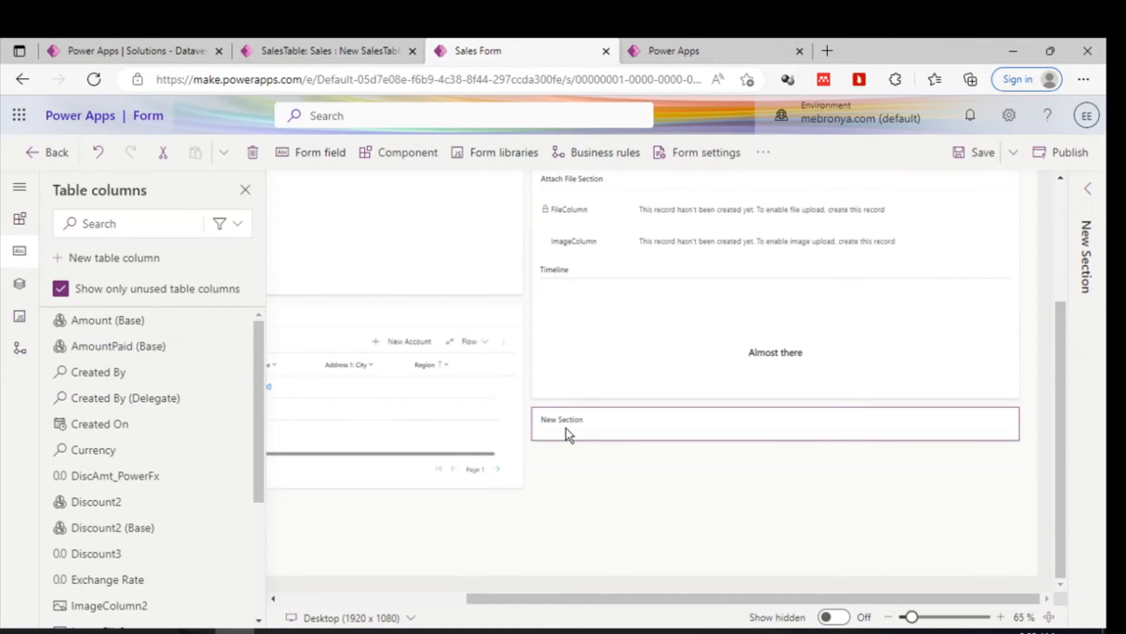
scroll(down, 3)
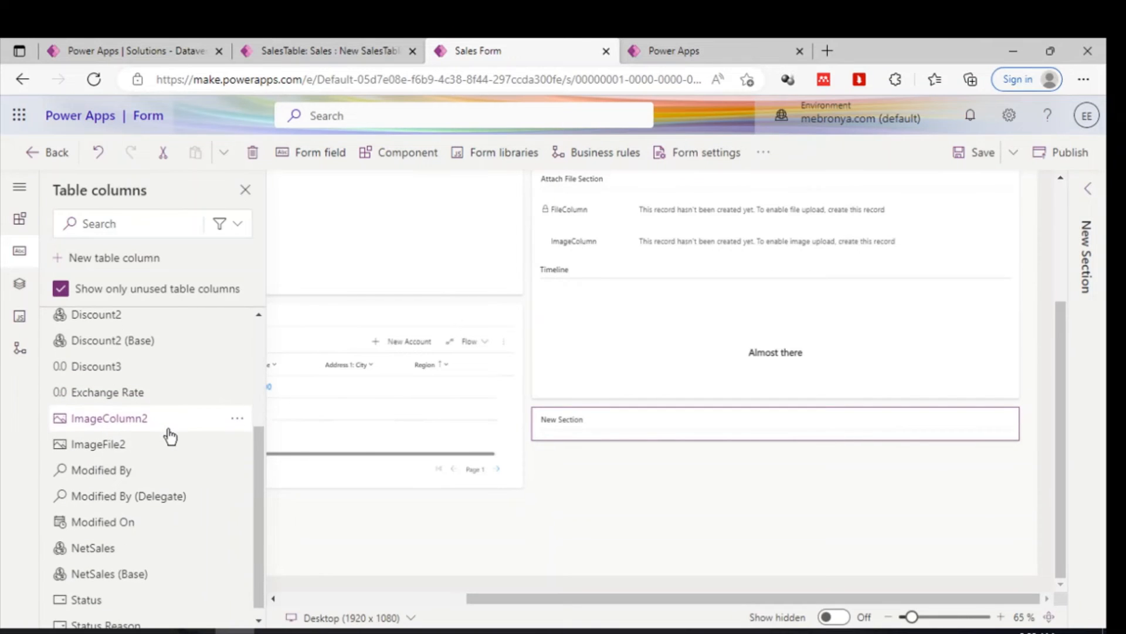
mouse_move(136, 446)
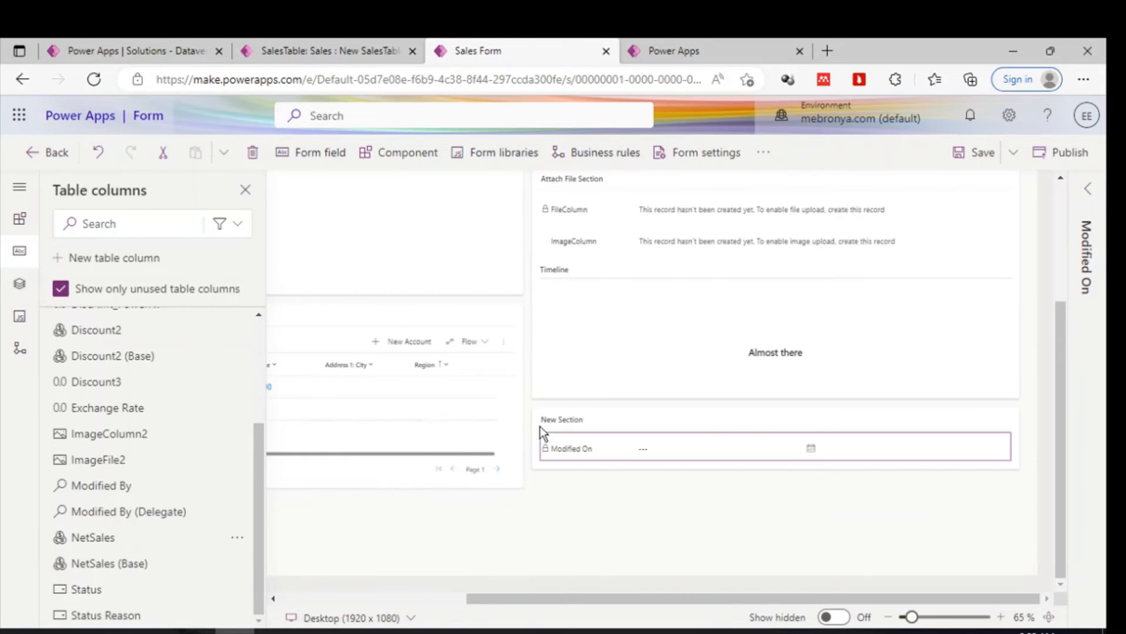
mouse_move(124, 512)
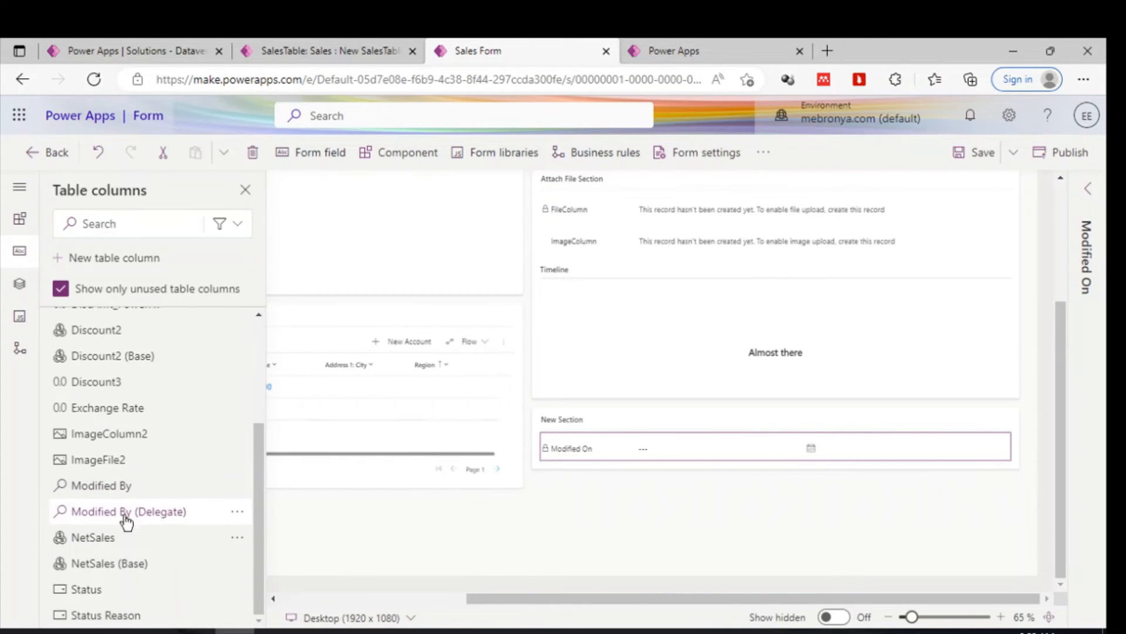
mouse_move(96, 537)
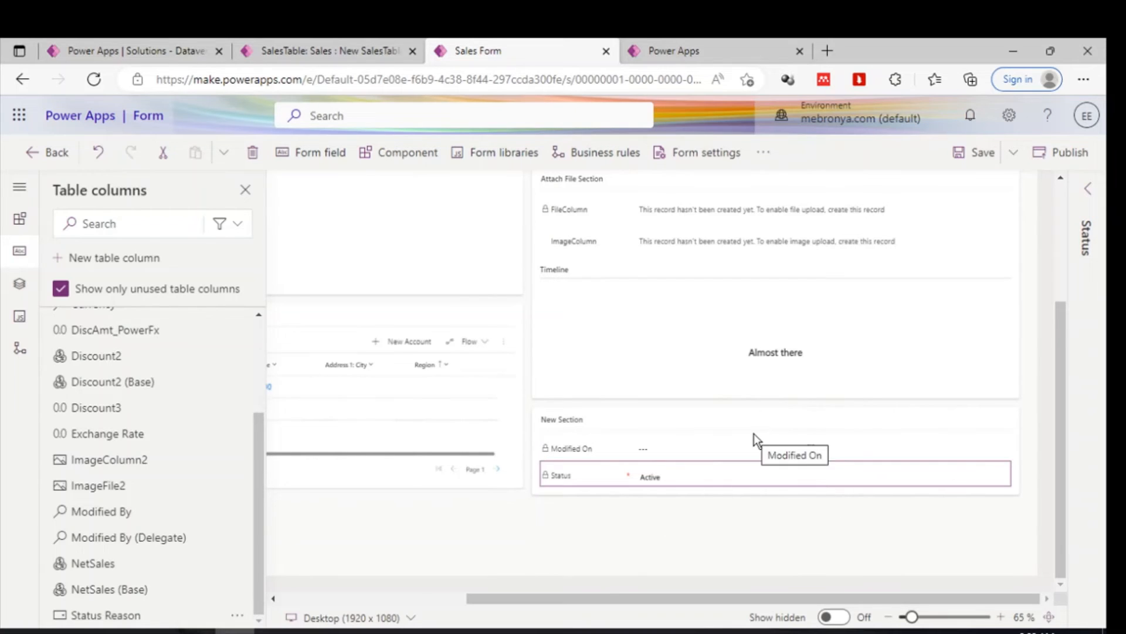
mouse_move(490, 604)
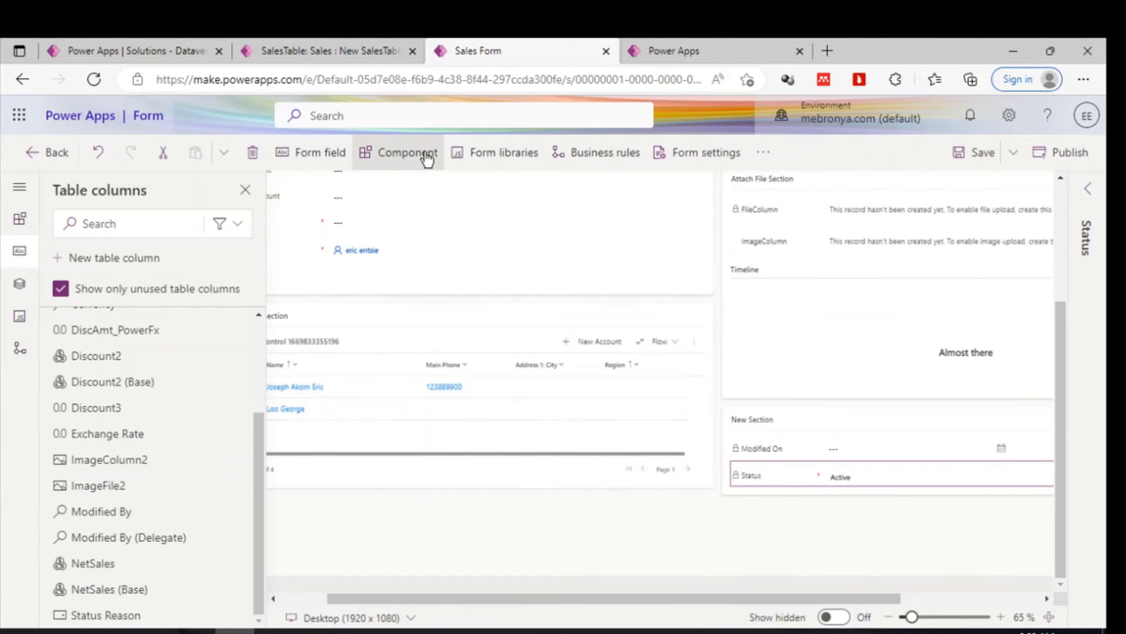
click(407, 152)
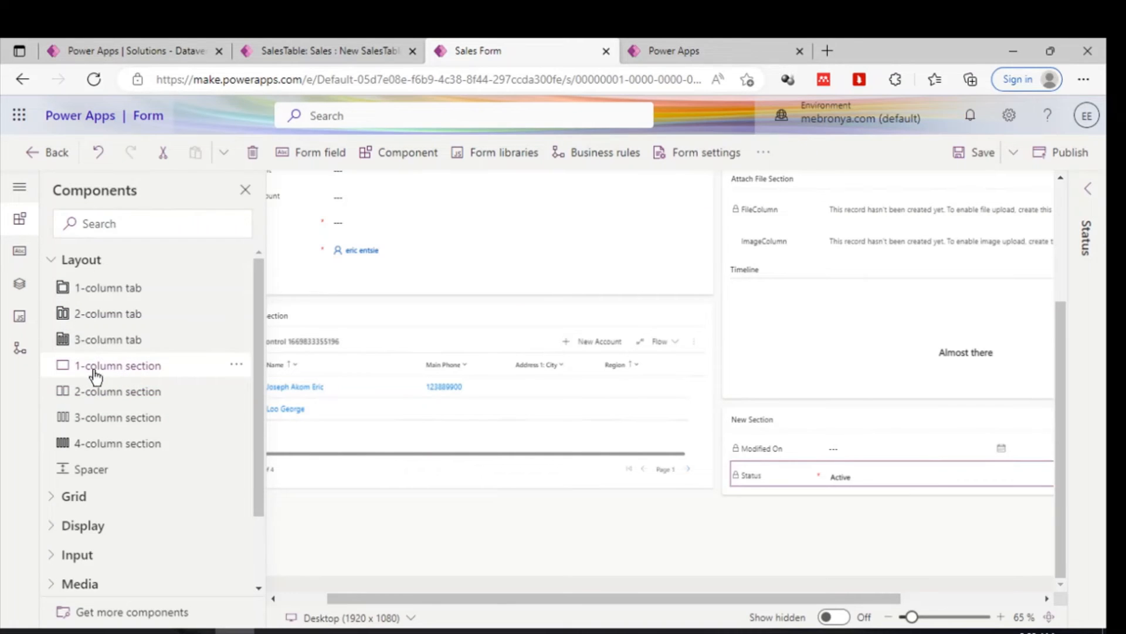
mouse_move(434, 332)
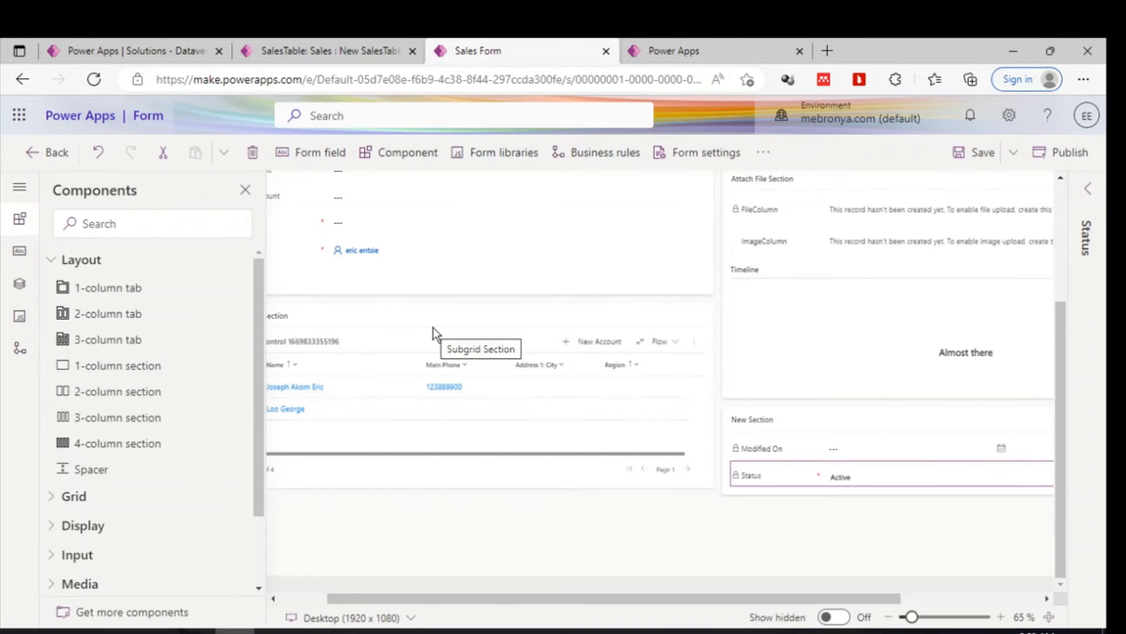
mouse_move(380, 267)
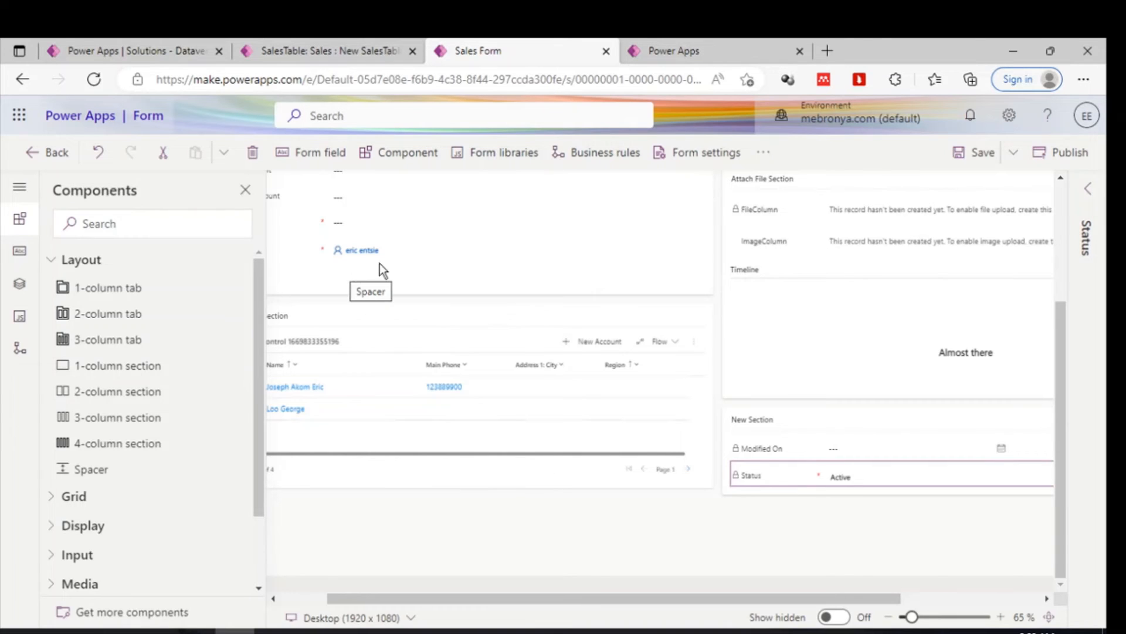
mouse_move(594, 281)
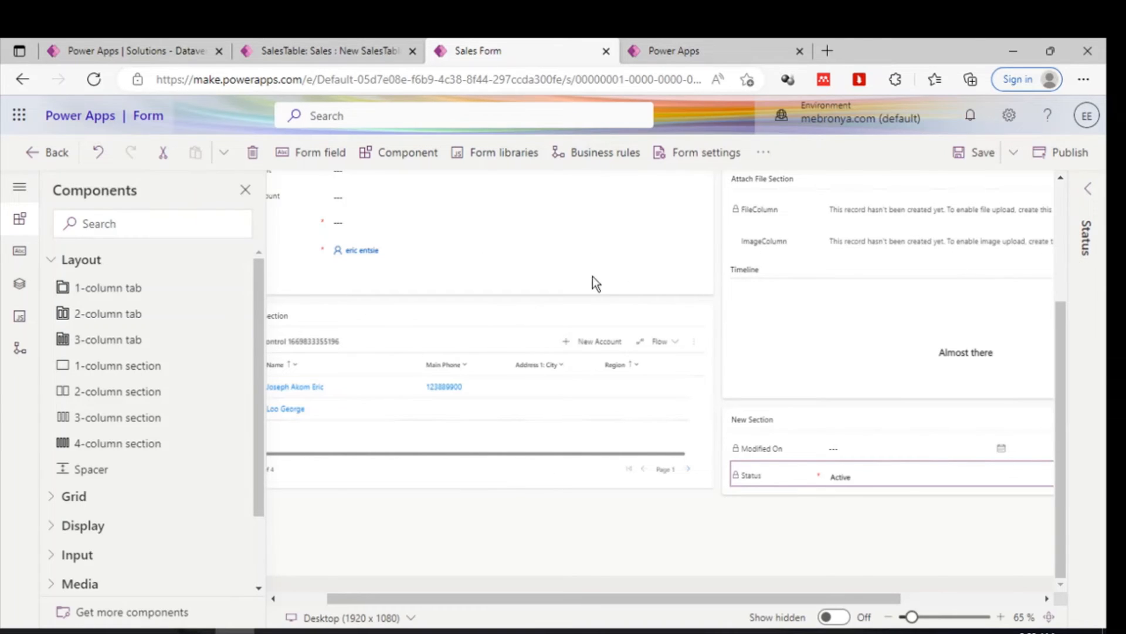
mouse_move(1018, 213)
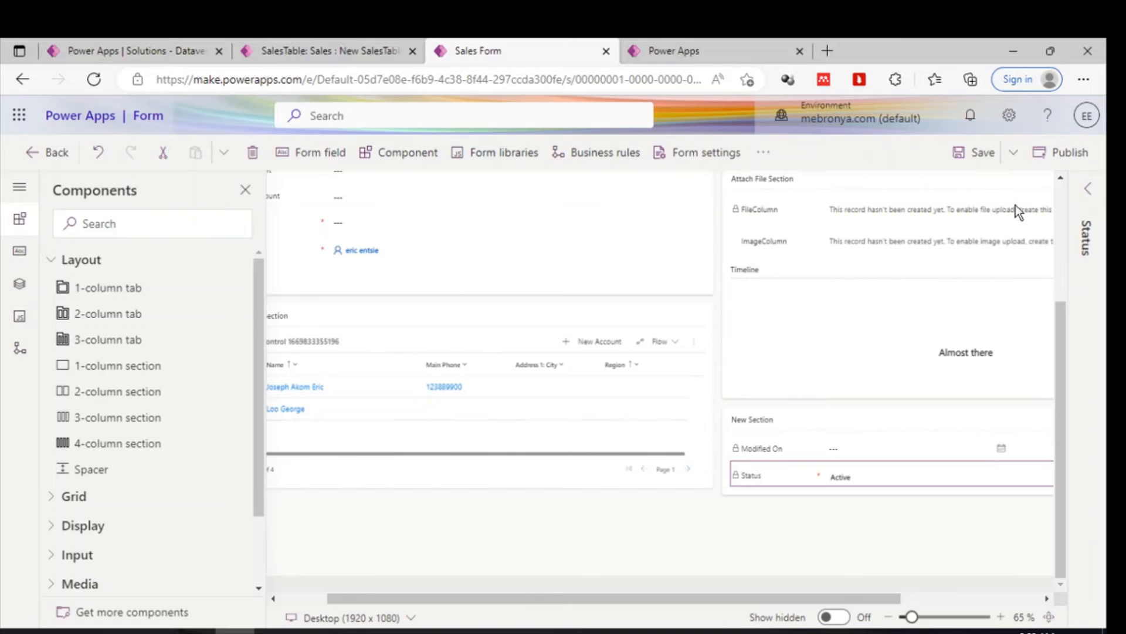
mouse_move(660, 248)
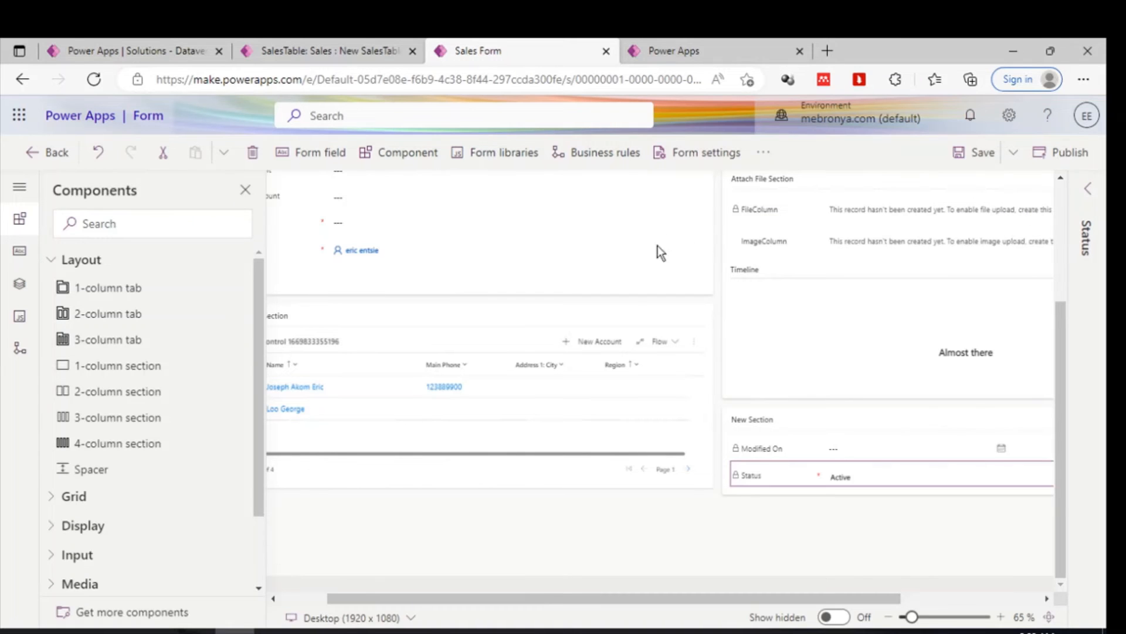
mouse_move(536, 316)
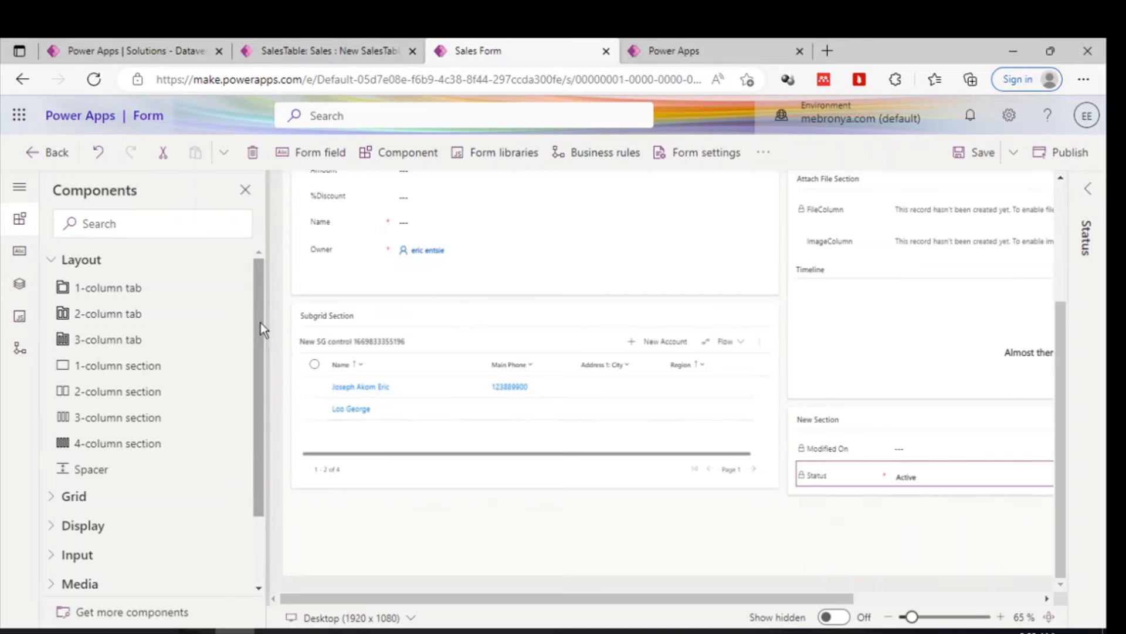
mouse_move(714, 448)
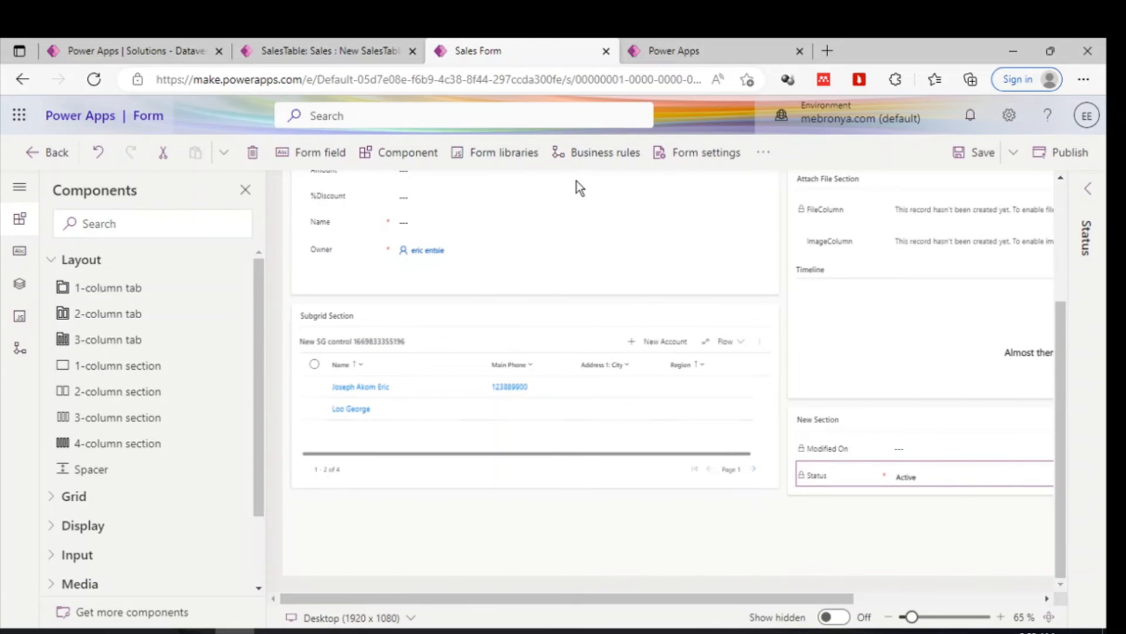
mouse_move(943, 220)
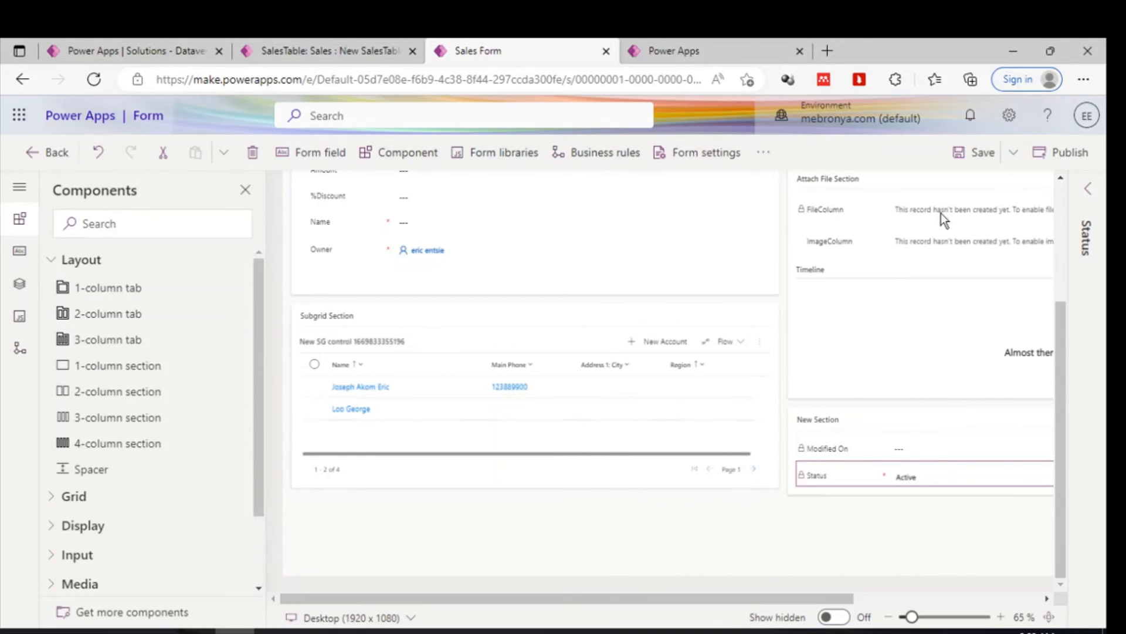
mouse_move(504, 263)
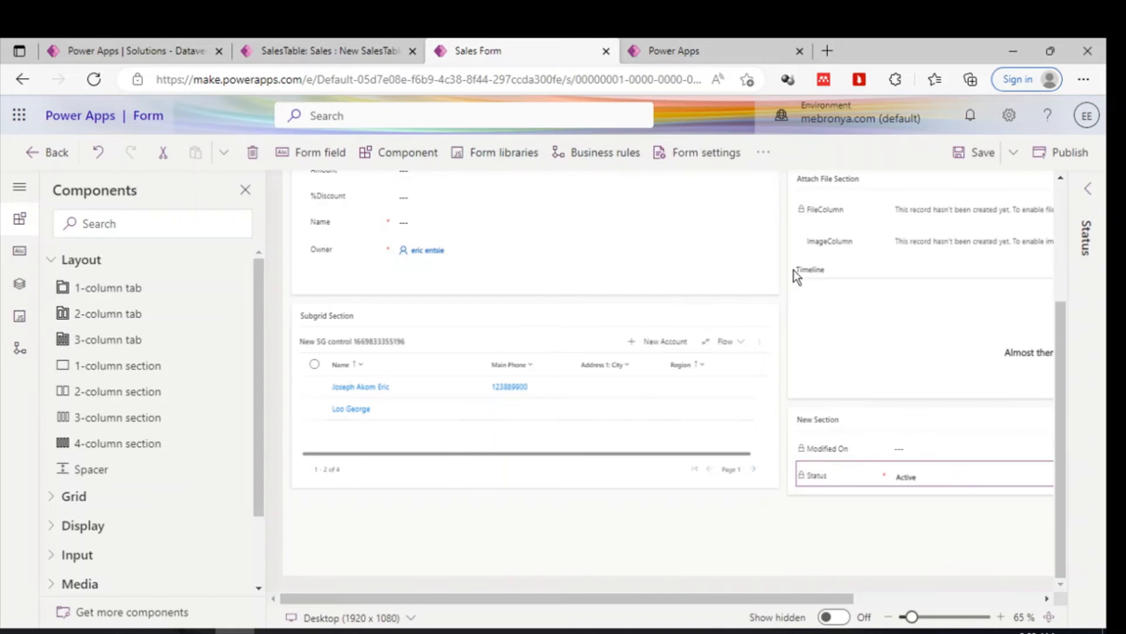
mouse_move(550, 331)
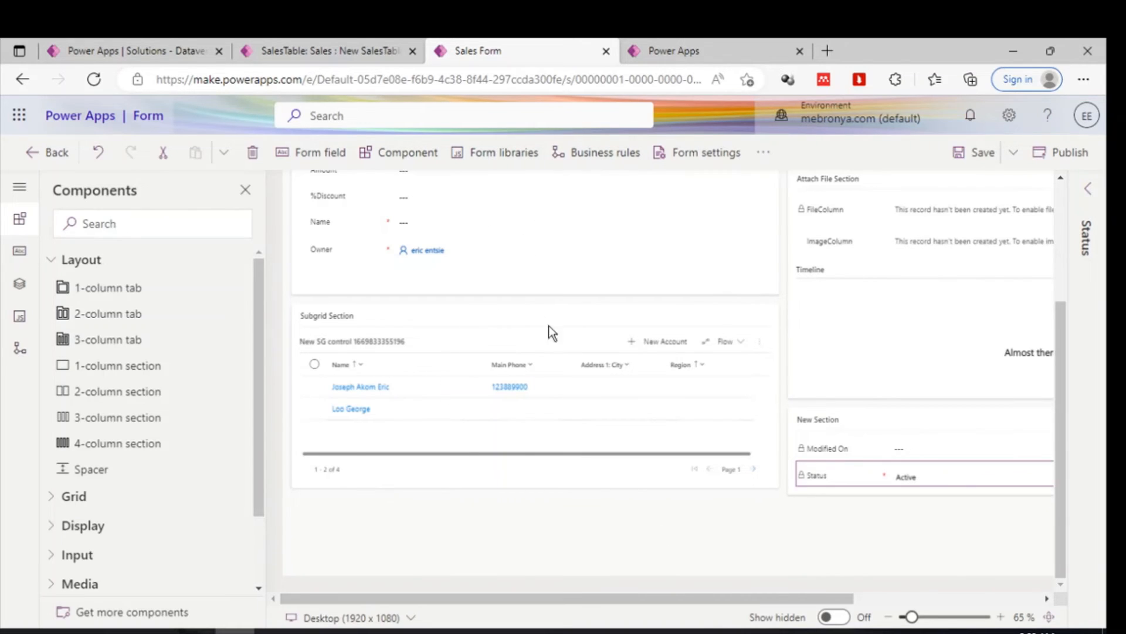
scroll(right, 3)
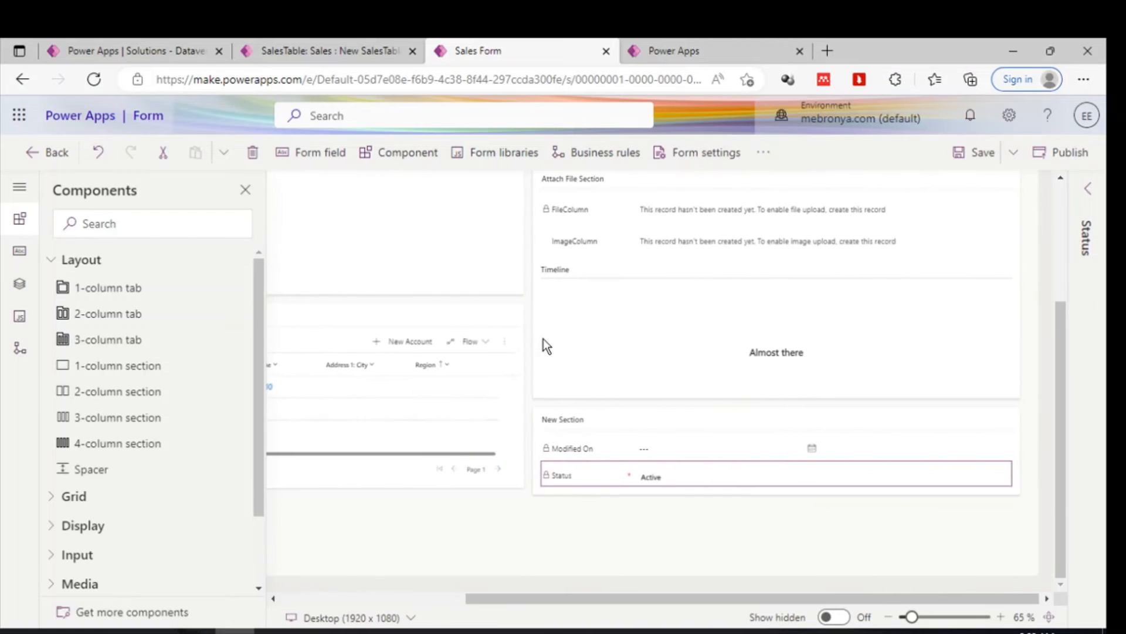
mouse_move(690, 120)
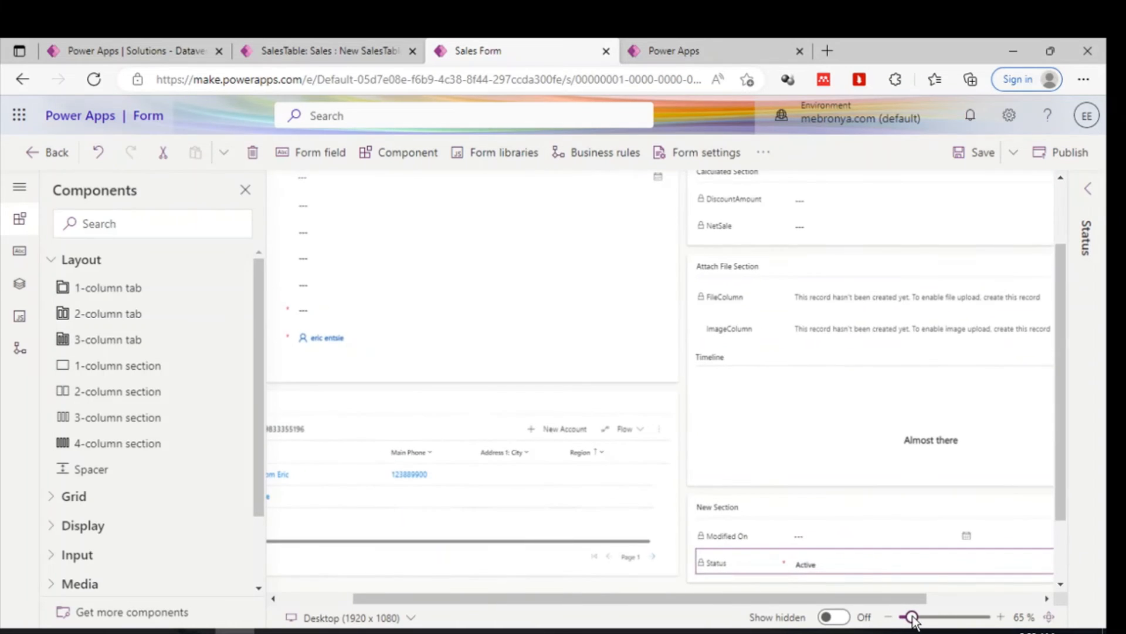
drag(913, 616, 930, 616)
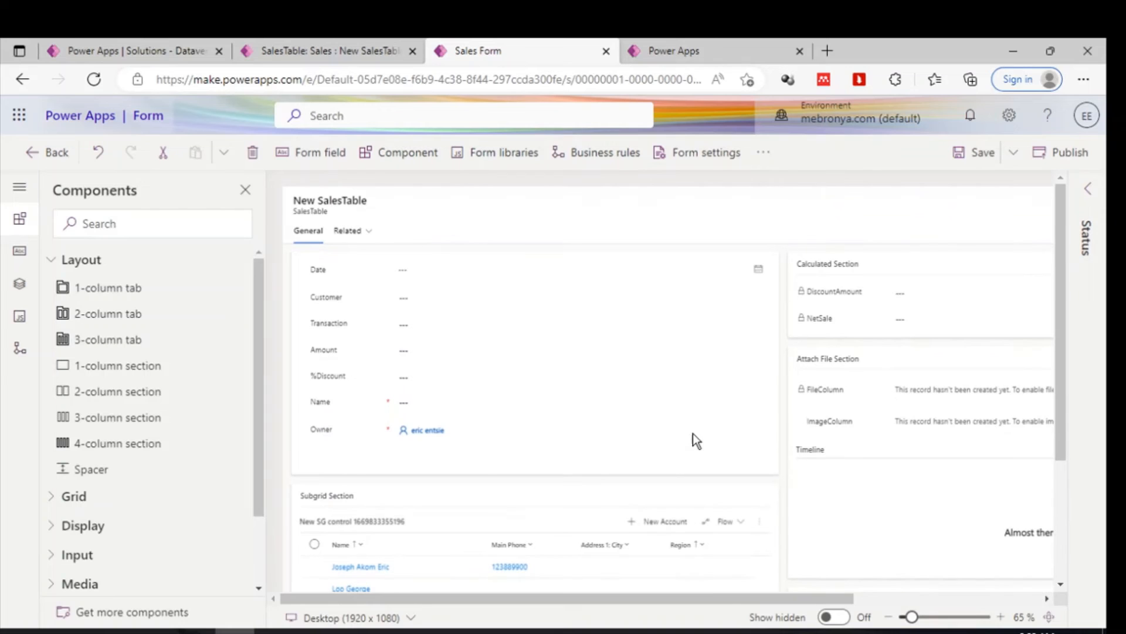
mouse_move(561, 45)
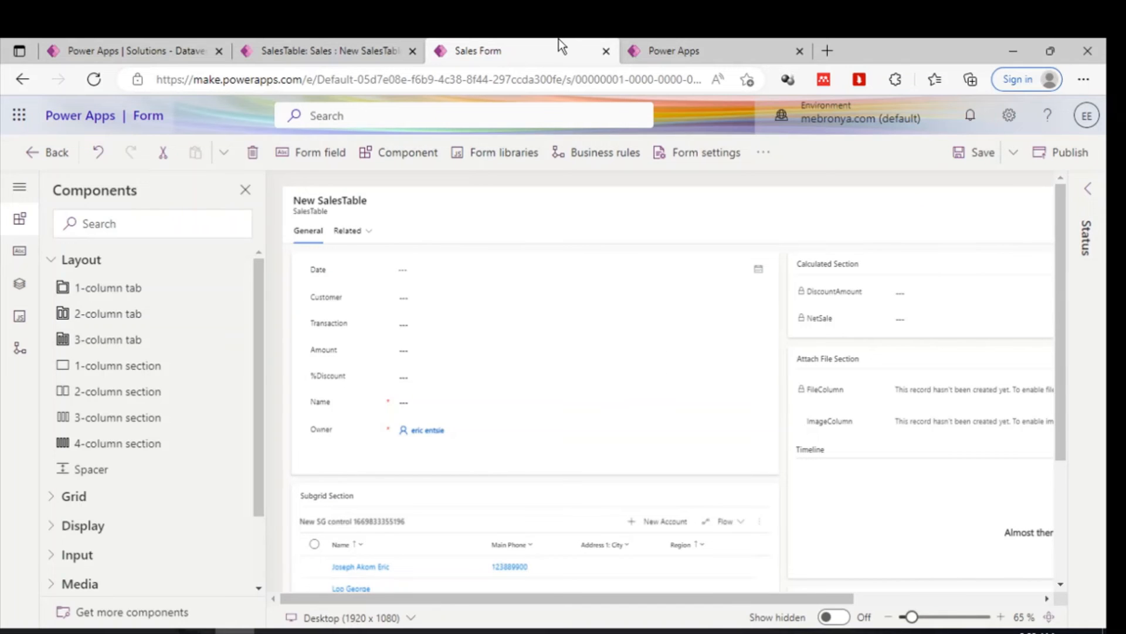
mouse_move(683, 47)
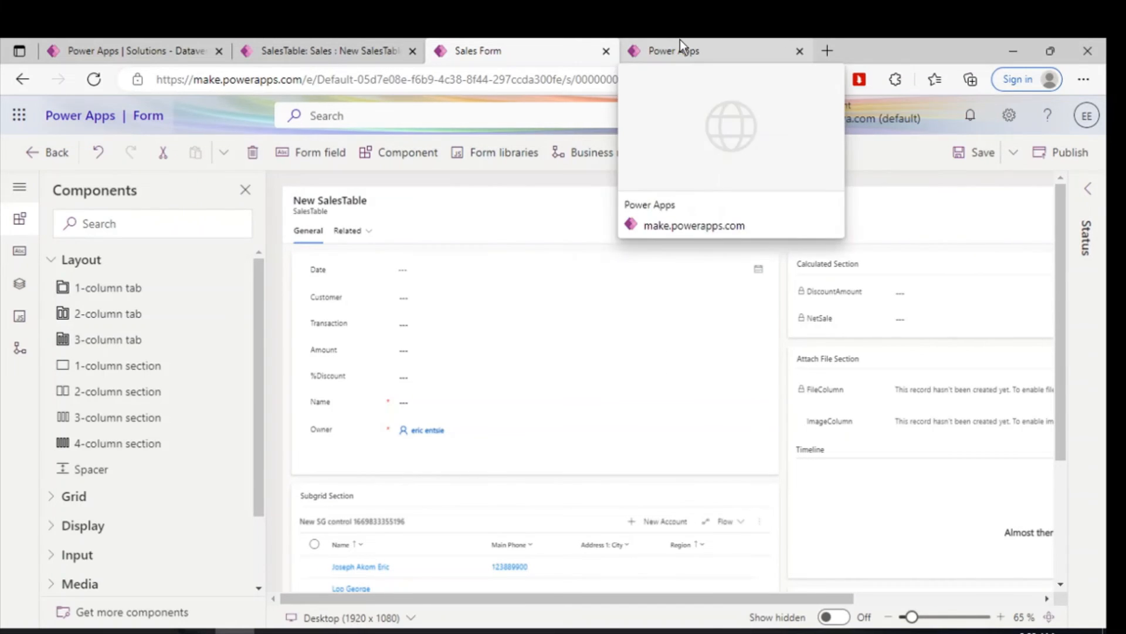
Switch to the Sections on Form canvas app and exit its running preview back to the studio.
click(678, 50)
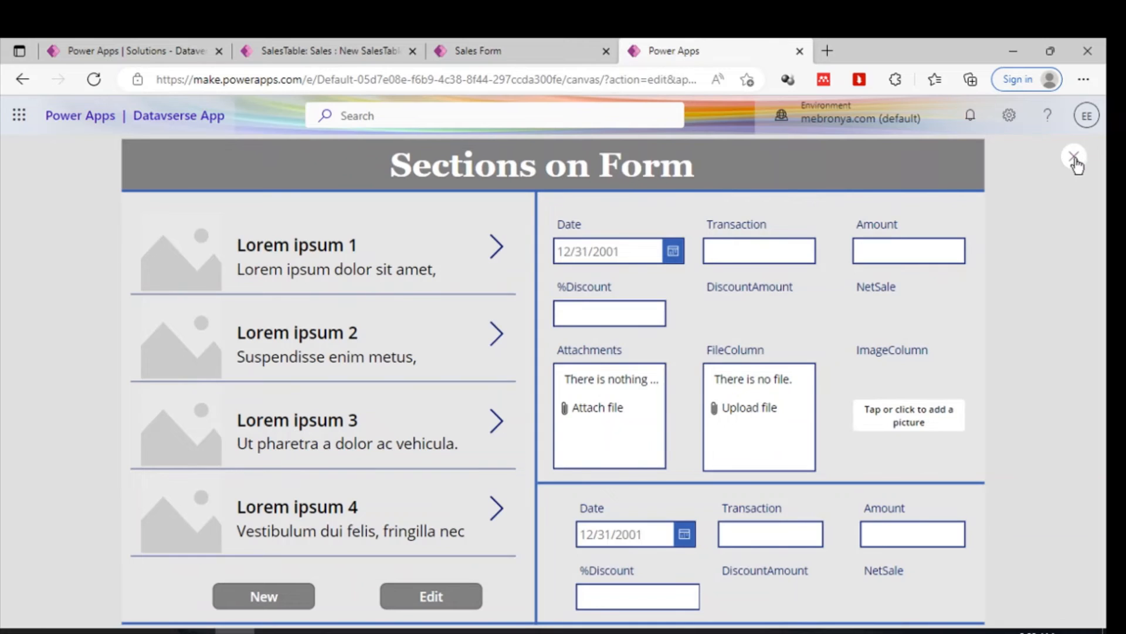
click(1073, 158)
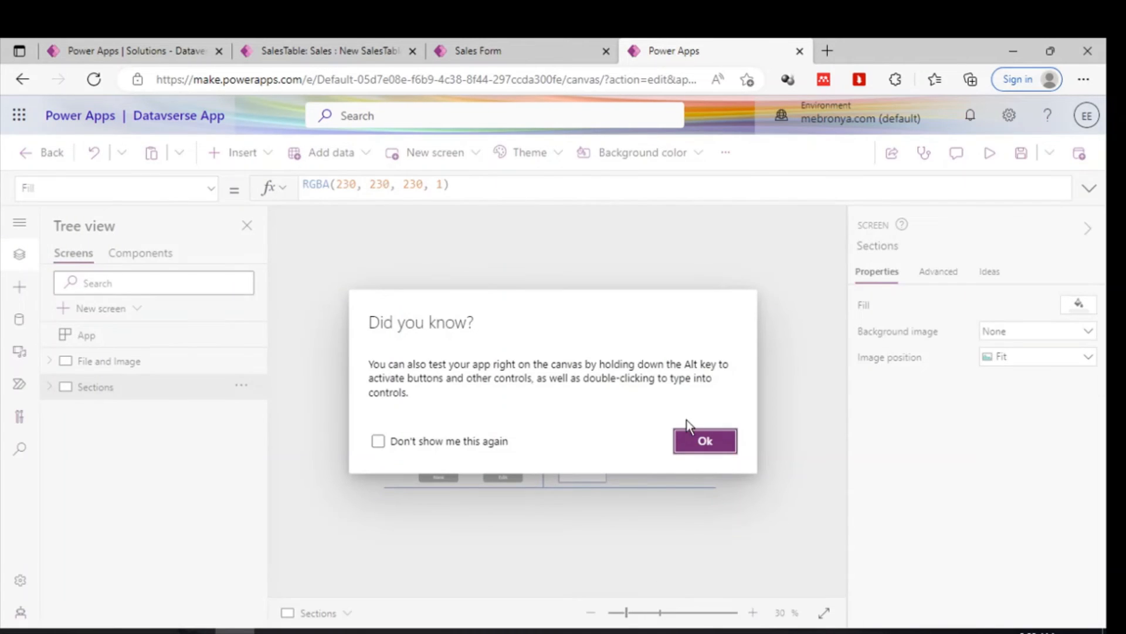
click(704, 441)
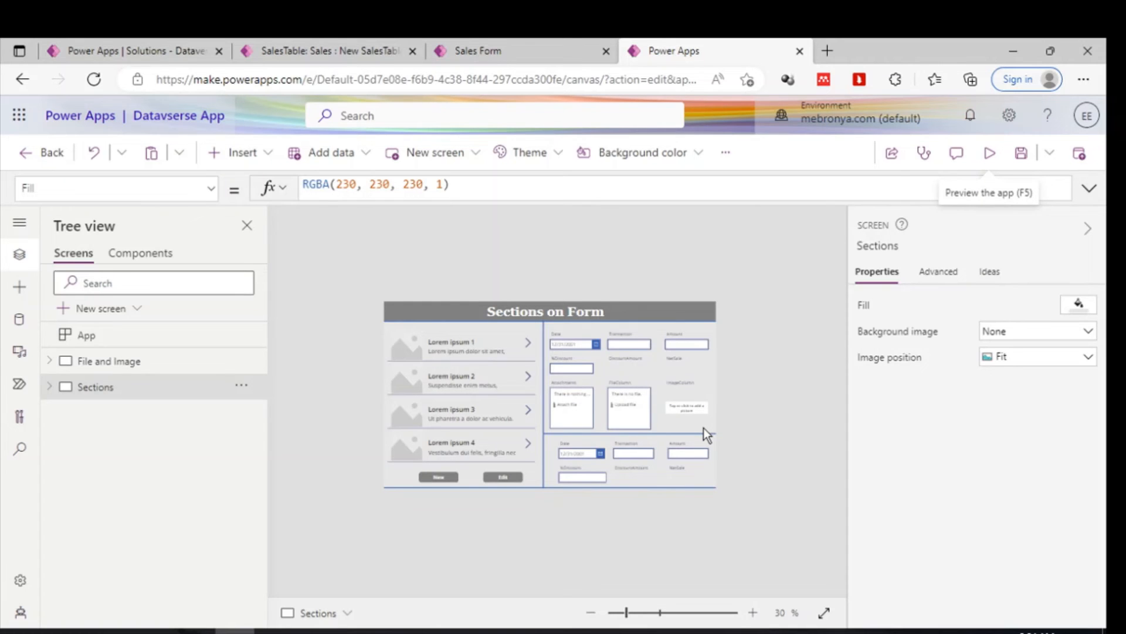
Inspect the ImageColumn and Attachments cards and the second form, then enlarge the screen view.
click(688, 405)
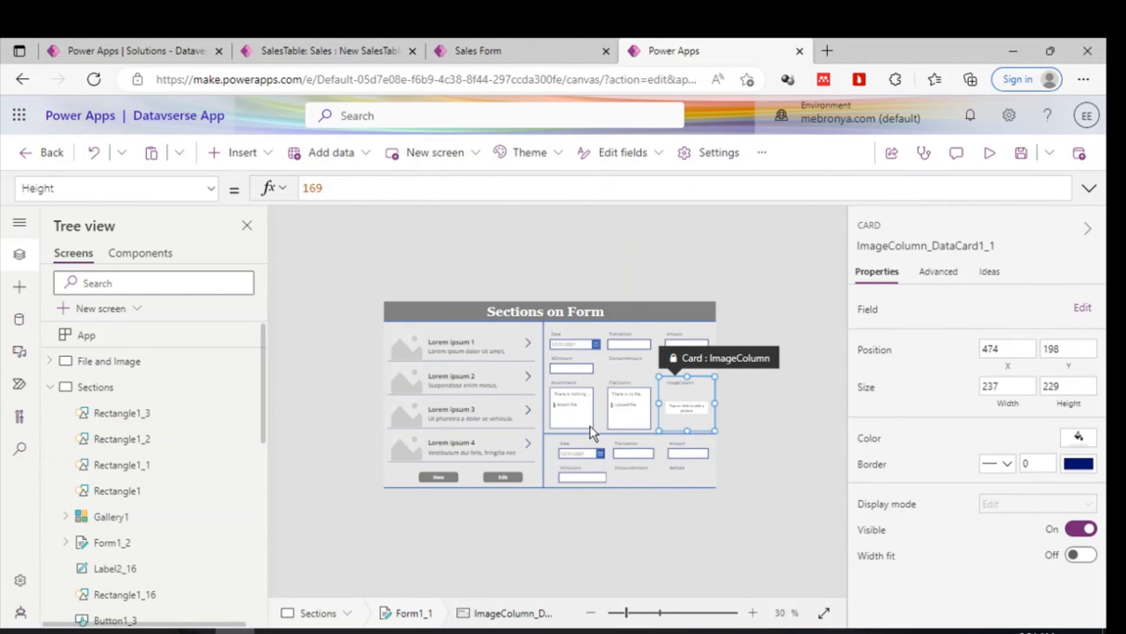
click(569, 407)
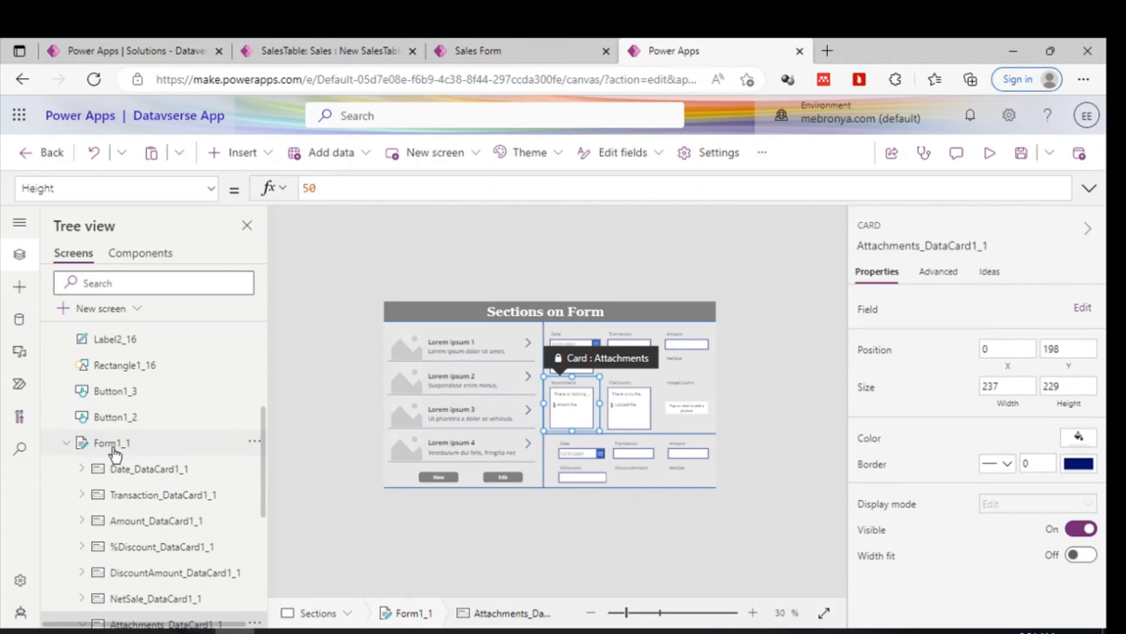
click(110, 443)
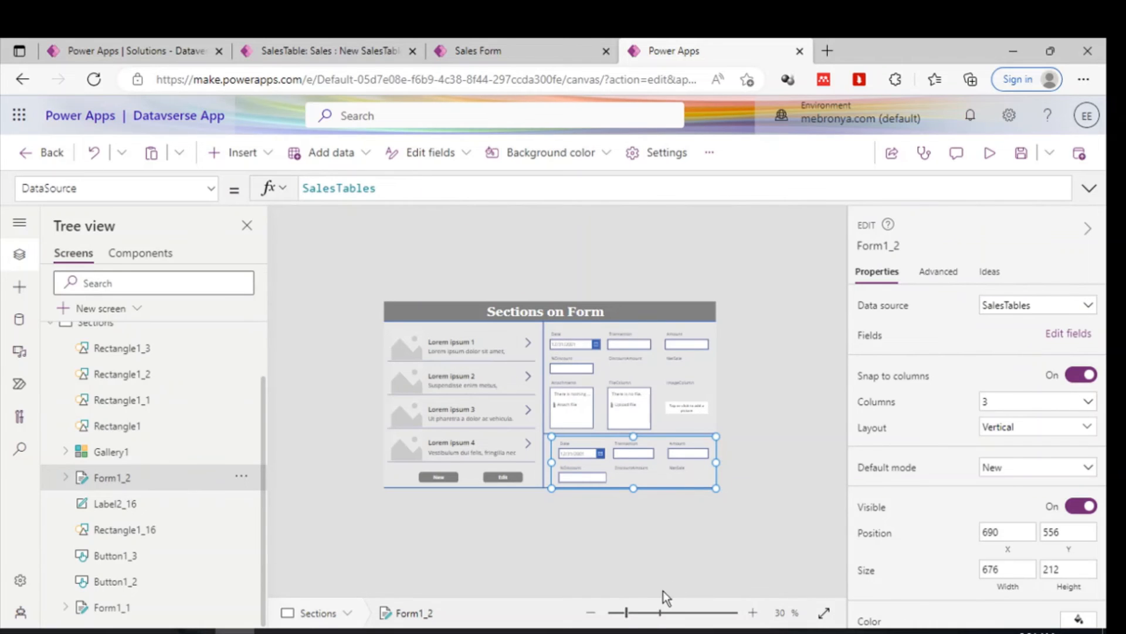
click(753, 612)
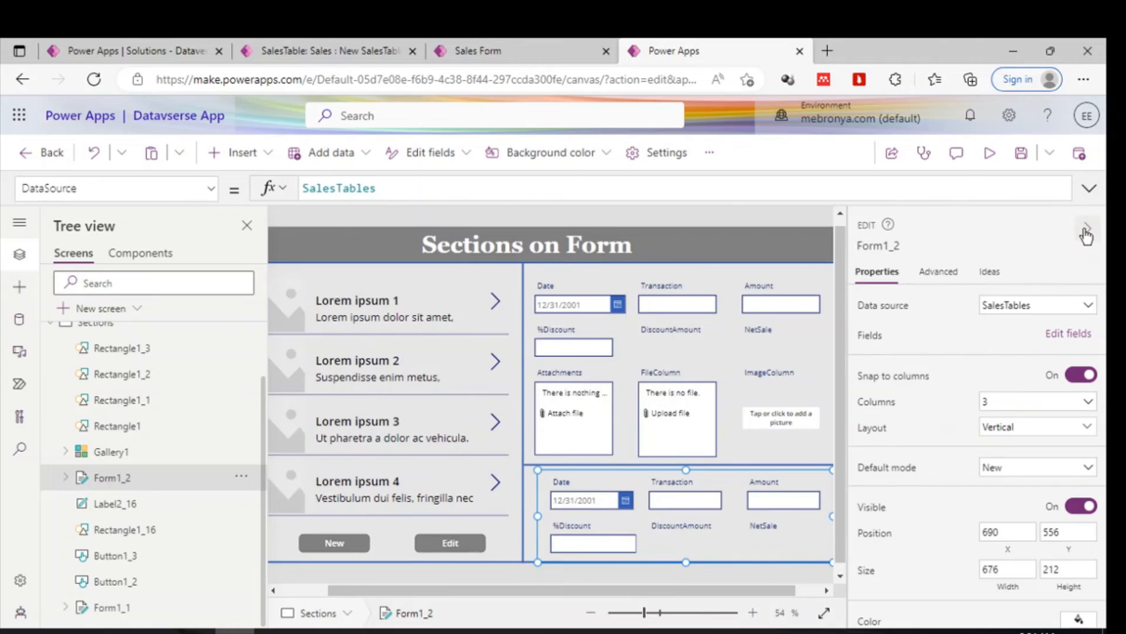
click(1084, 235)
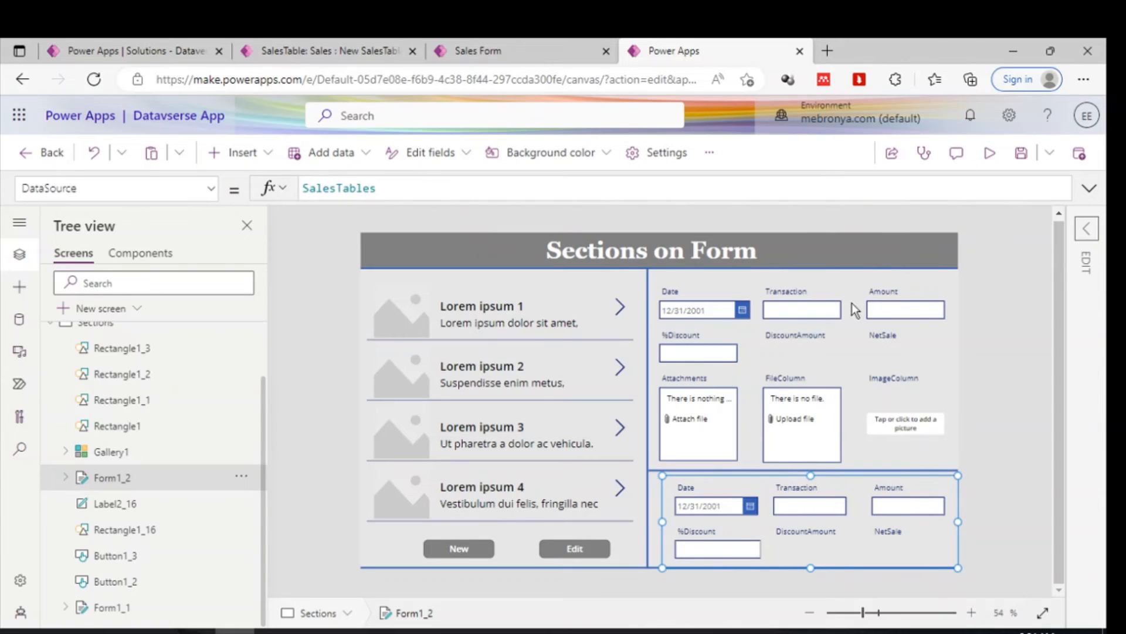
mouse_move(665, 385)
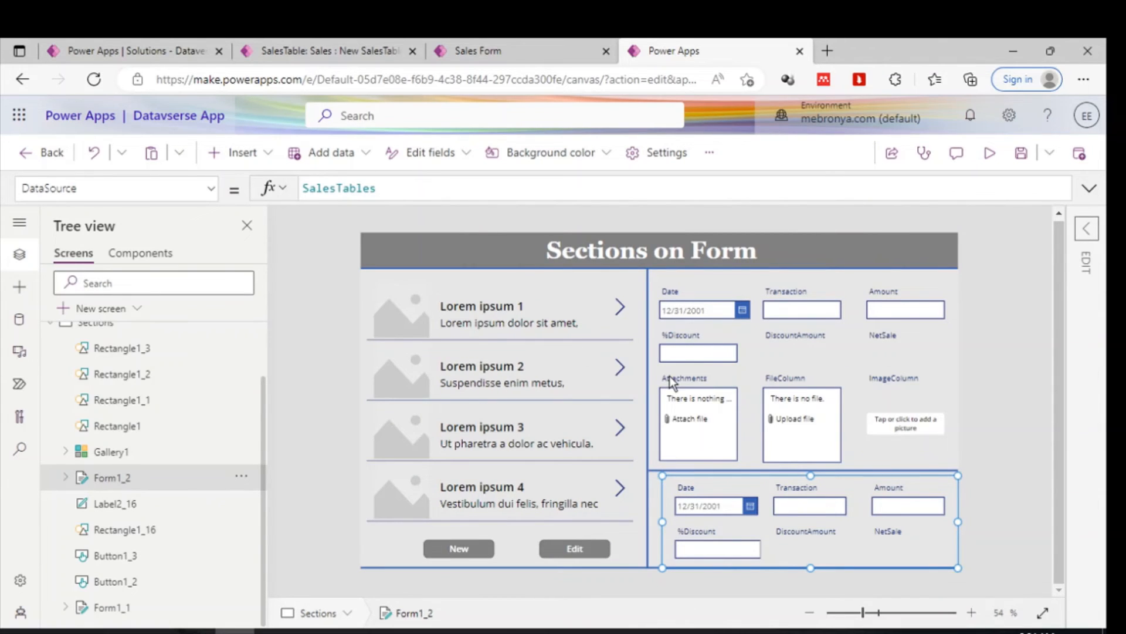
mouse_move(670, 382)
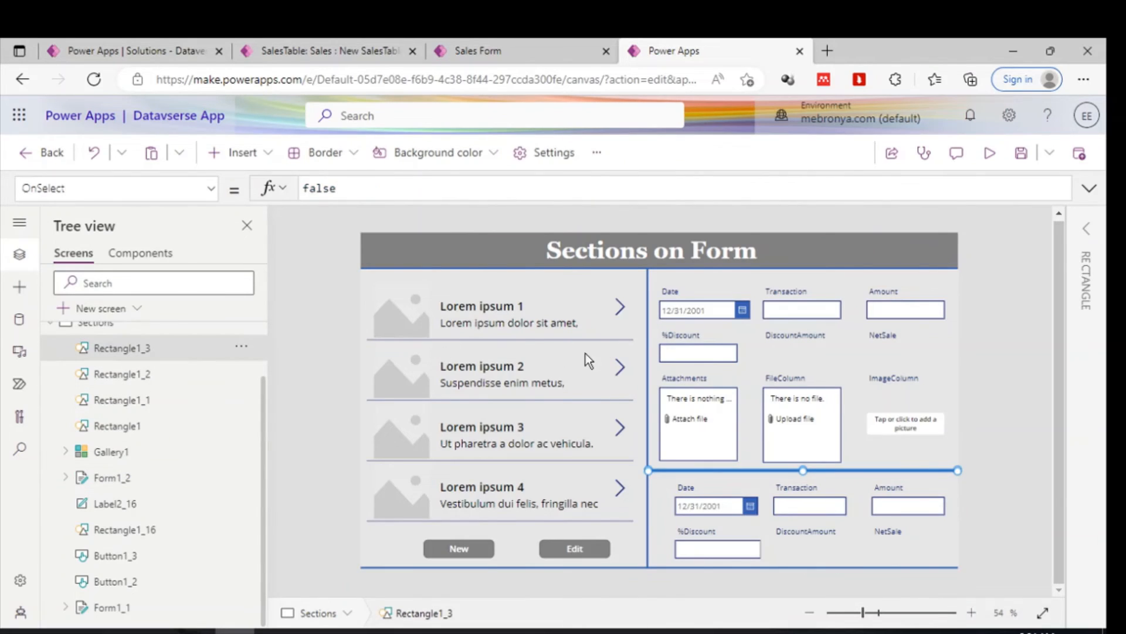
mouse_move(648, 470)
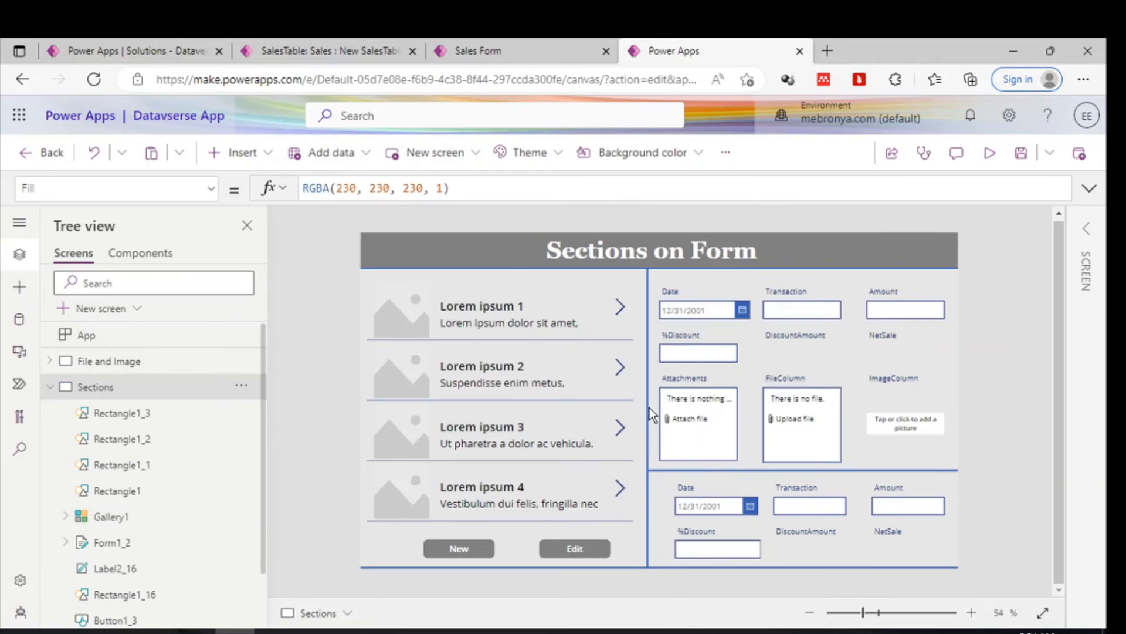
mouse_move(632, 284)
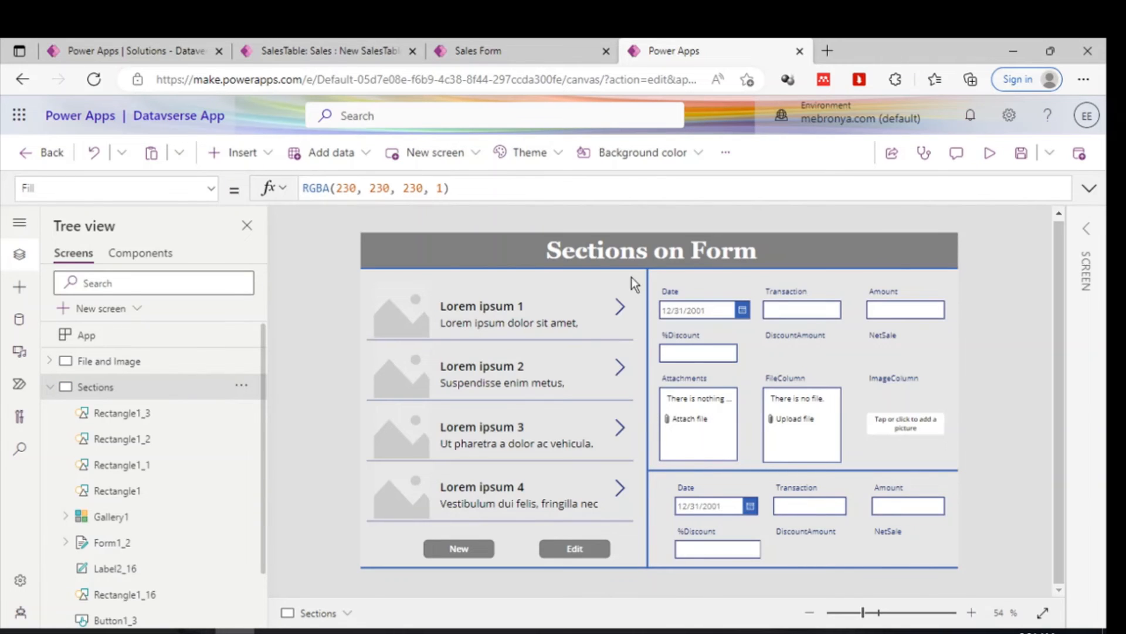
mouse_move(469, 379)
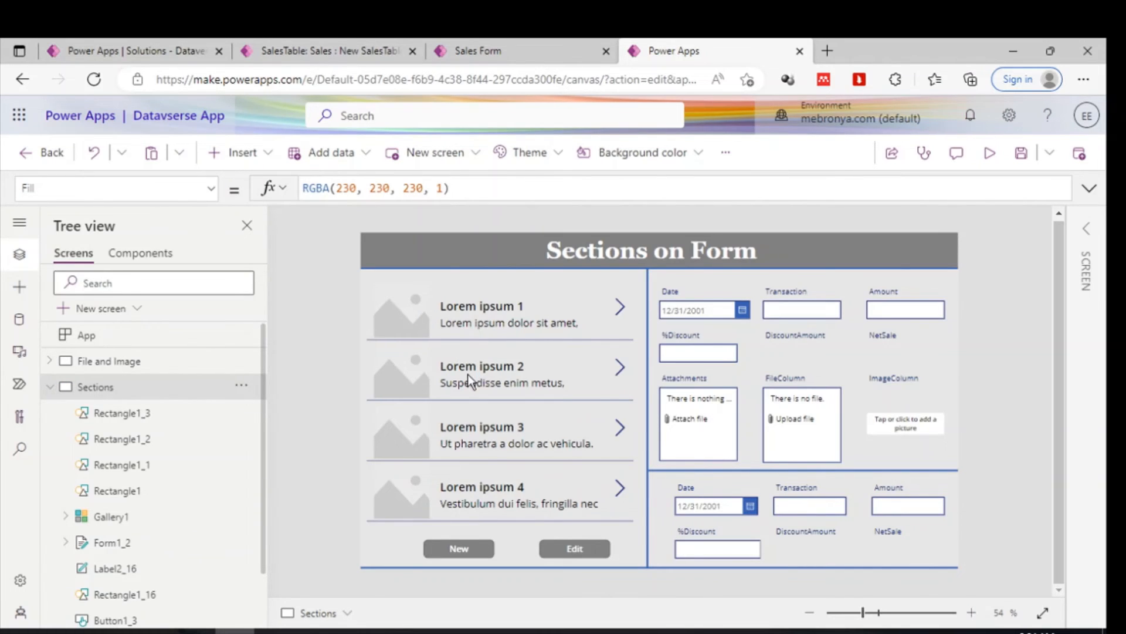
mouse_move(932, 420)
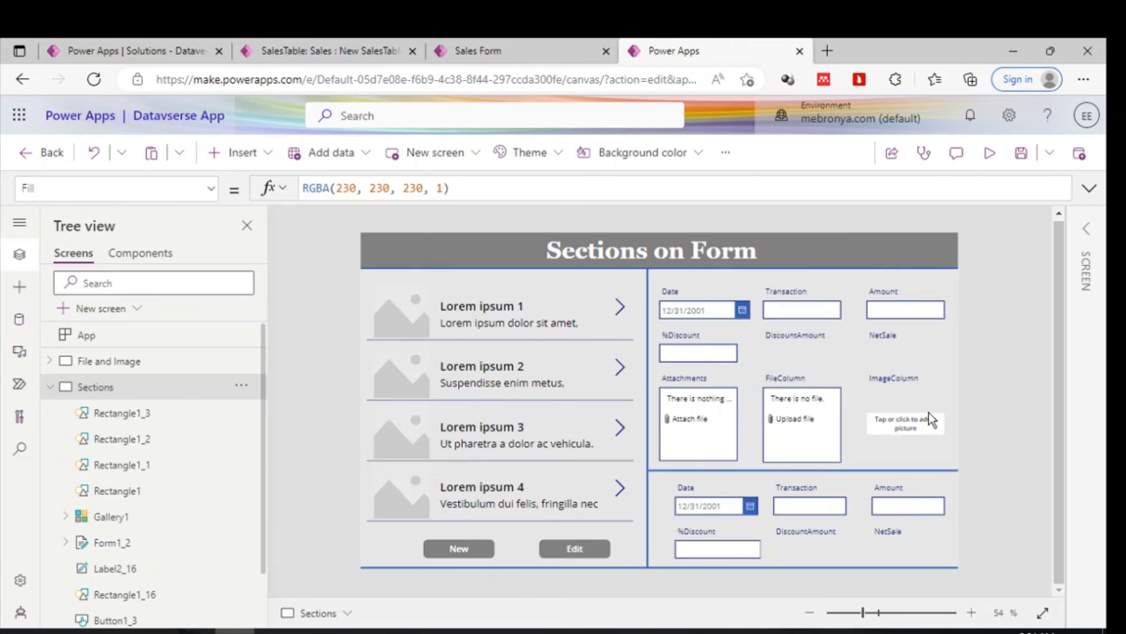
mouse_move(951, 487)
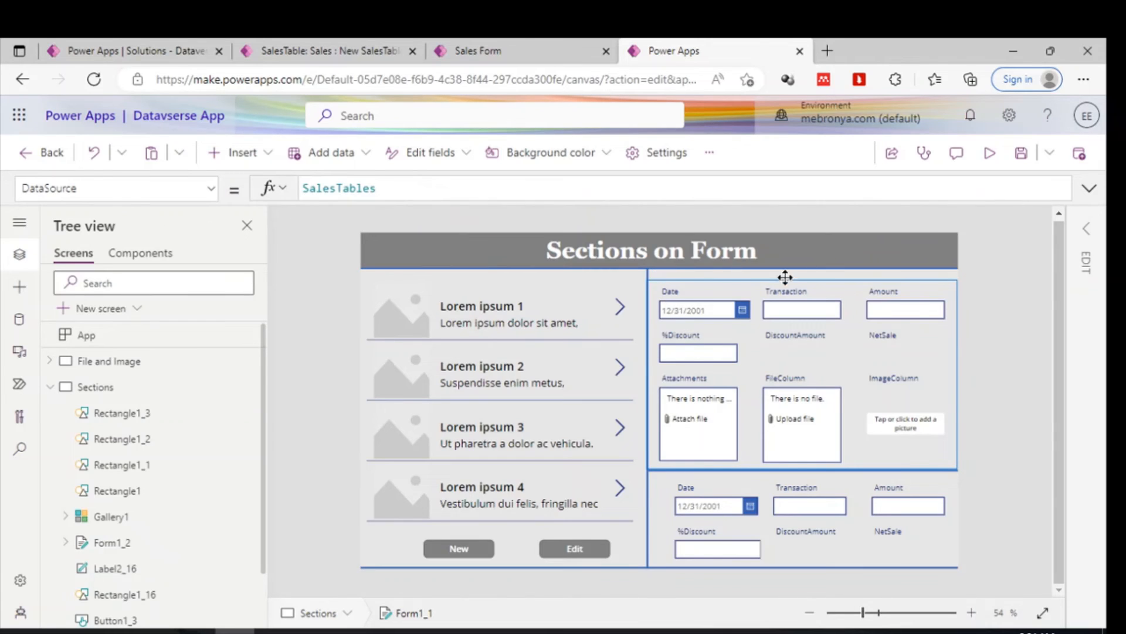
mouse_move(697, 332)
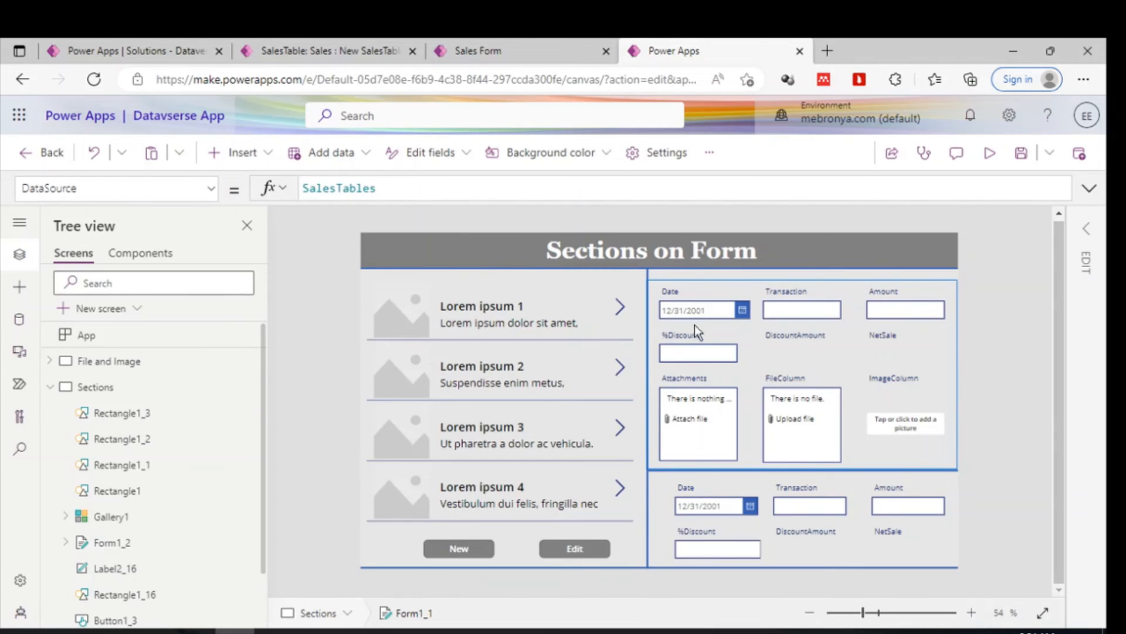
mouse_move(667, 227)
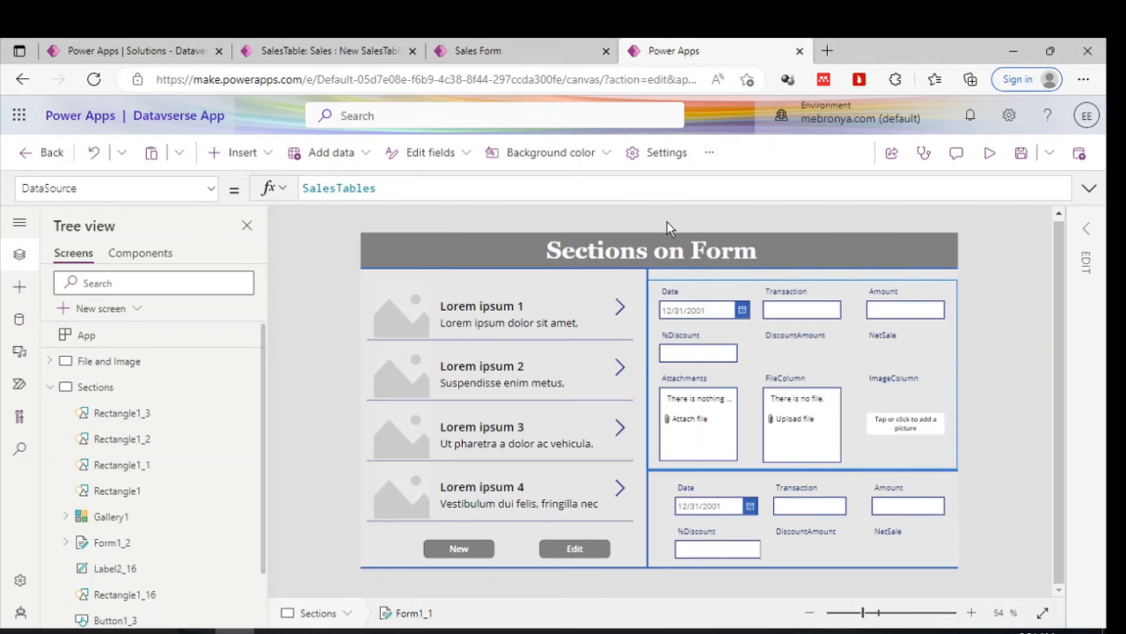
mouse_move(958, 384)
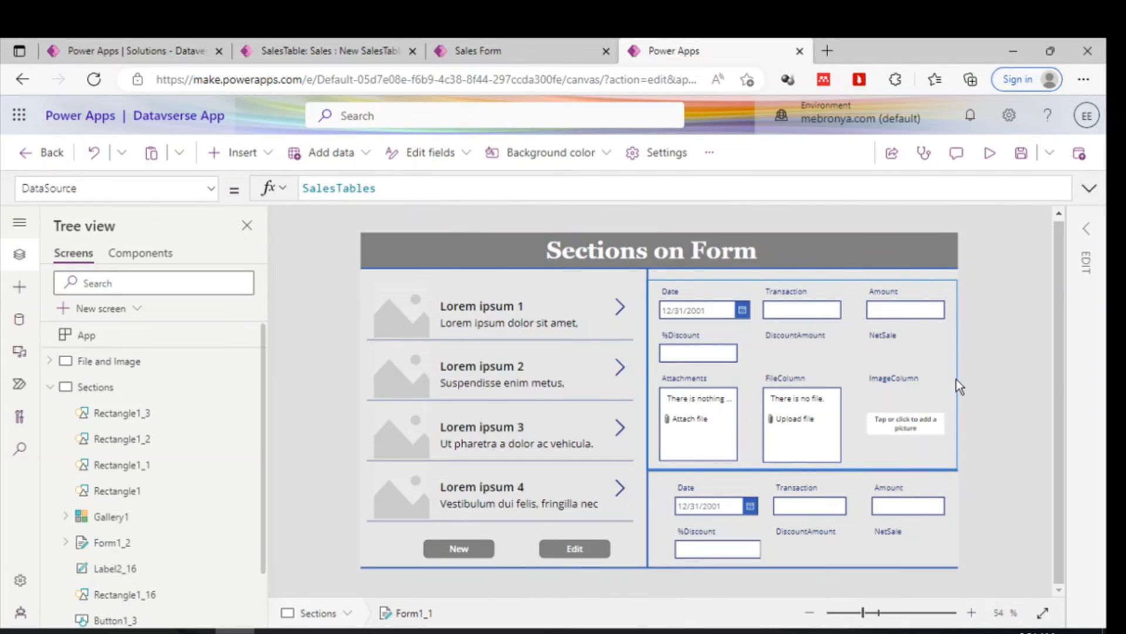
mouse_move(665, 347)
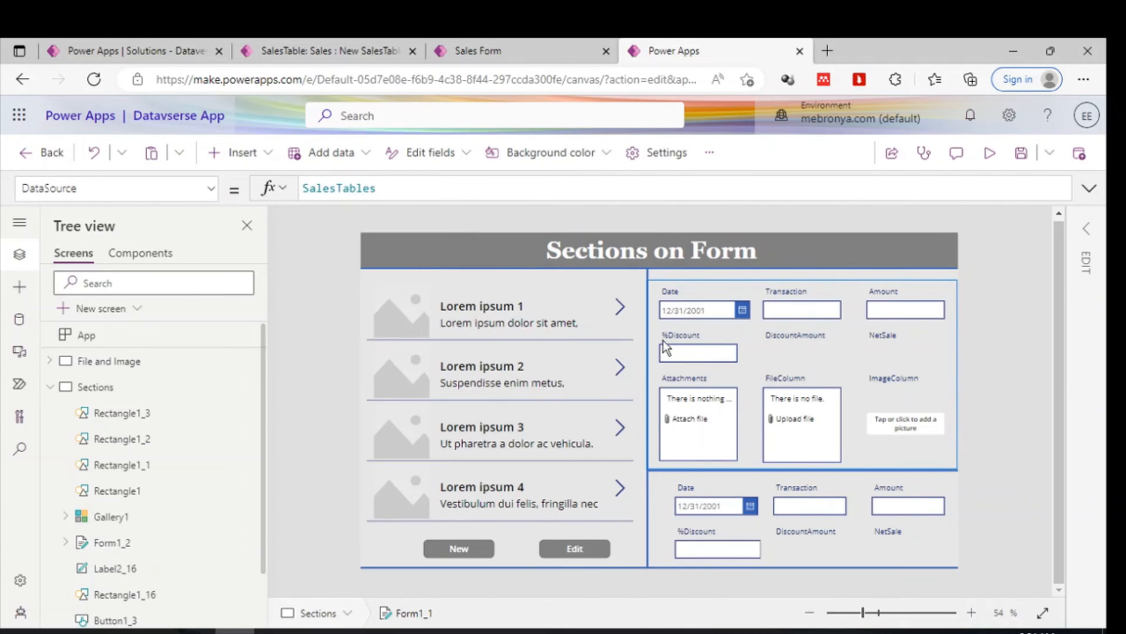
mouse_move(772, 280)
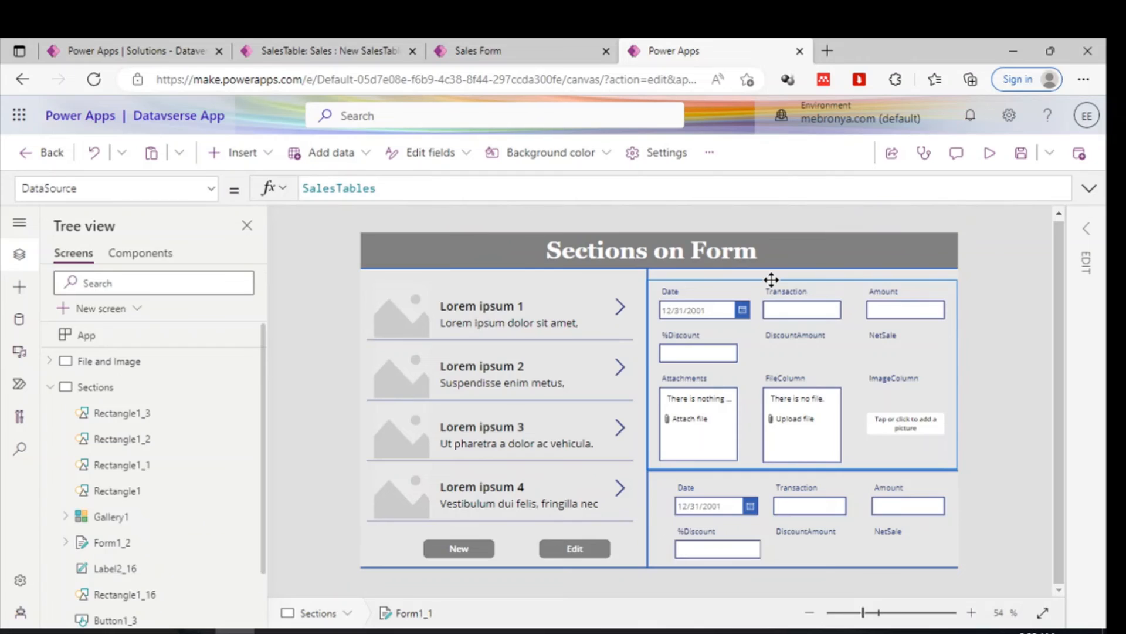
mouse_move(894, 465)
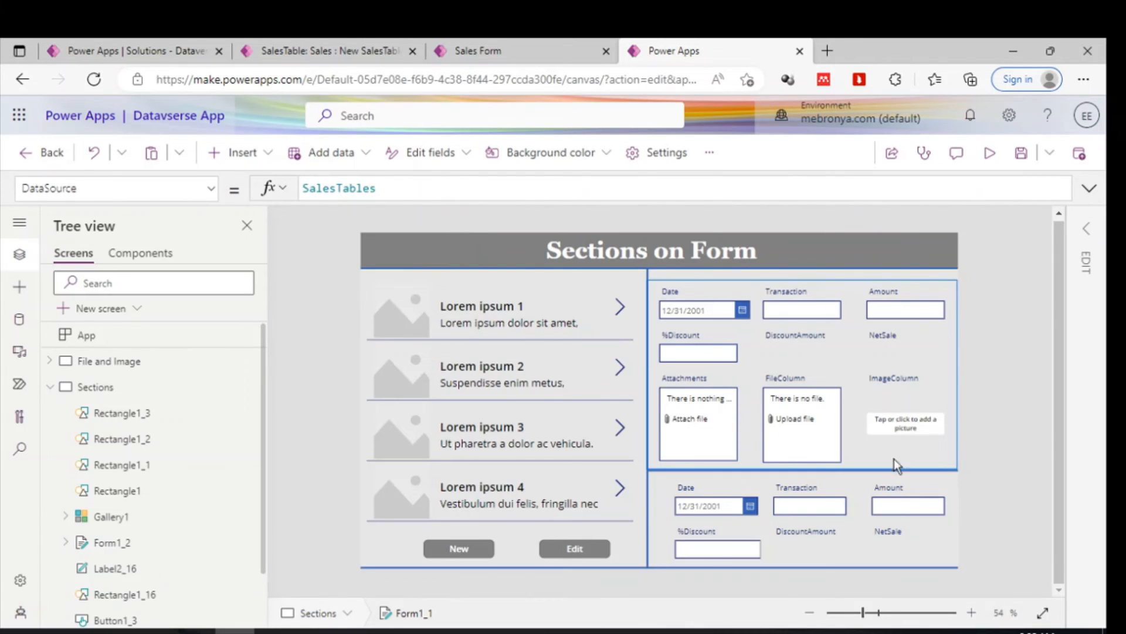
mouse_move(908, 194)
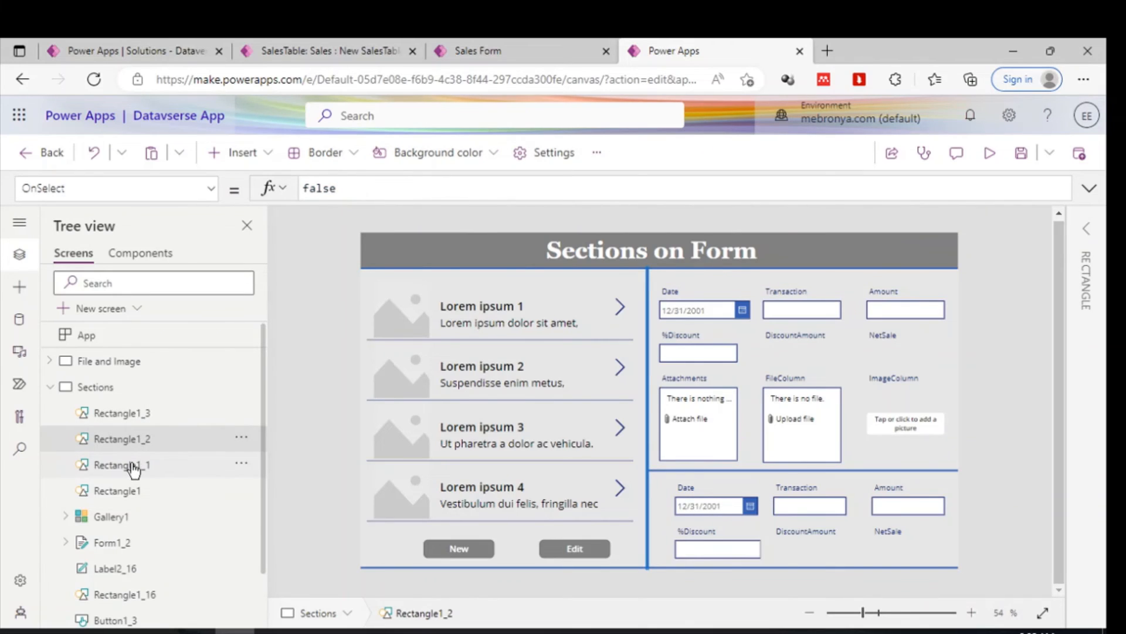
click(121, 465)
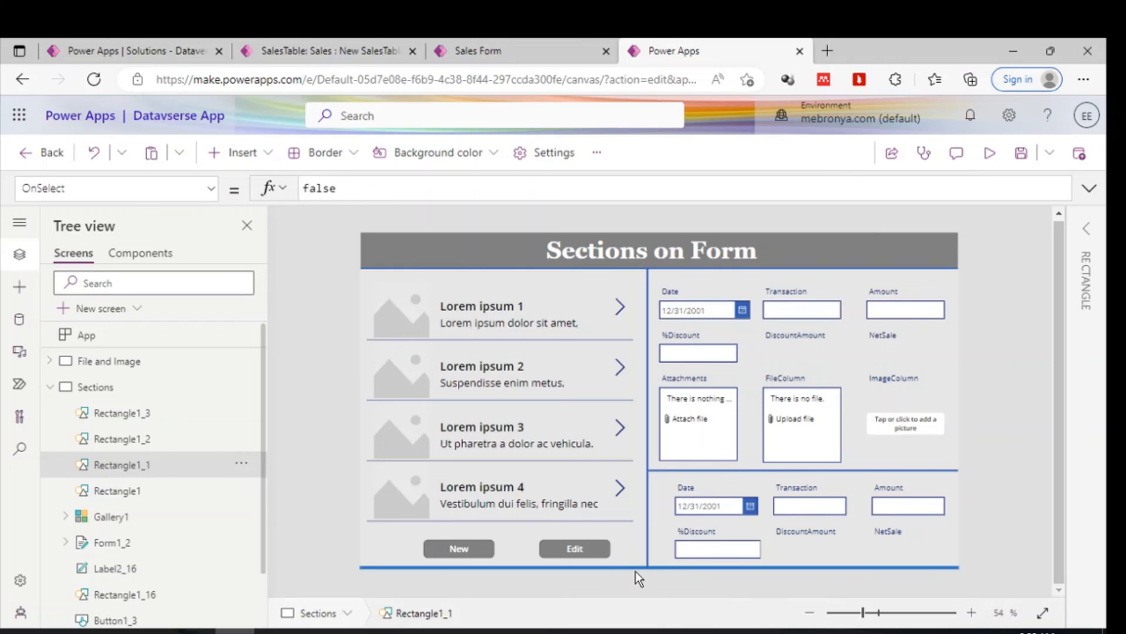
mouse_move(657, 564)
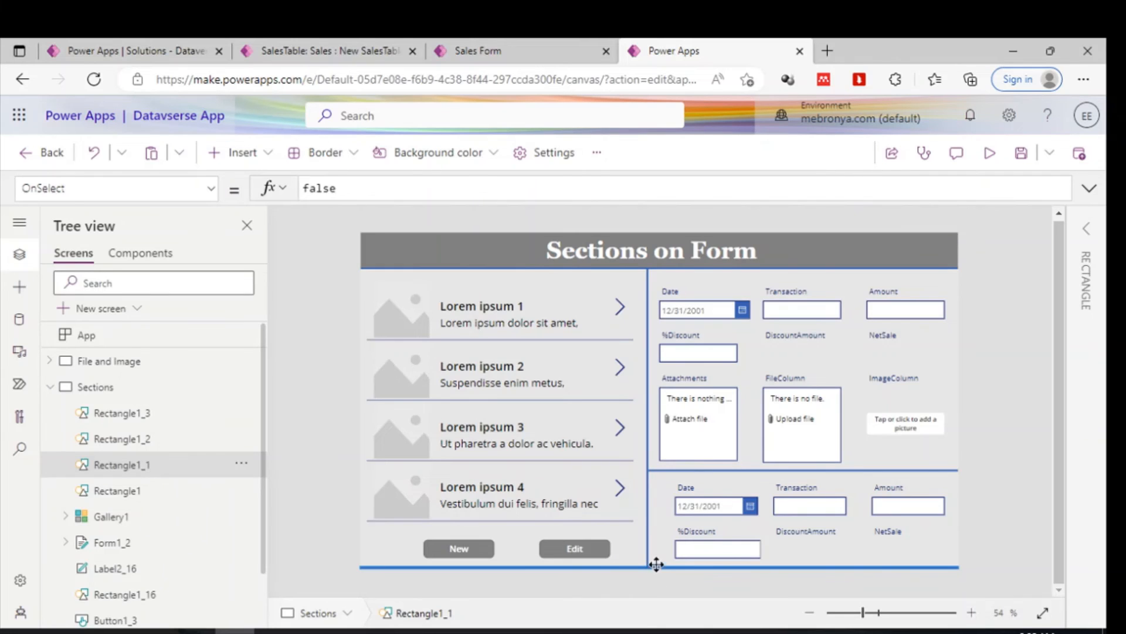
mouse_move(995, 554)
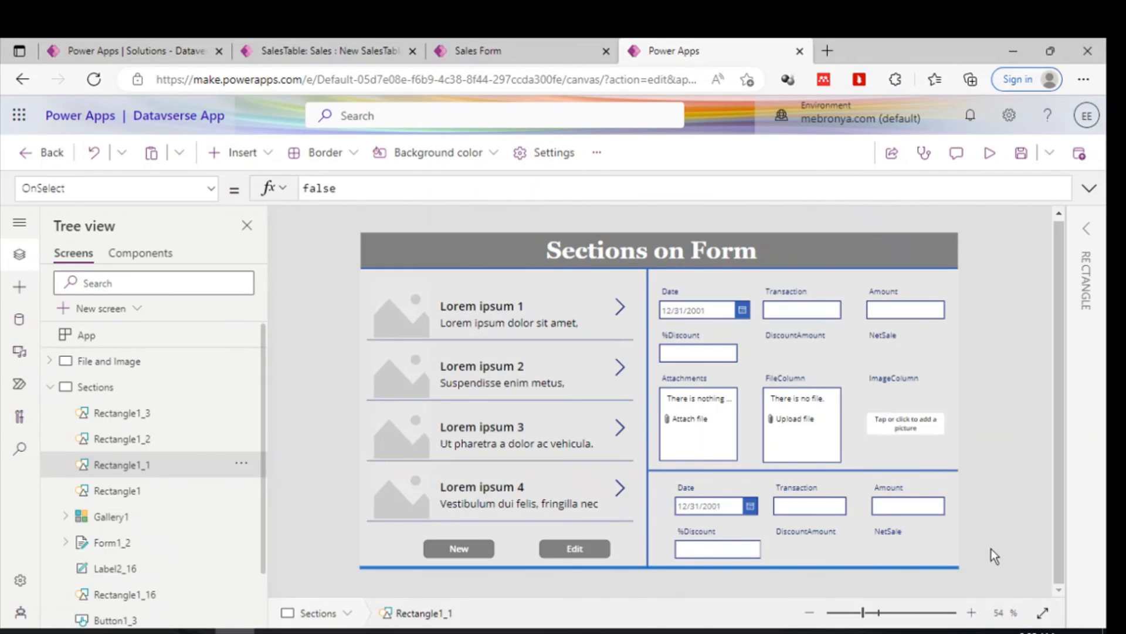
mouse_move(387, 289)
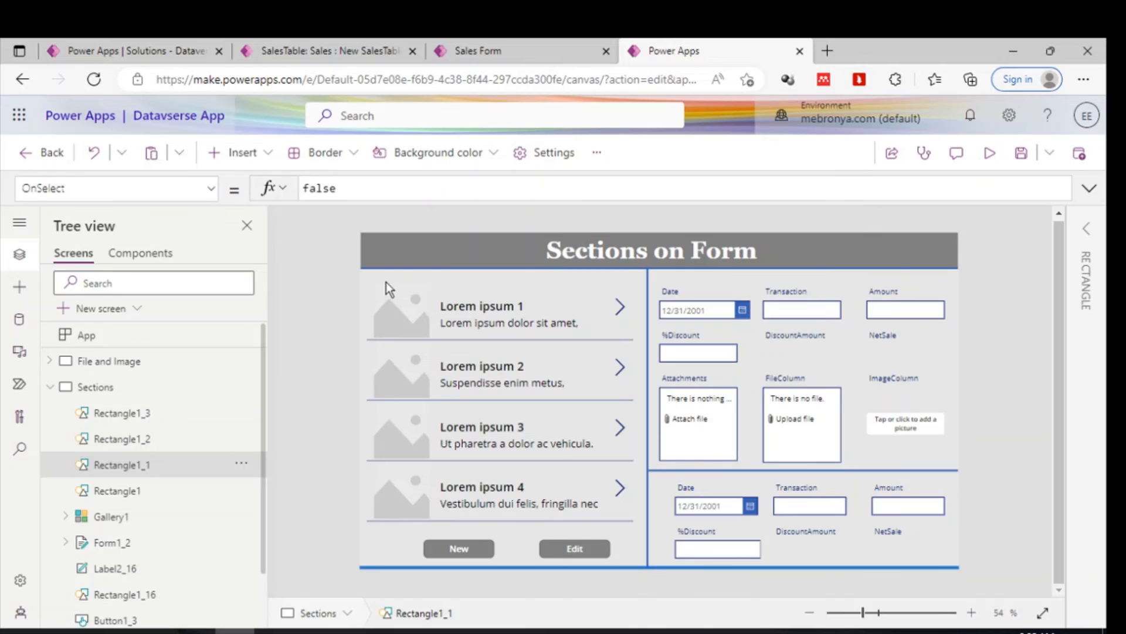
mouse_move(421, 345)
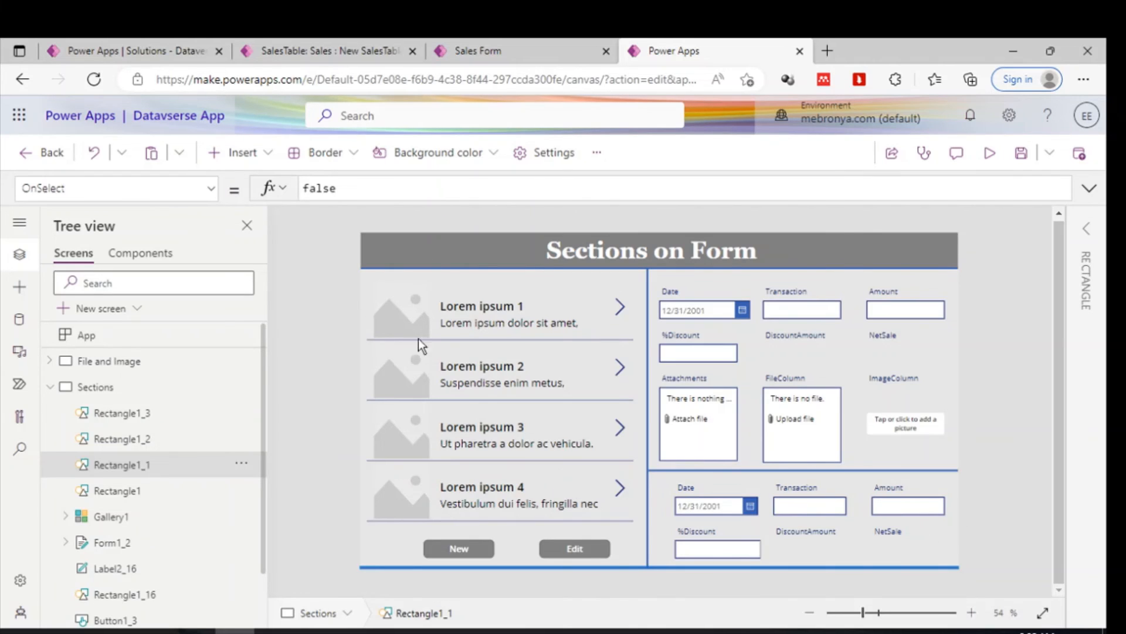
mouse_move(1030, 183)
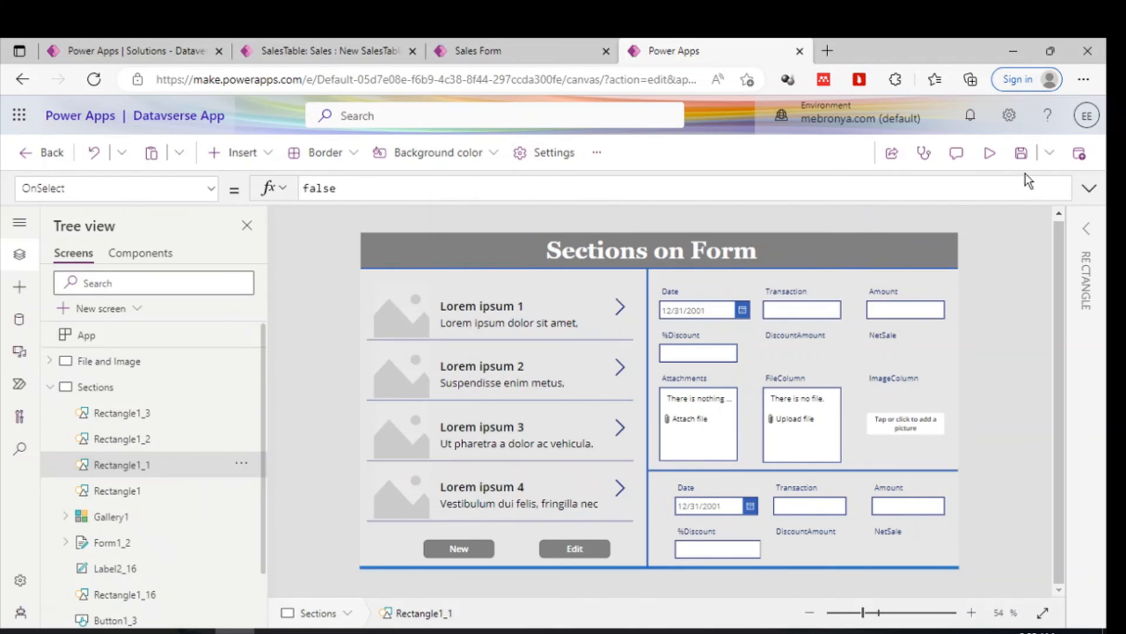
Preview the Sections on Form app and try the Transaction fields in both sections.
click(991, 153)
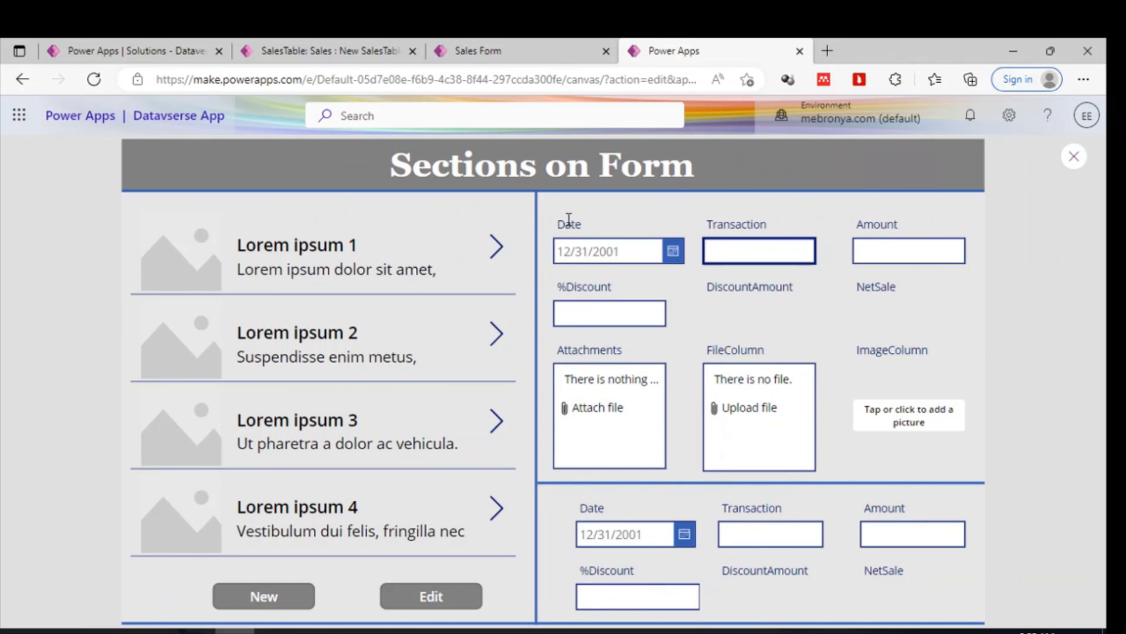
mouse_move(580, 507)
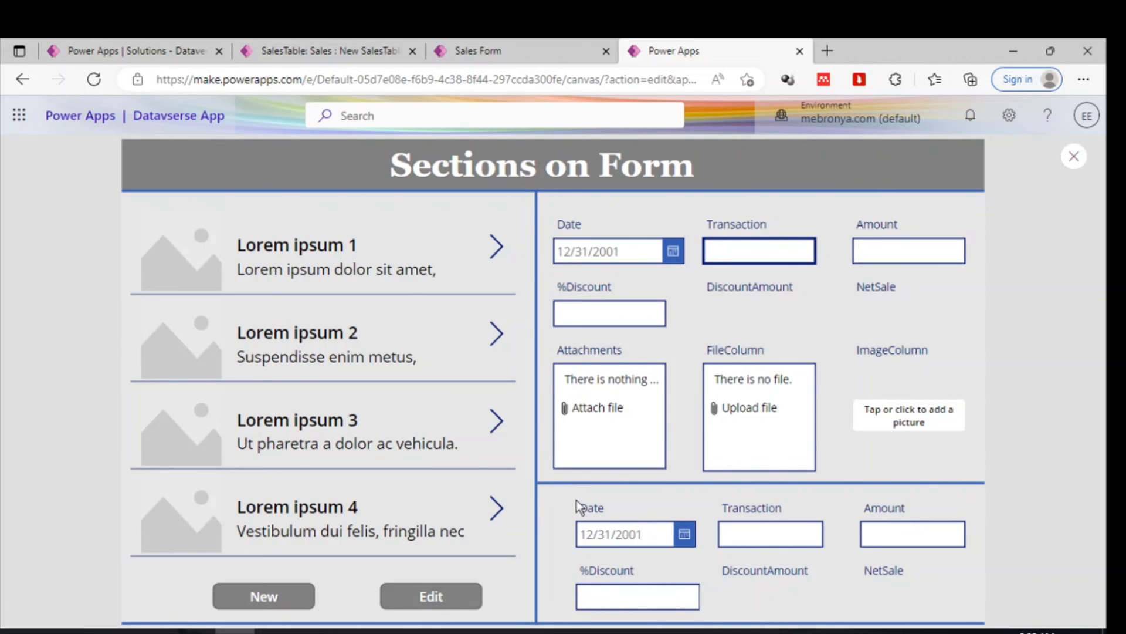
mouse_move(586, 489)
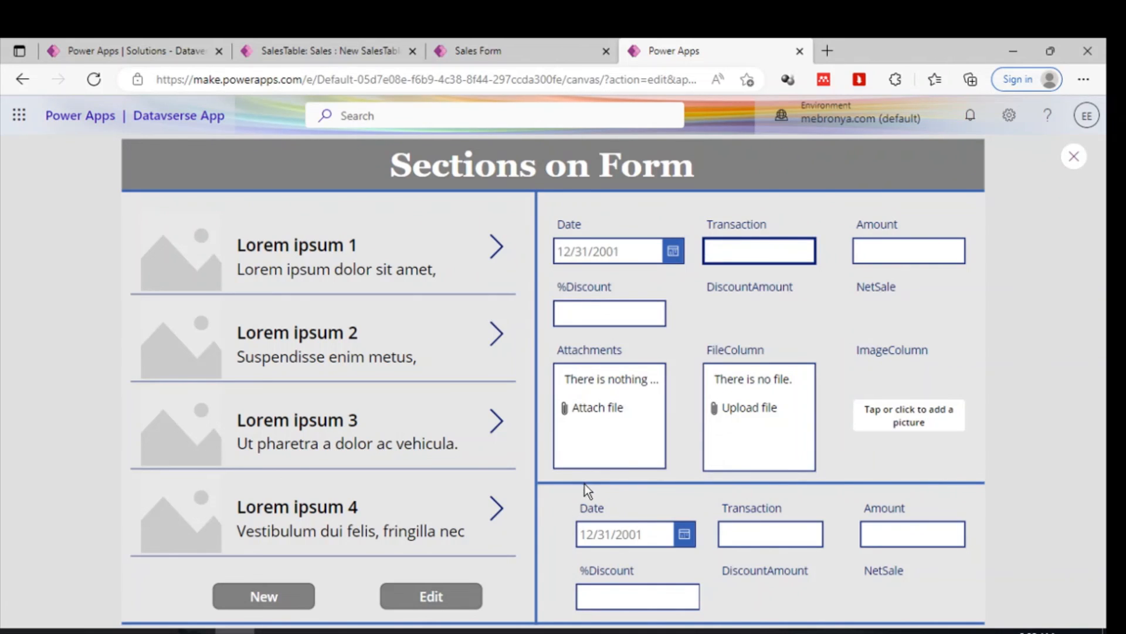
click(759, 250)
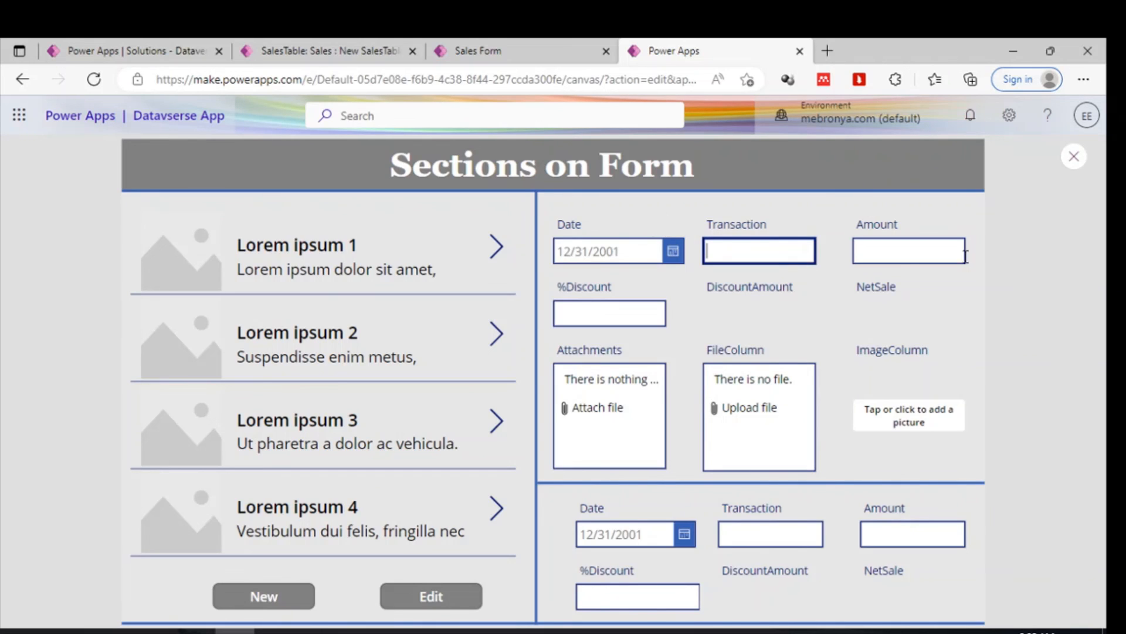
mouse_move(751, 377)
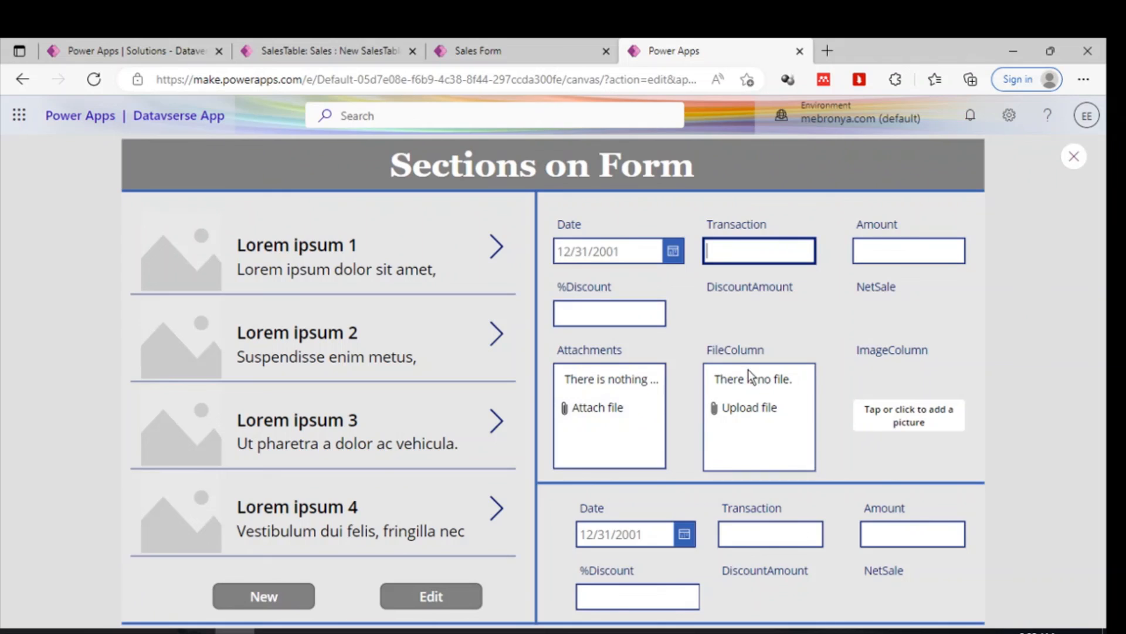
click(759, 249)
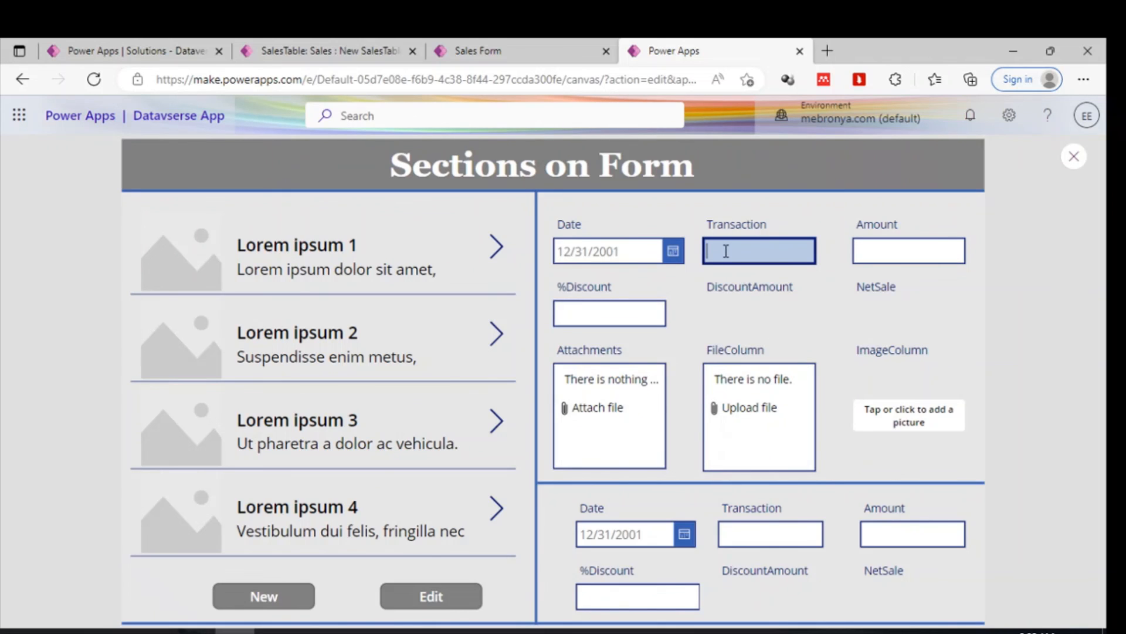
click(769, 534)
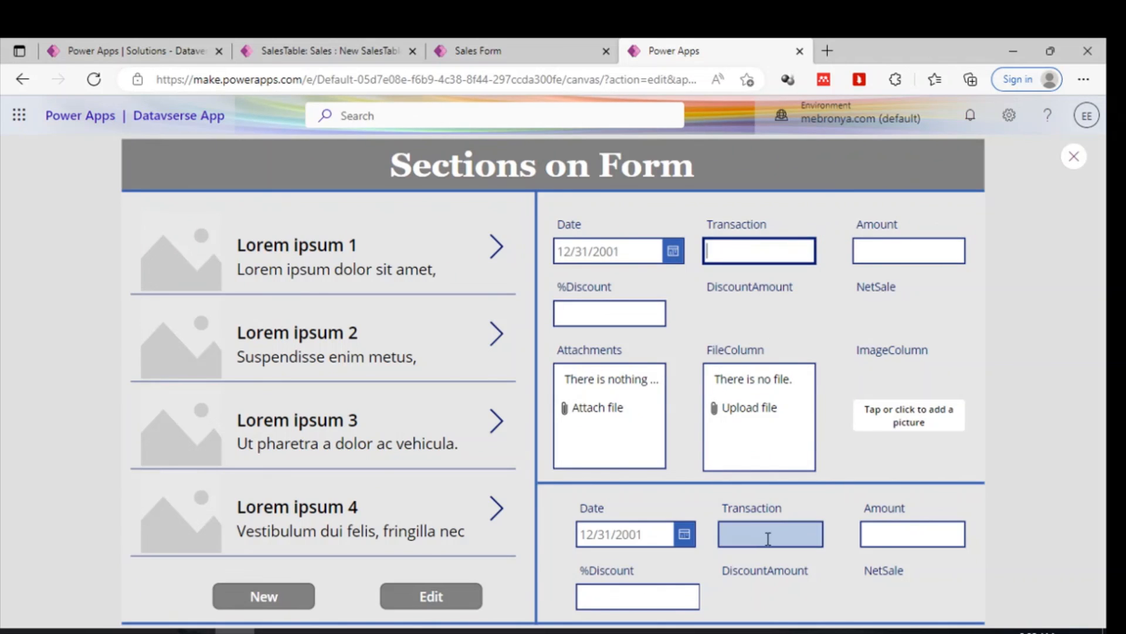
click(913, 534)
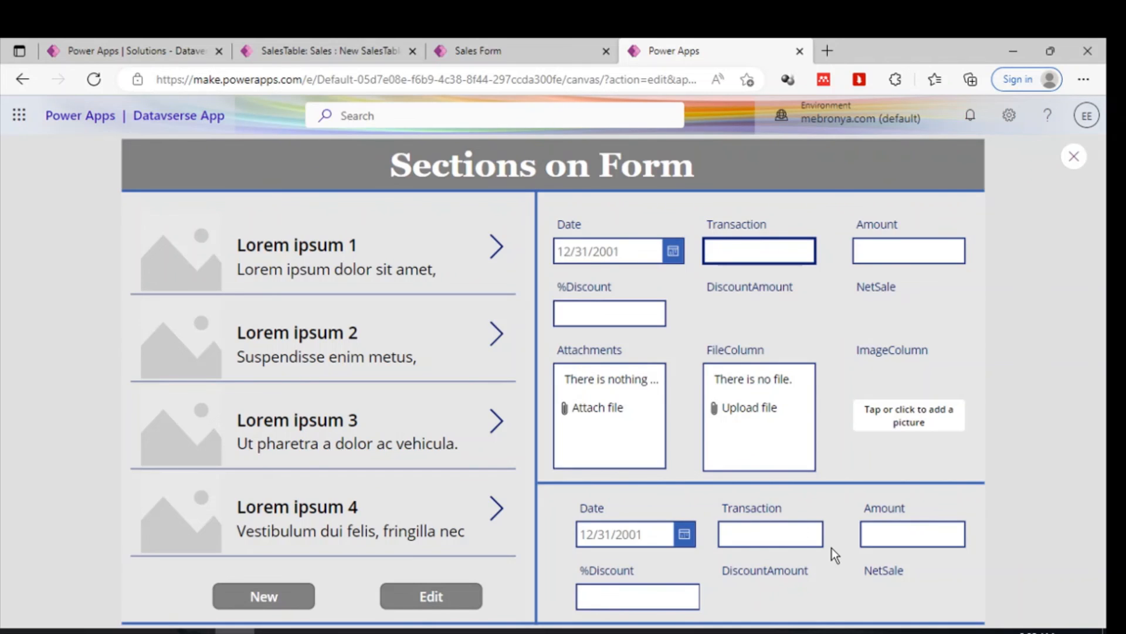
click(759, 250)
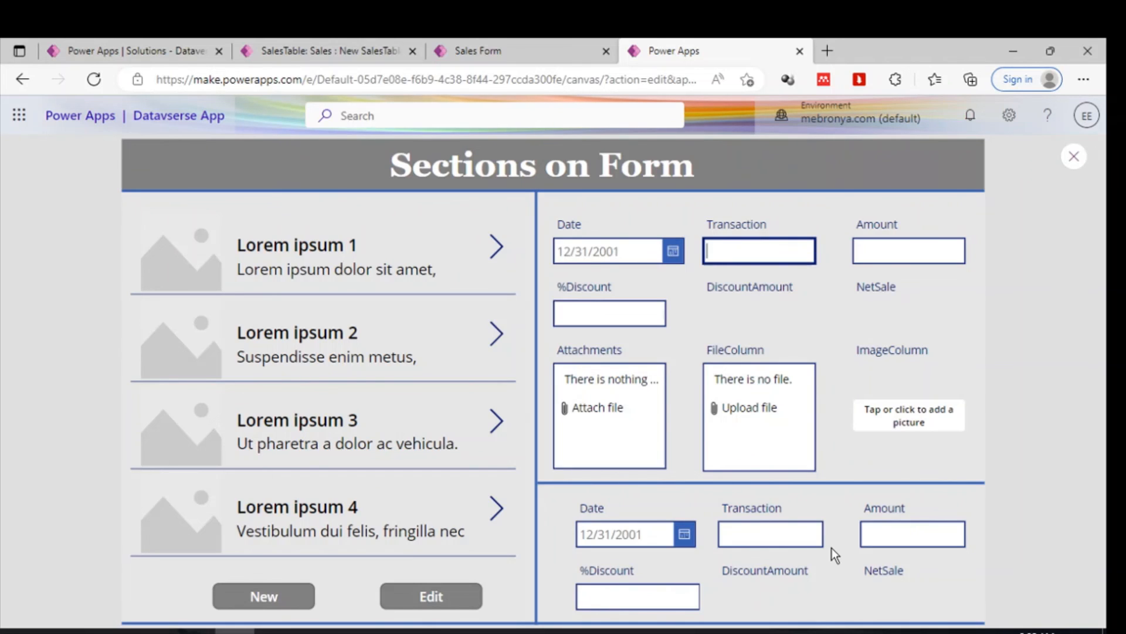
Return to the Sales Form designer.
click(481, 51)
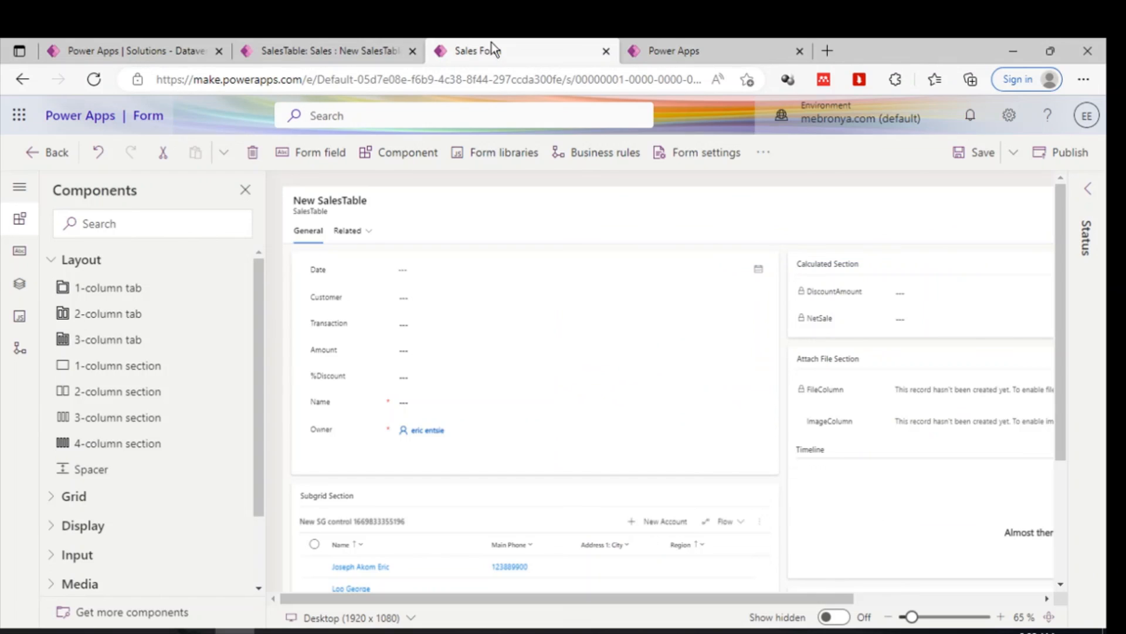
mouse_move(585, 397)
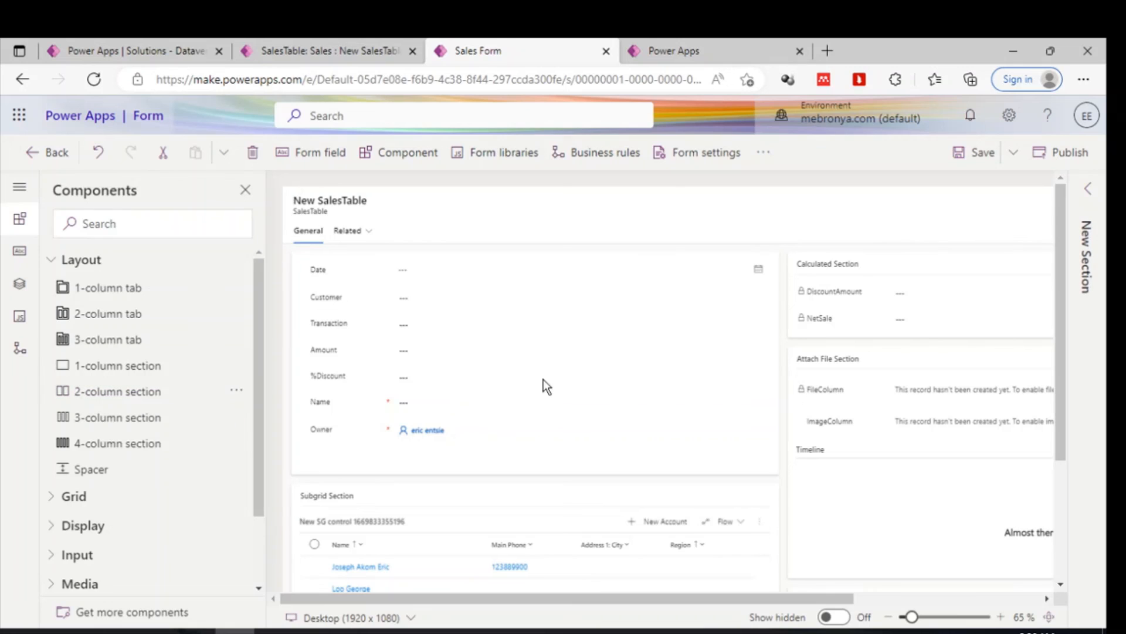
mouse_move(561, 388)
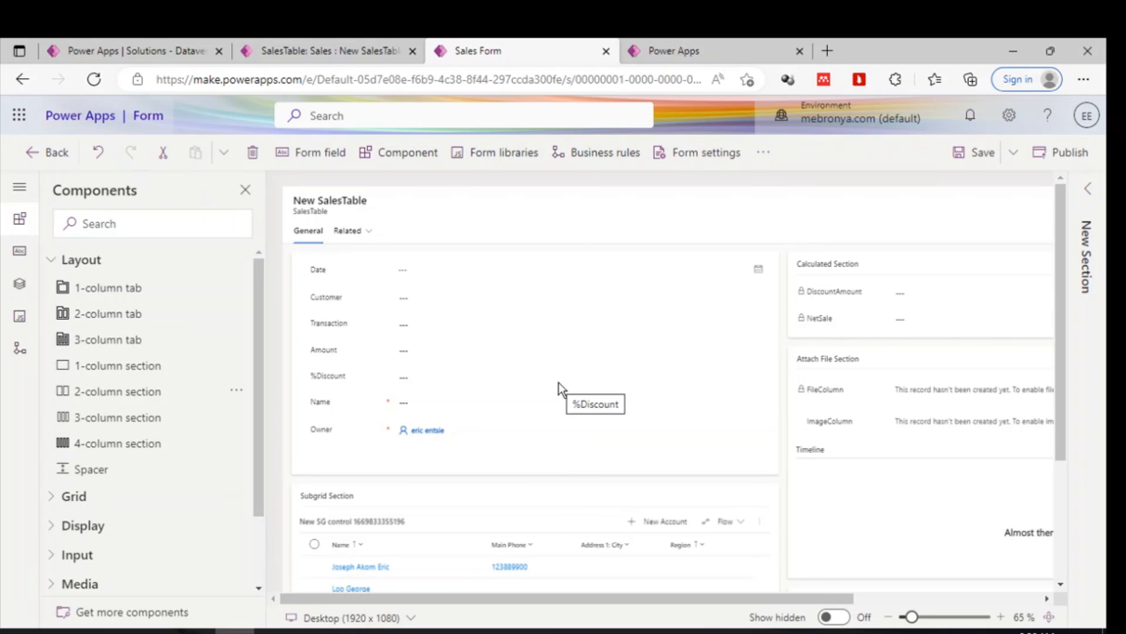
mouse_move(349, 589)
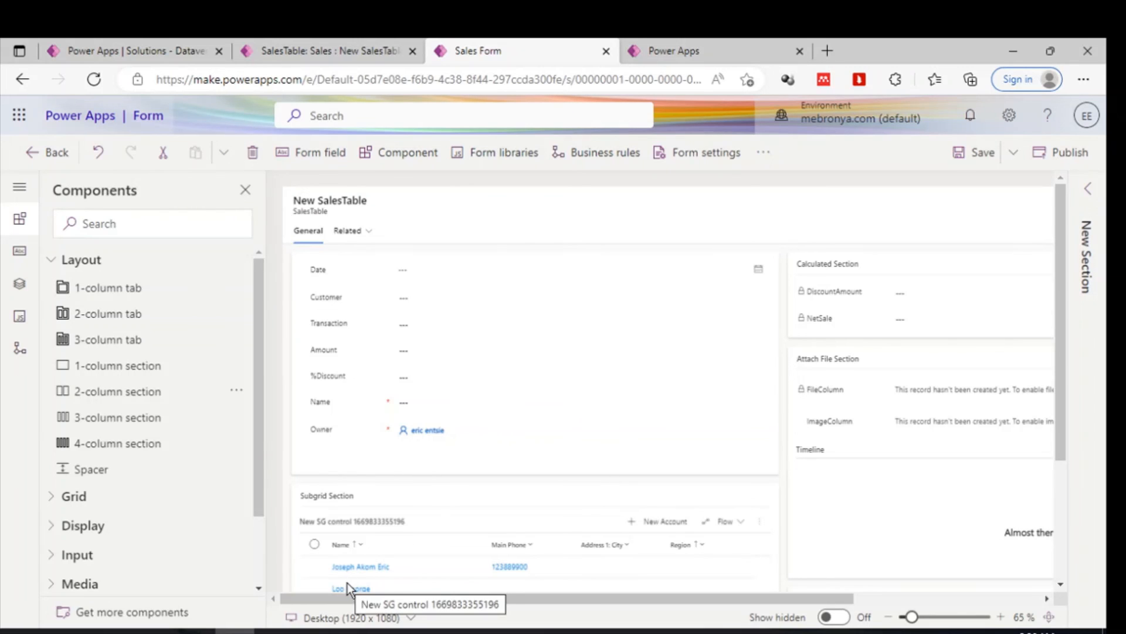